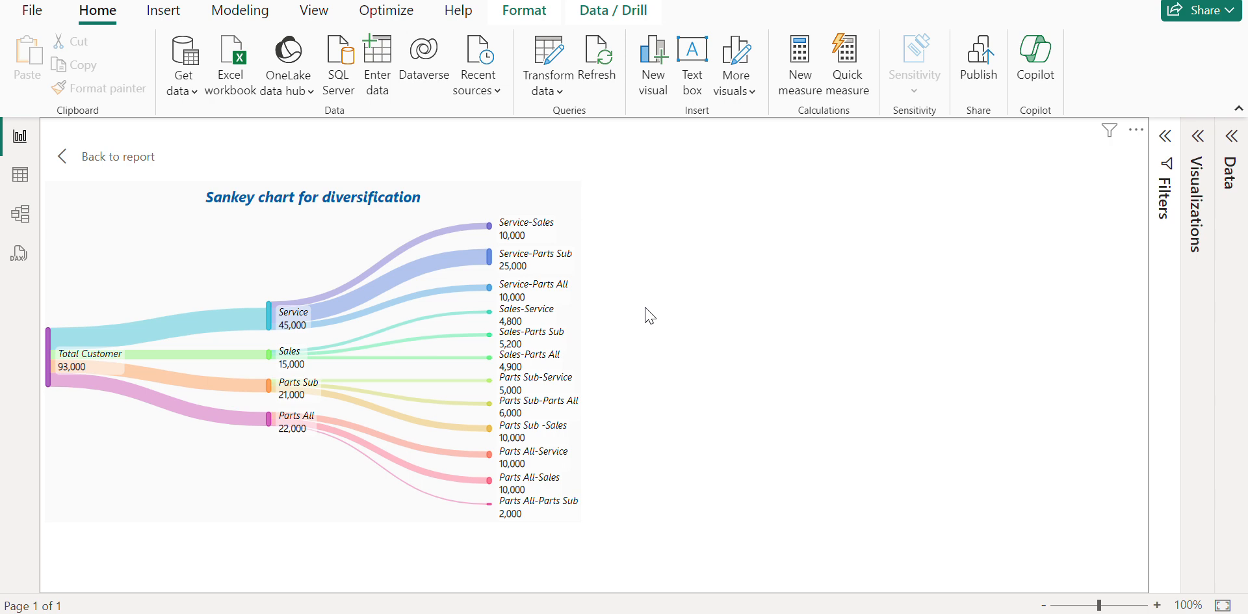
mouse_move(641, 310)
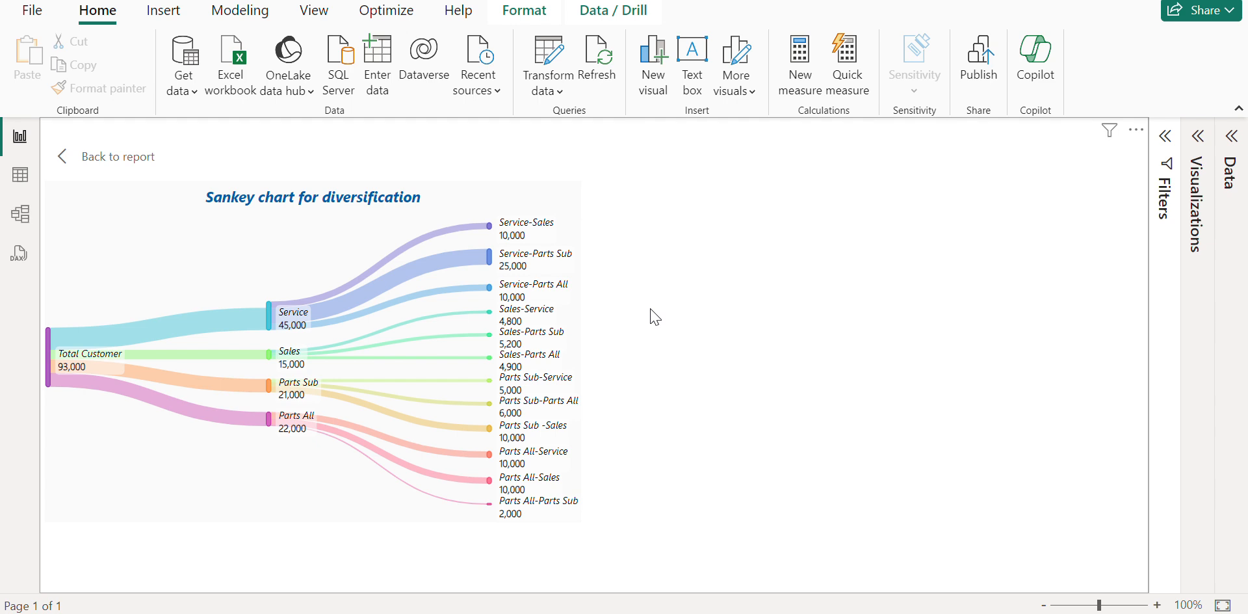
mouse_move(693, 417)
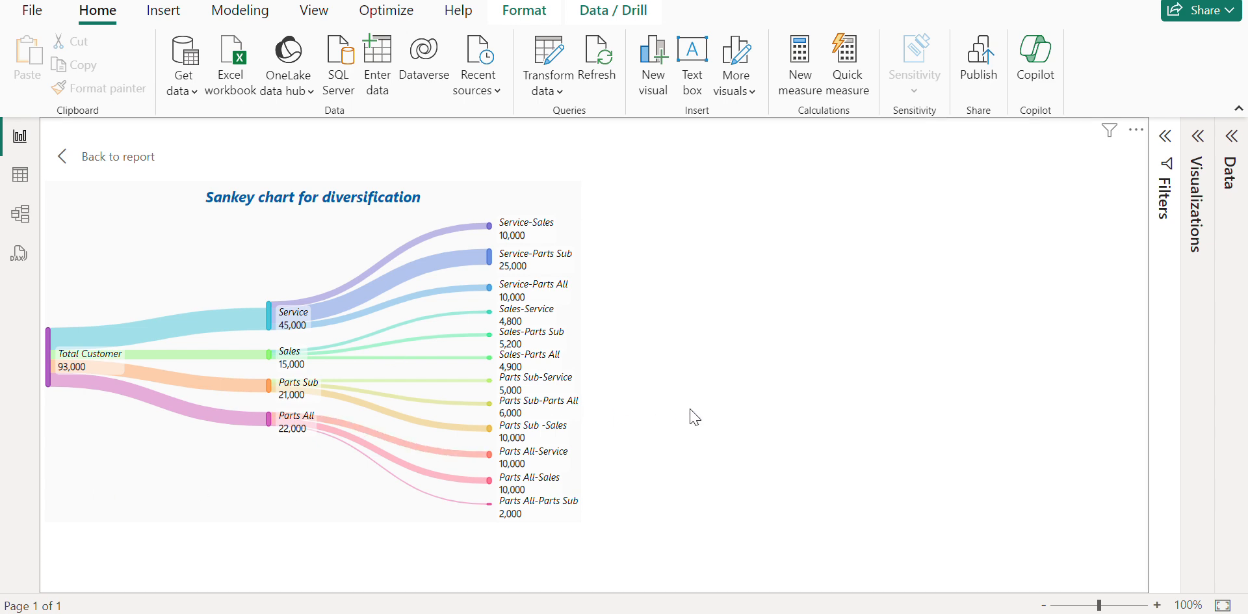
mouse_move(707, 378)
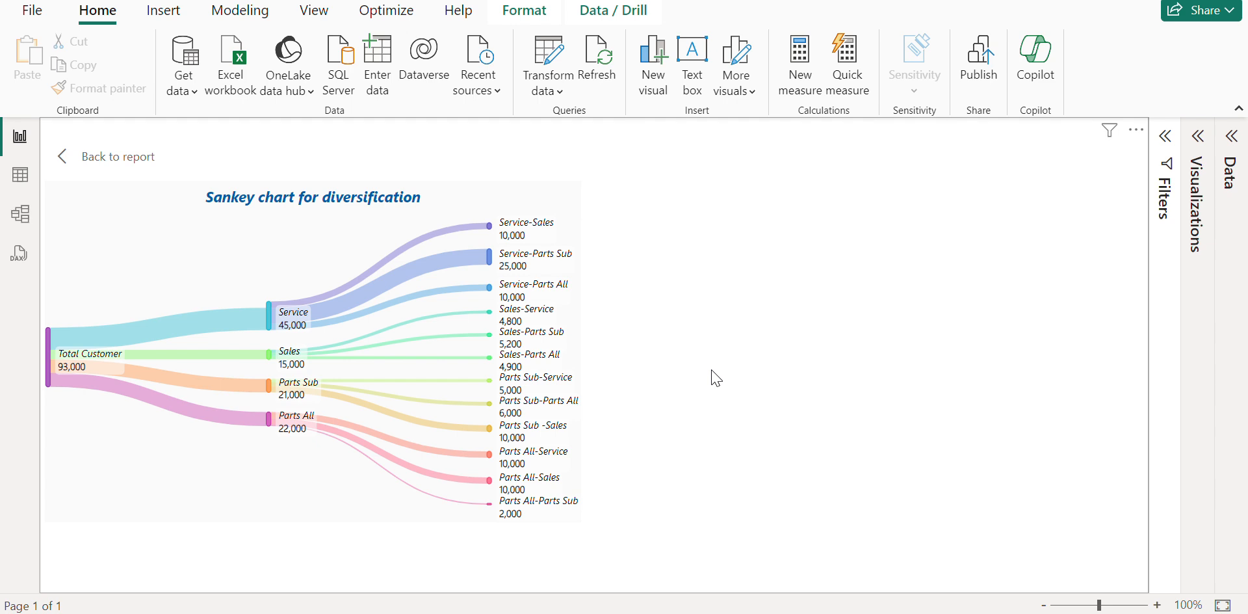
mouse_move(785, 456)
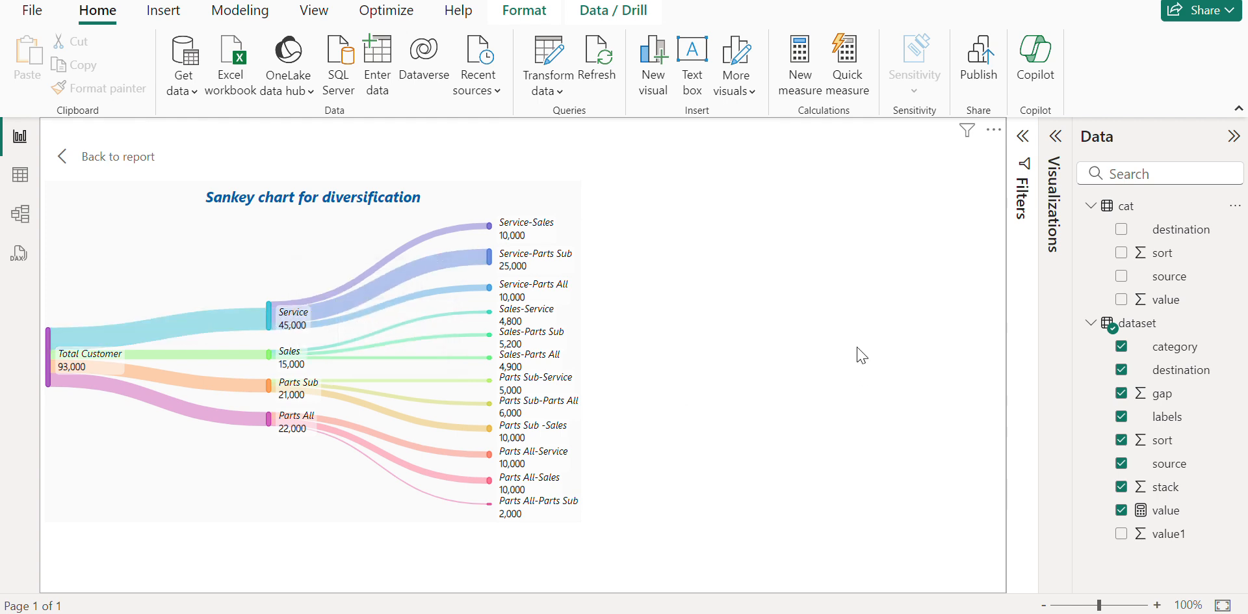
Step: Show the dataset table's 17 rows in Table view
left_click(18, 174)
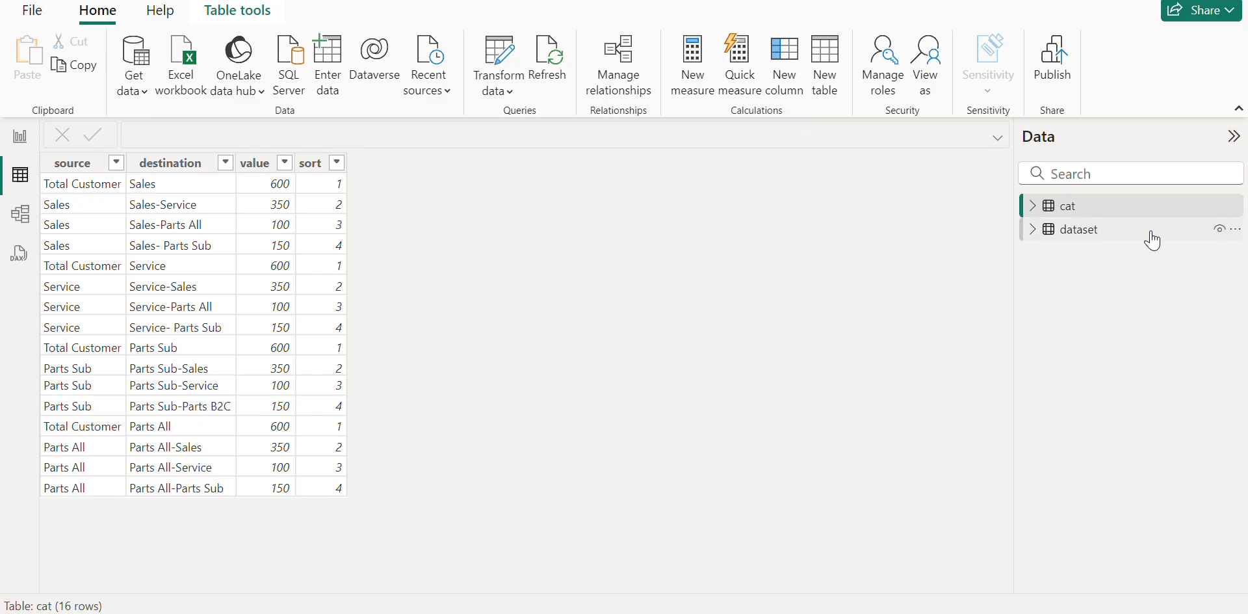
left_click(1080, 229)
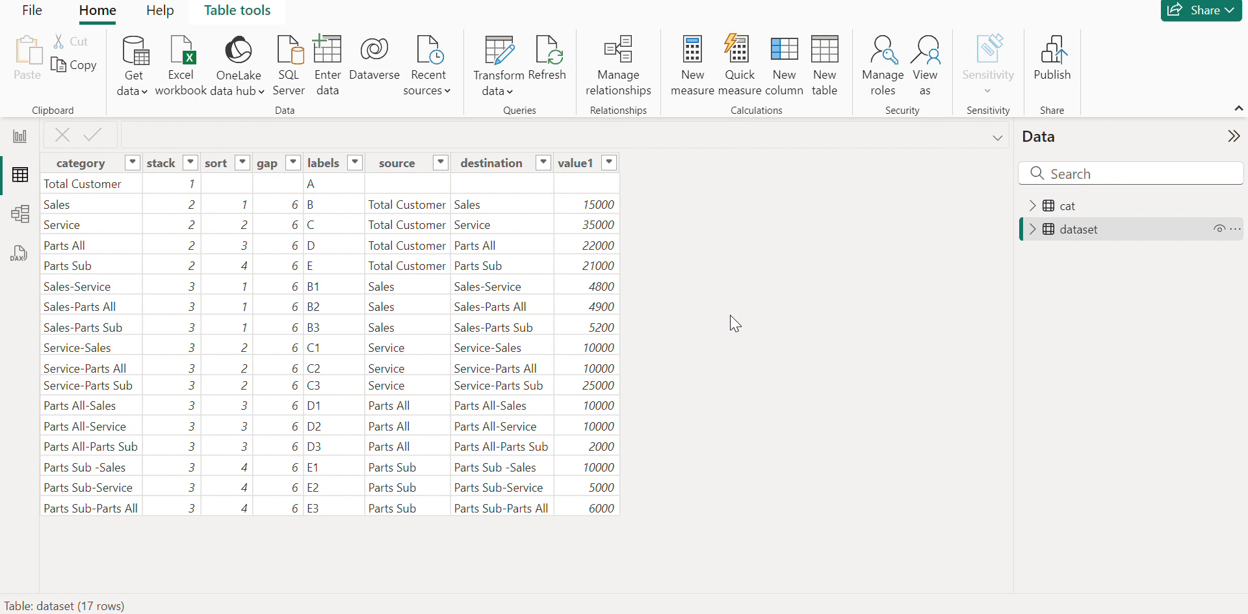
mouse_move(718, 440)
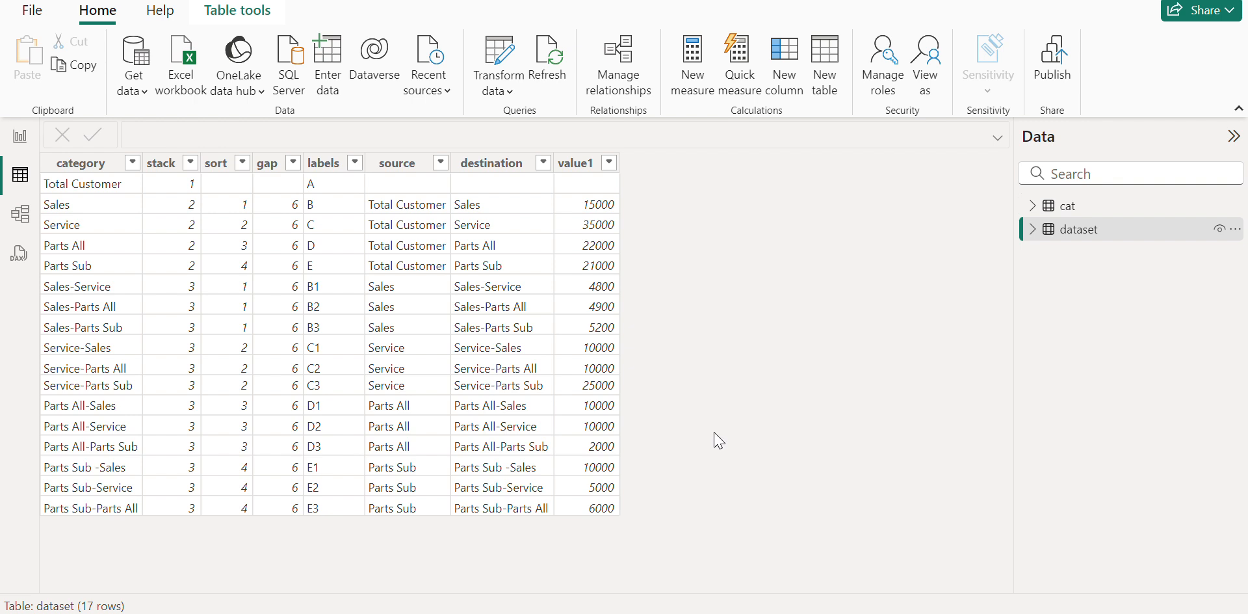
mouse_move(807, 247)
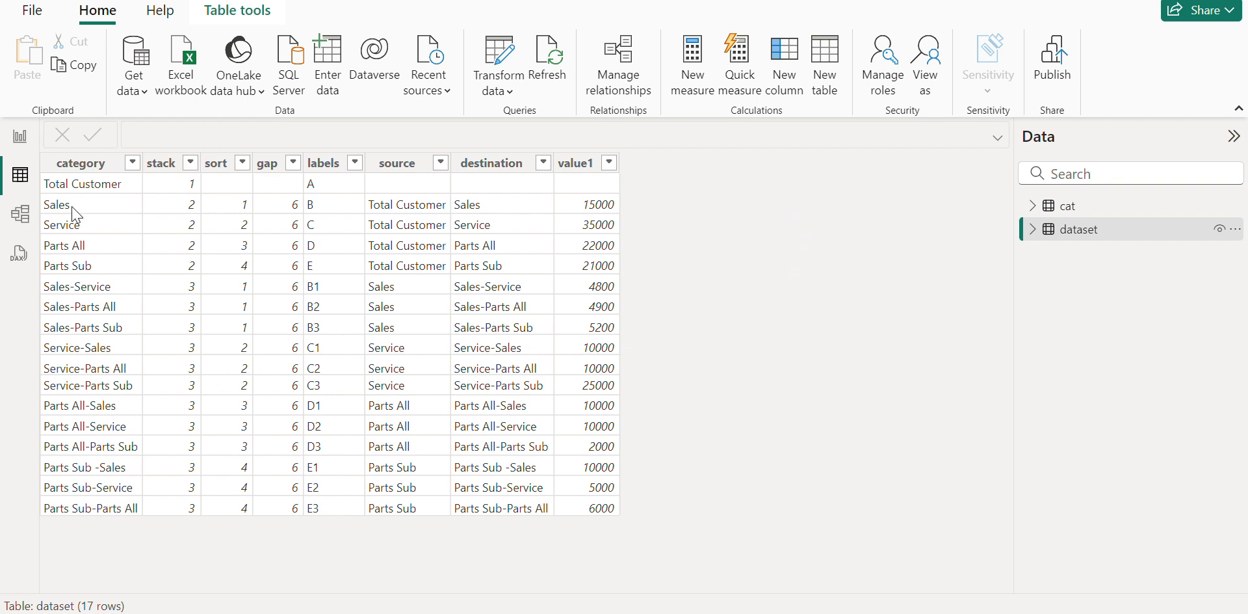
Step: Select the category and sort columns of the dataset table to review them
left_click(79, 162)
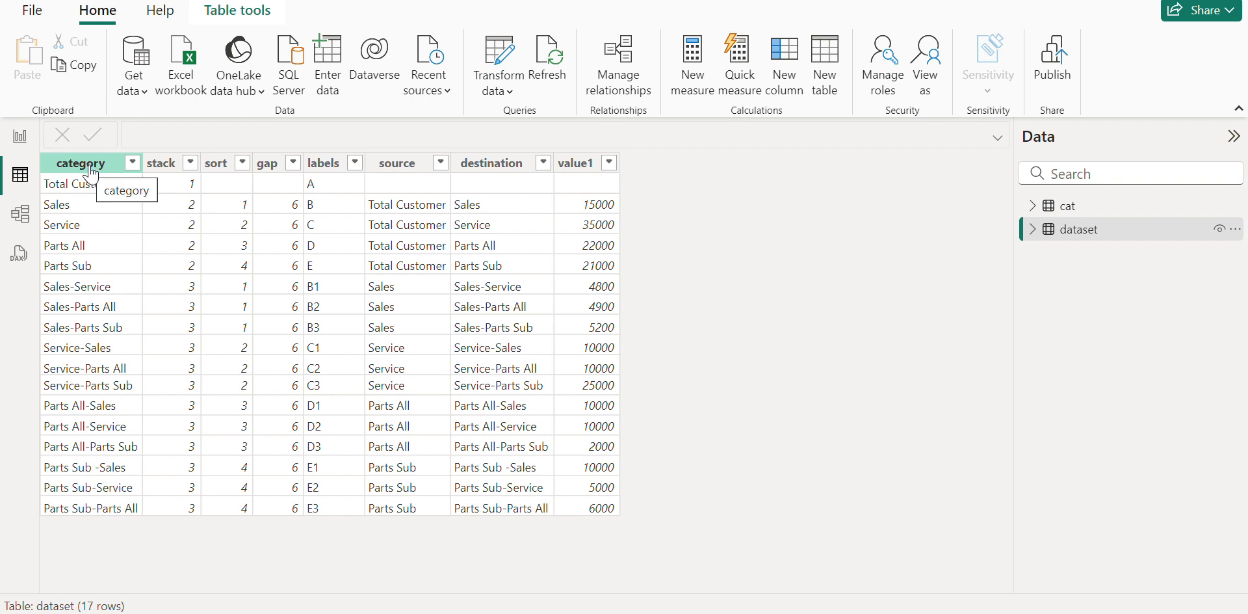
mouse_move(216, 162)
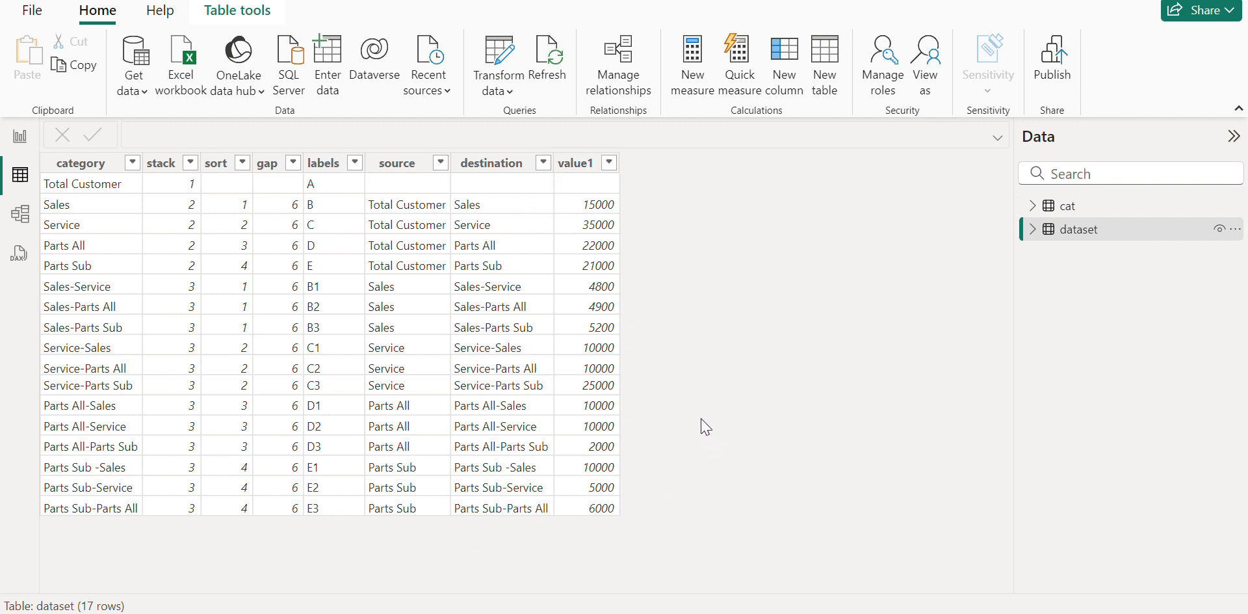
mouse_move(78, 217)
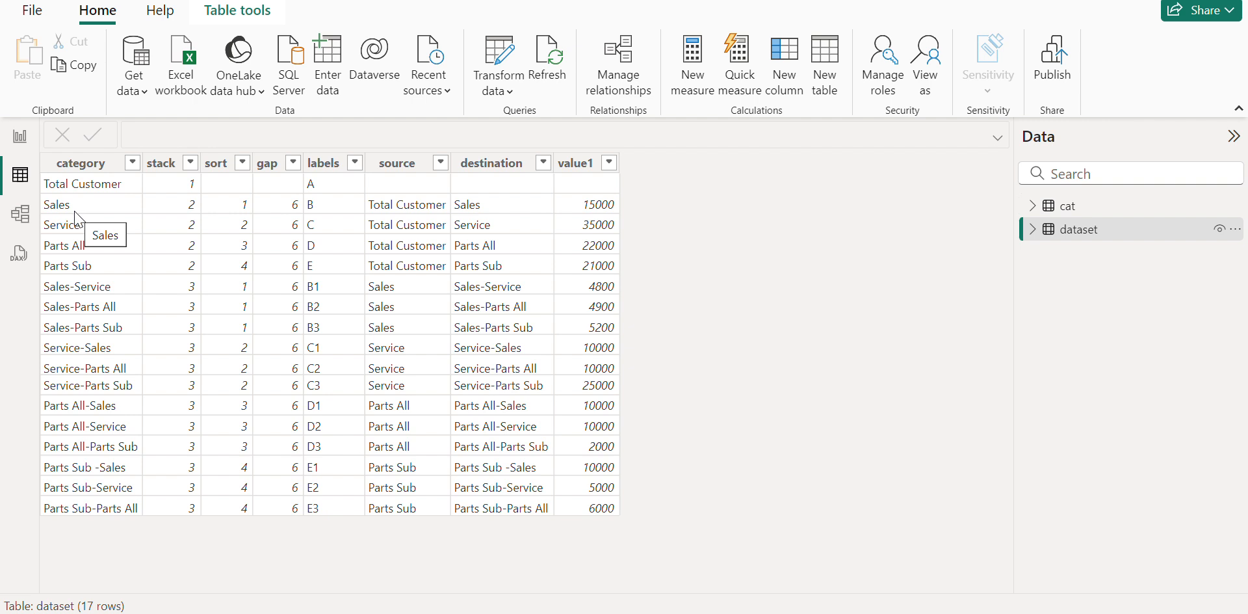
mouse_move(87, 185)
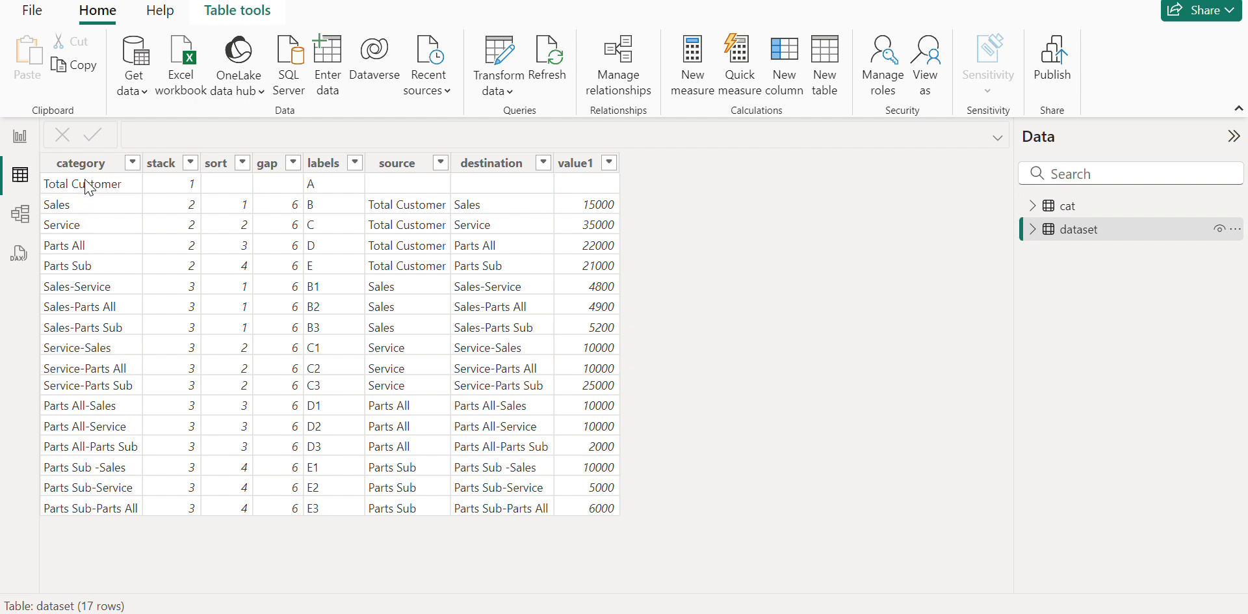
mouse_move(86, 218)
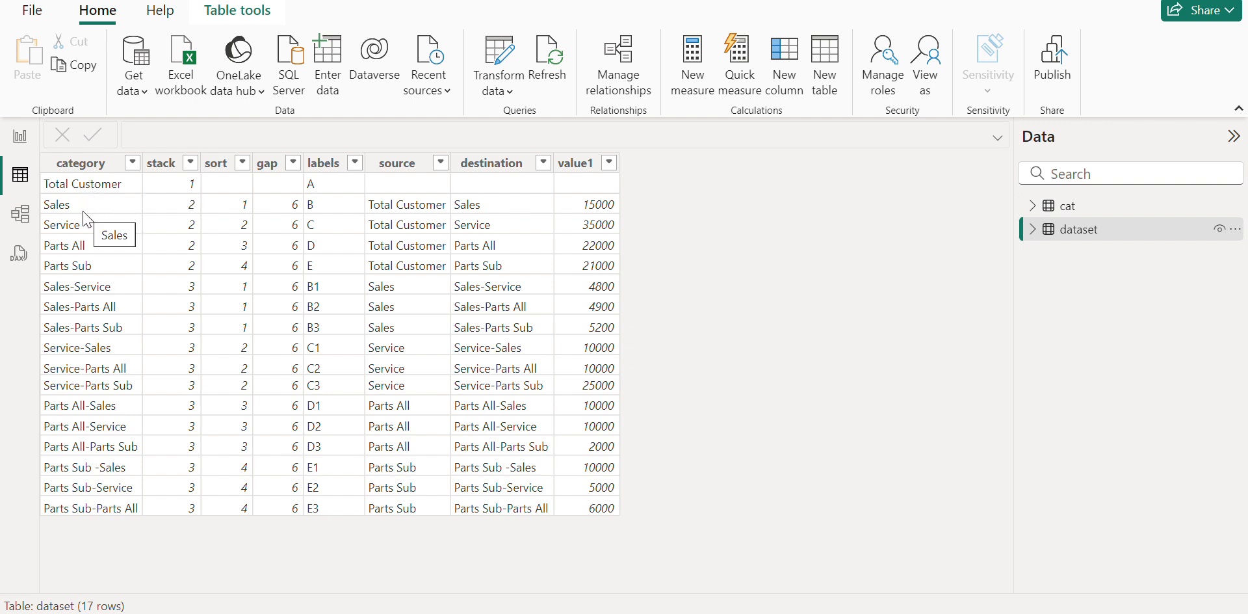
mouse_move(90, 265)
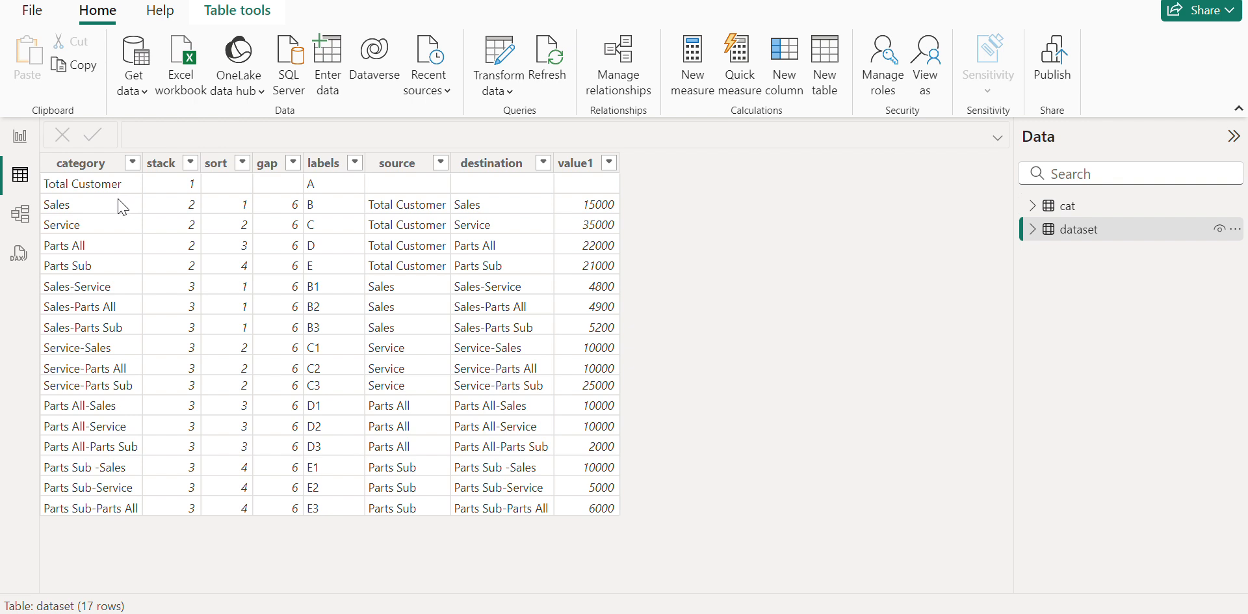
mouse_move(109, 256)
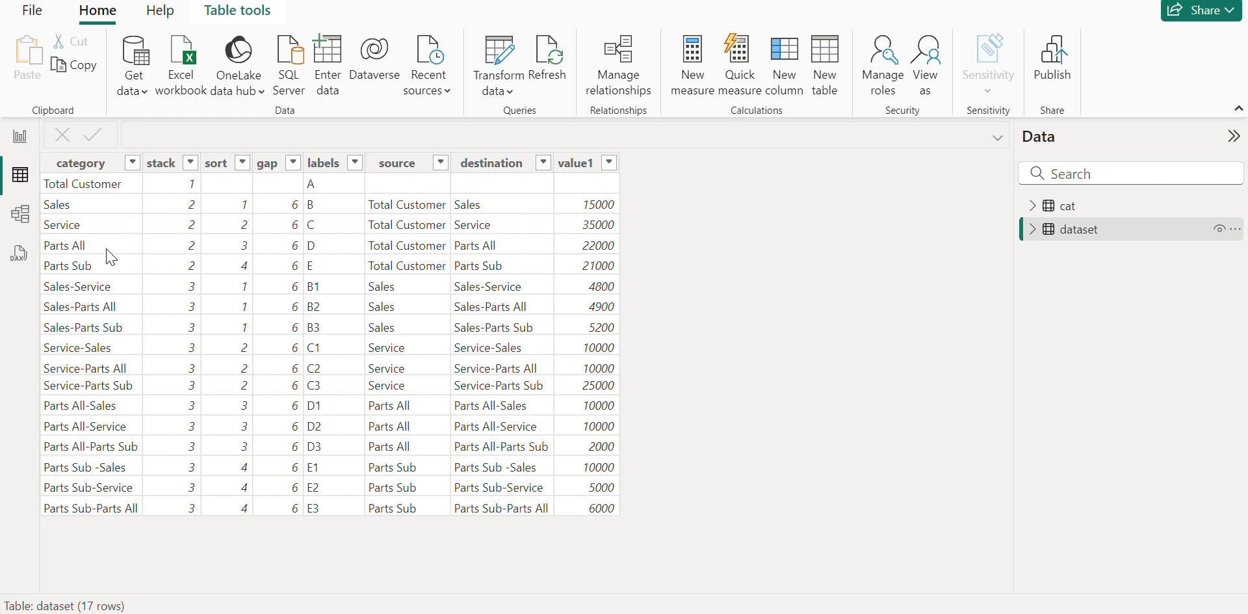
mouse_move(94, 300)
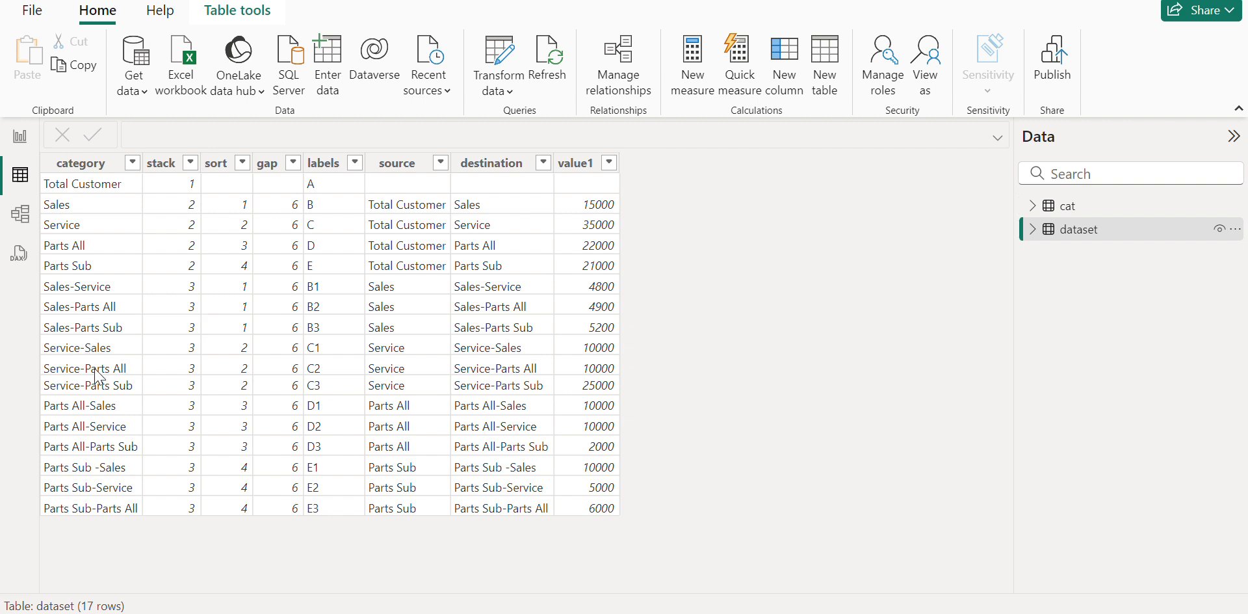
mouse_move(88, 509)
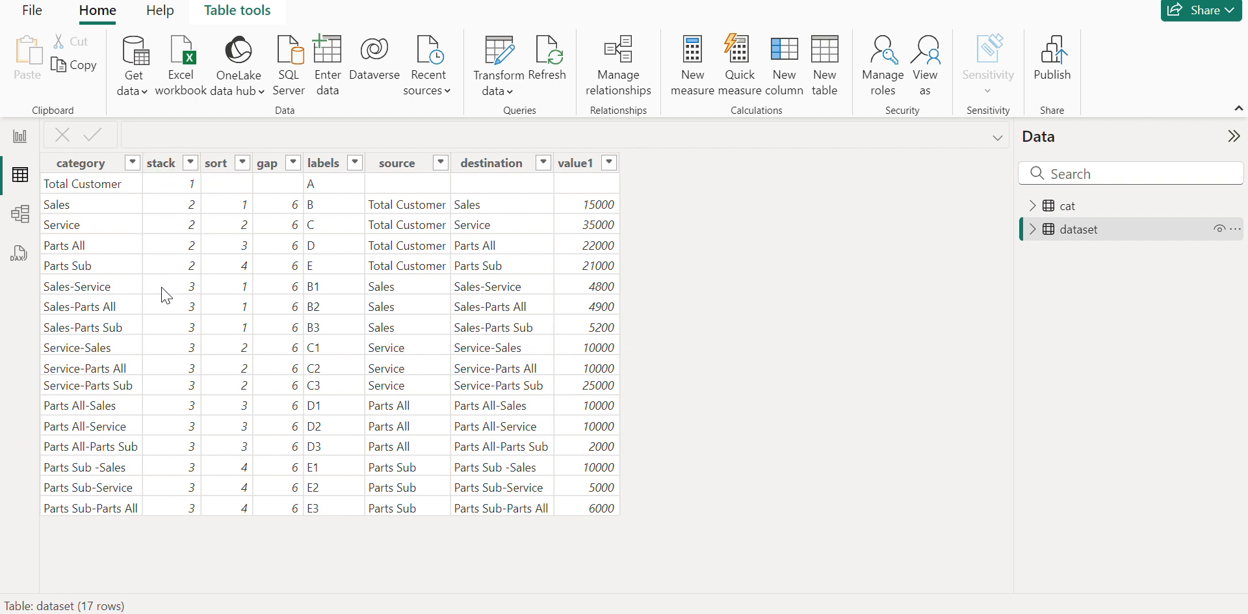
mouse_move(87, 337)
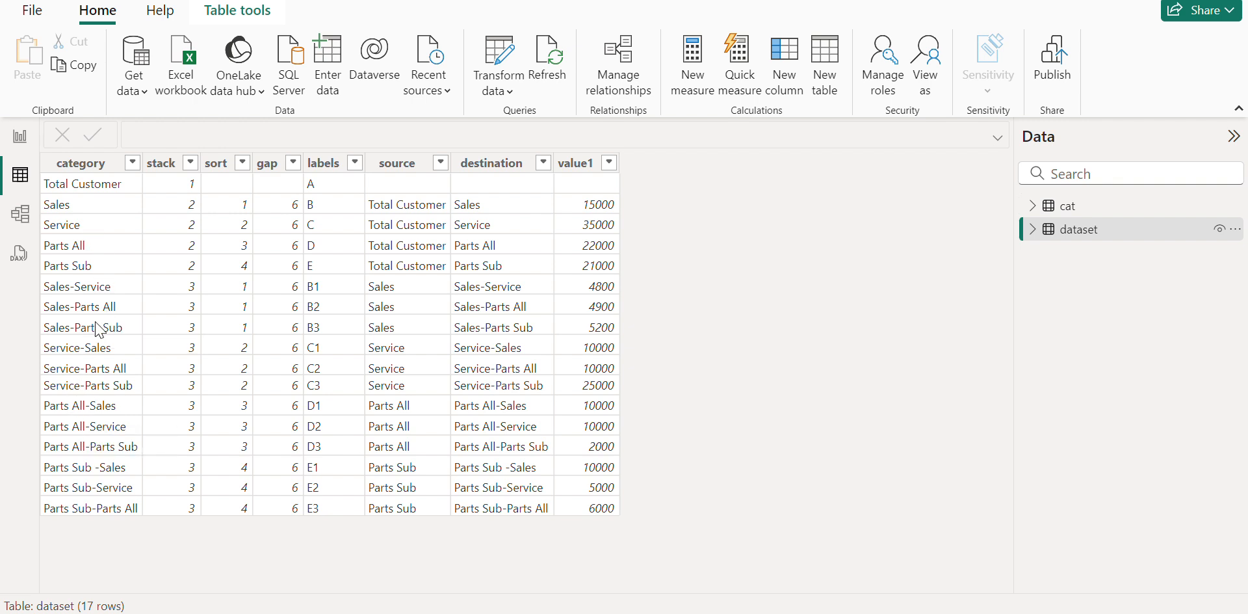
left_click(216, 162)
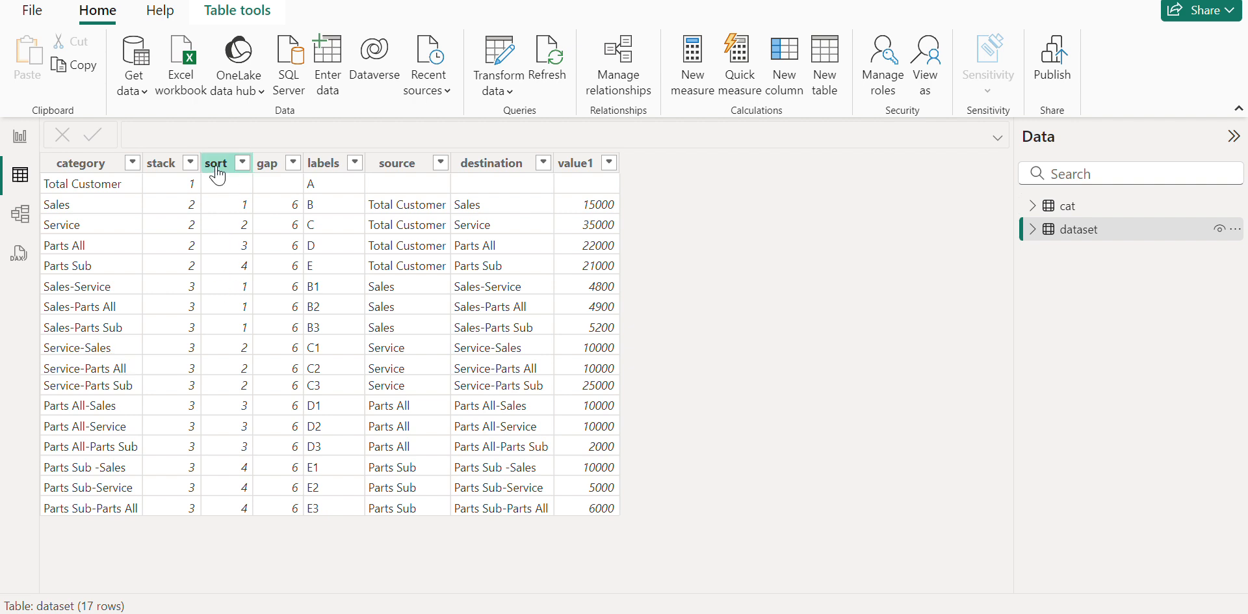
mouse_move(217, 180)
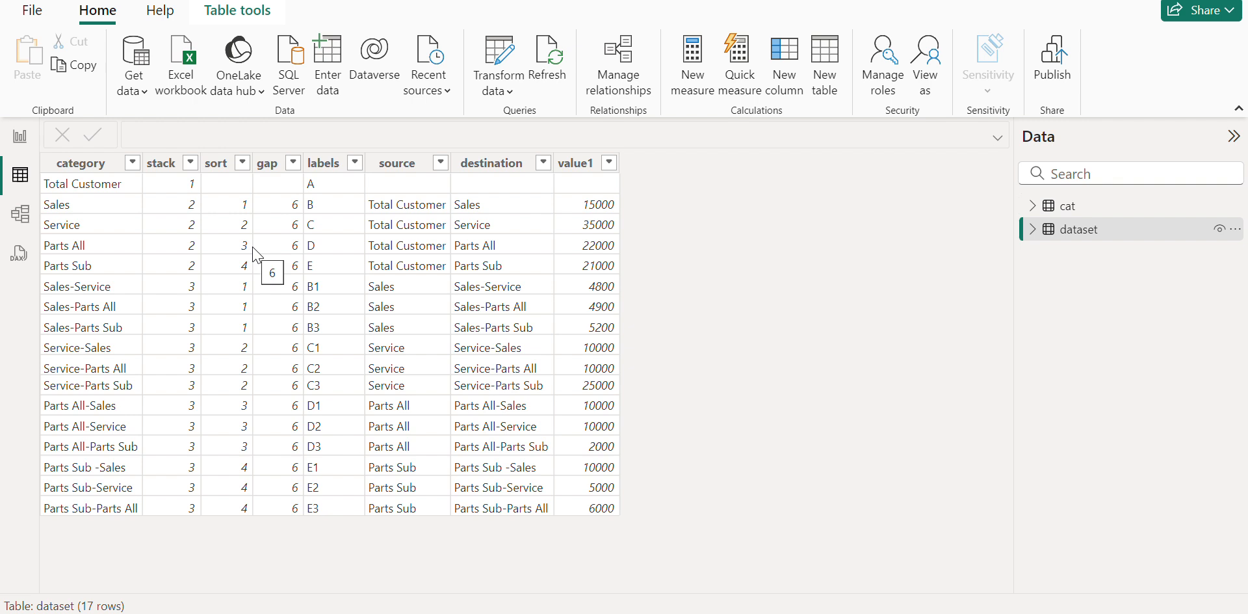
left_click(267, 162)
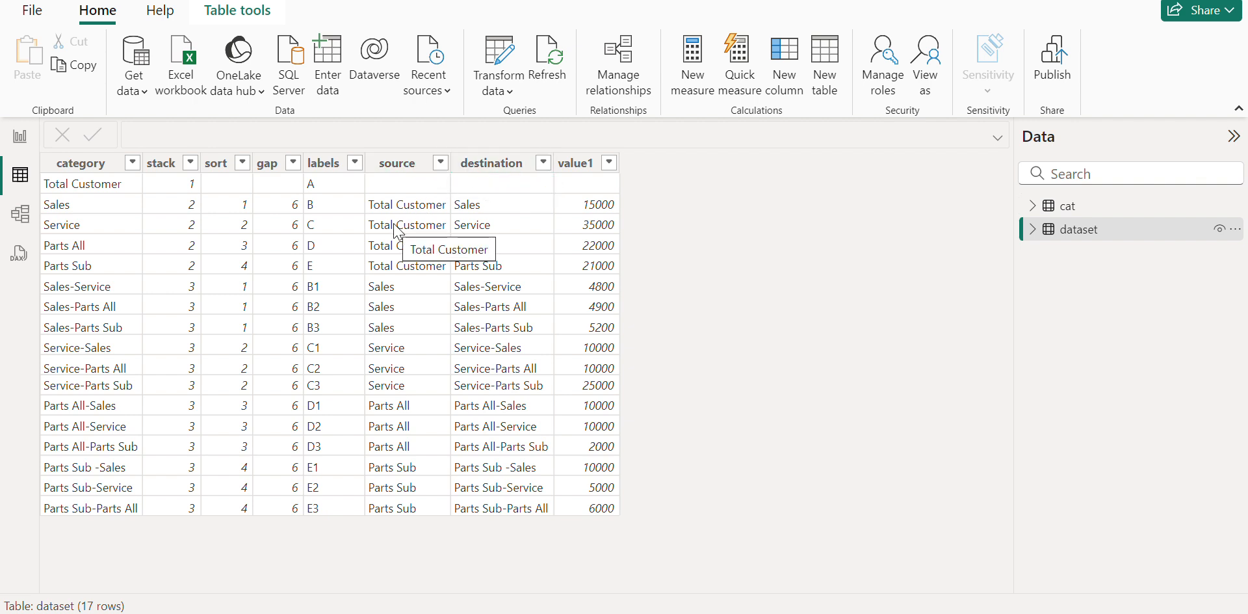
mouse_move(387, 205)
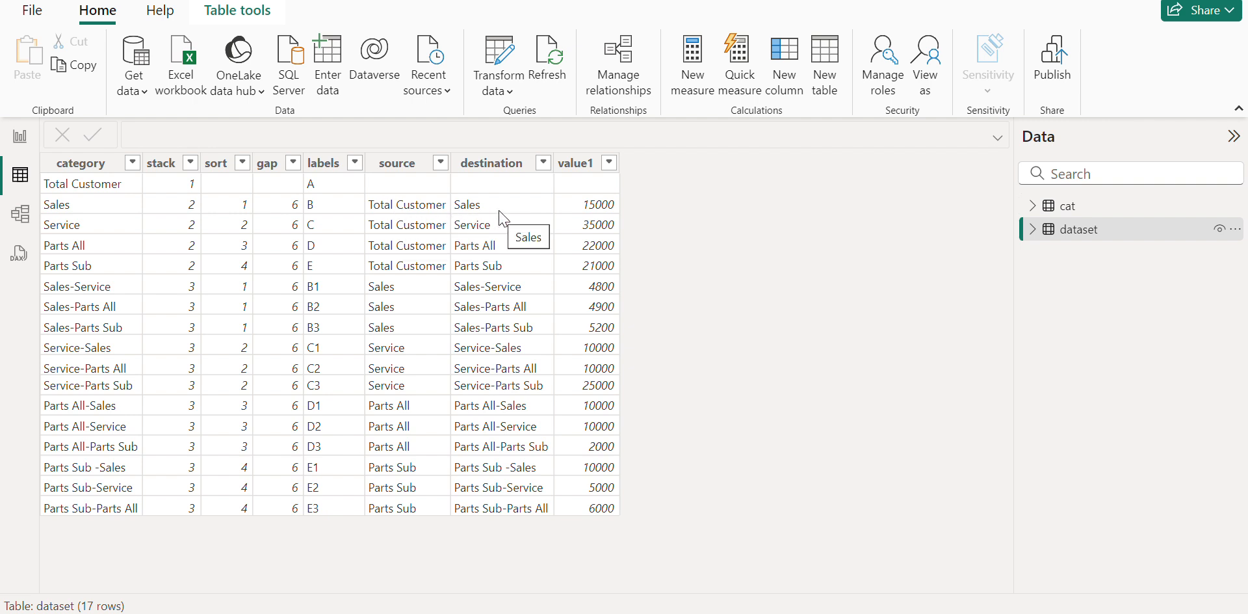
mouse_move(498, 215)
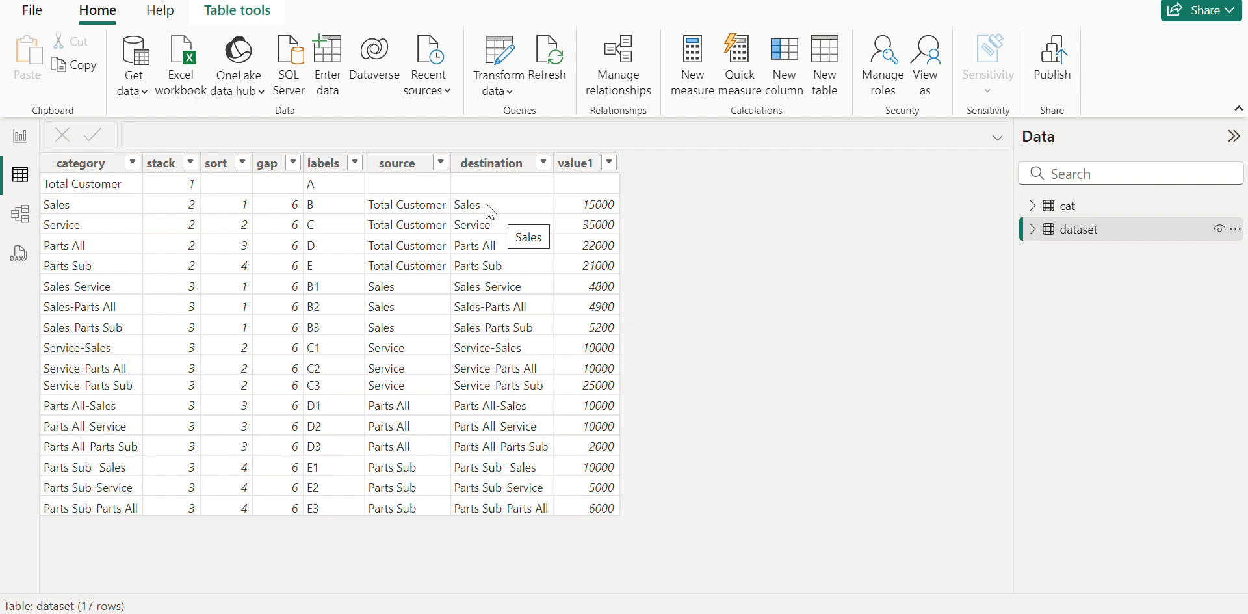
mouse_move(488, 230)
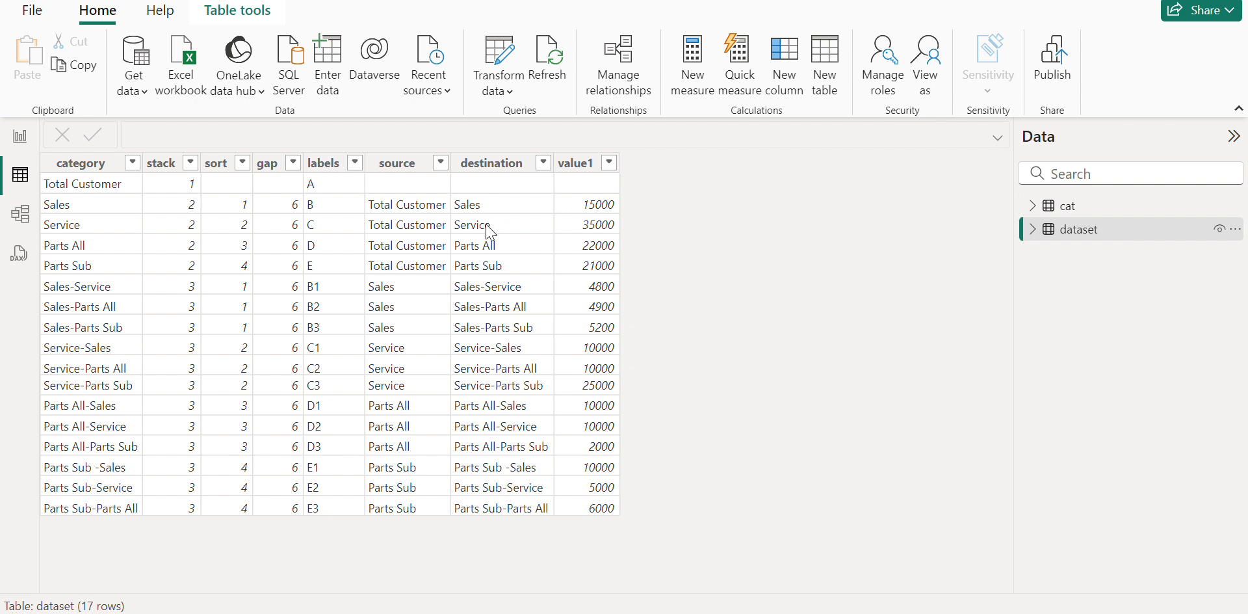
mouse_move(408, 212)
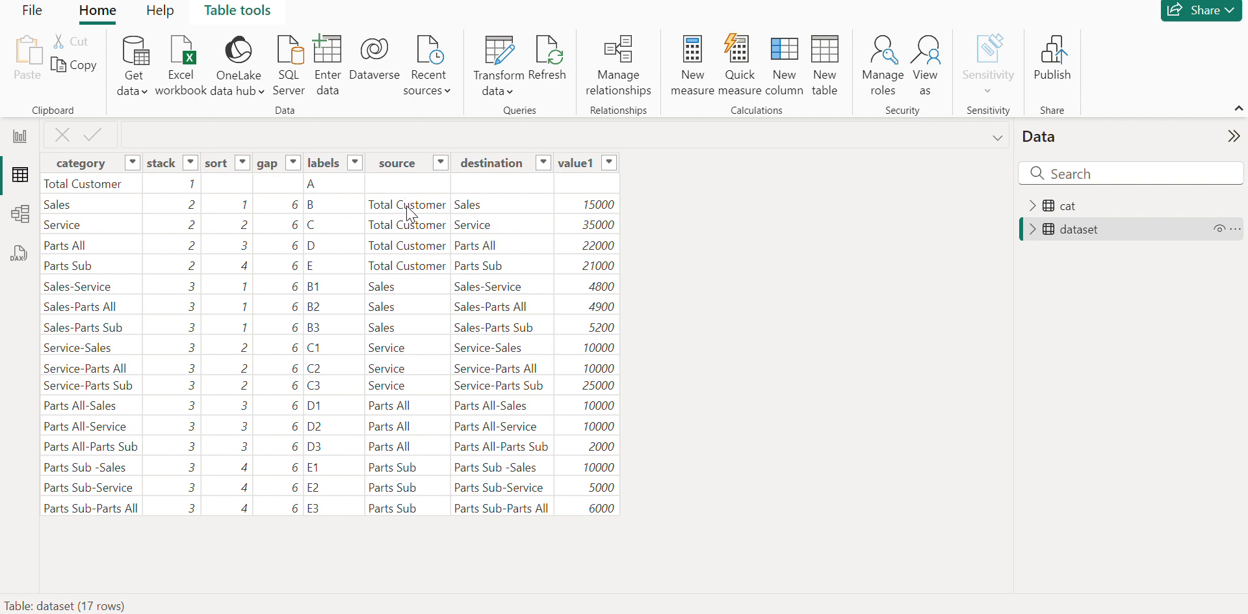
mouse_move(418, 274)
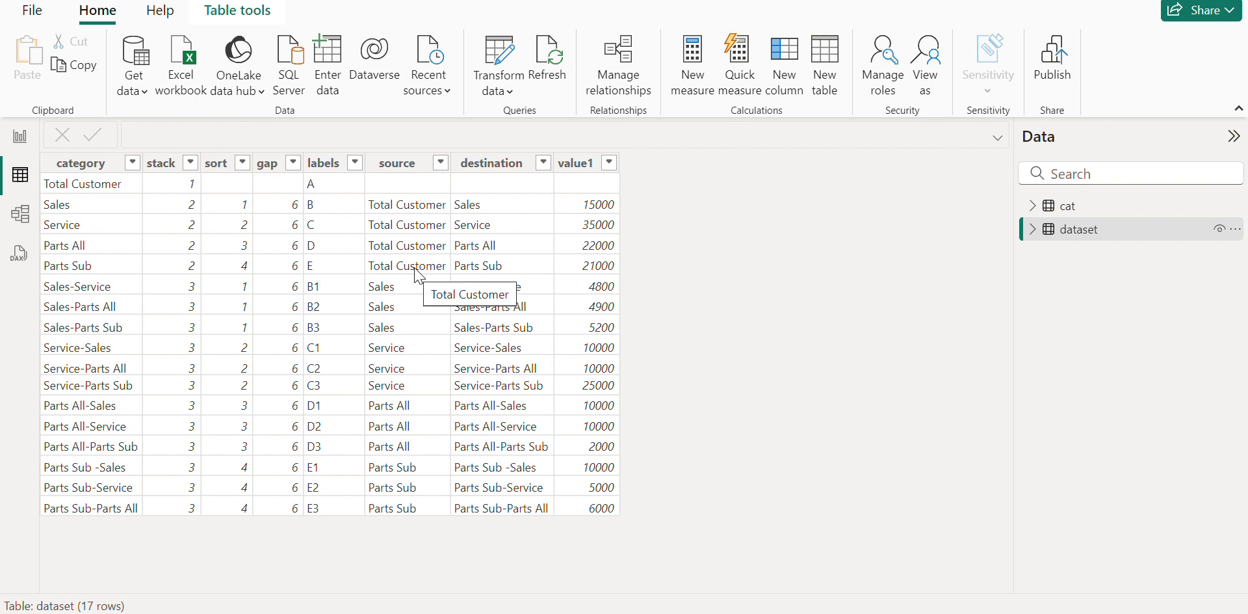
mouse_move(406, 219)
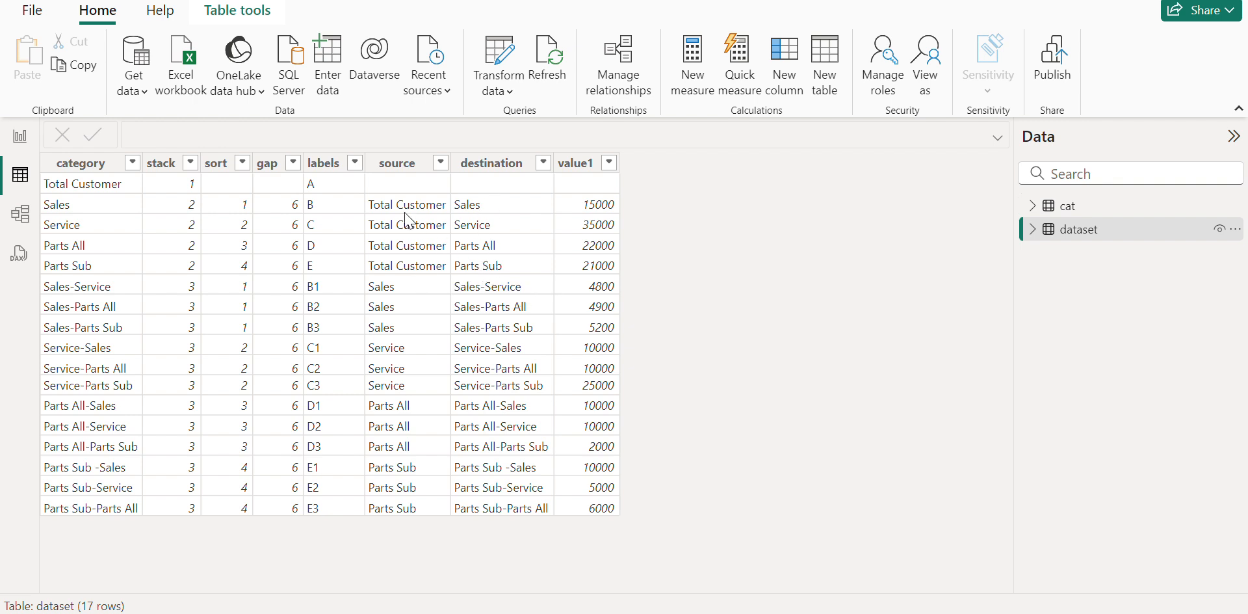
mouse_move(547, 234)
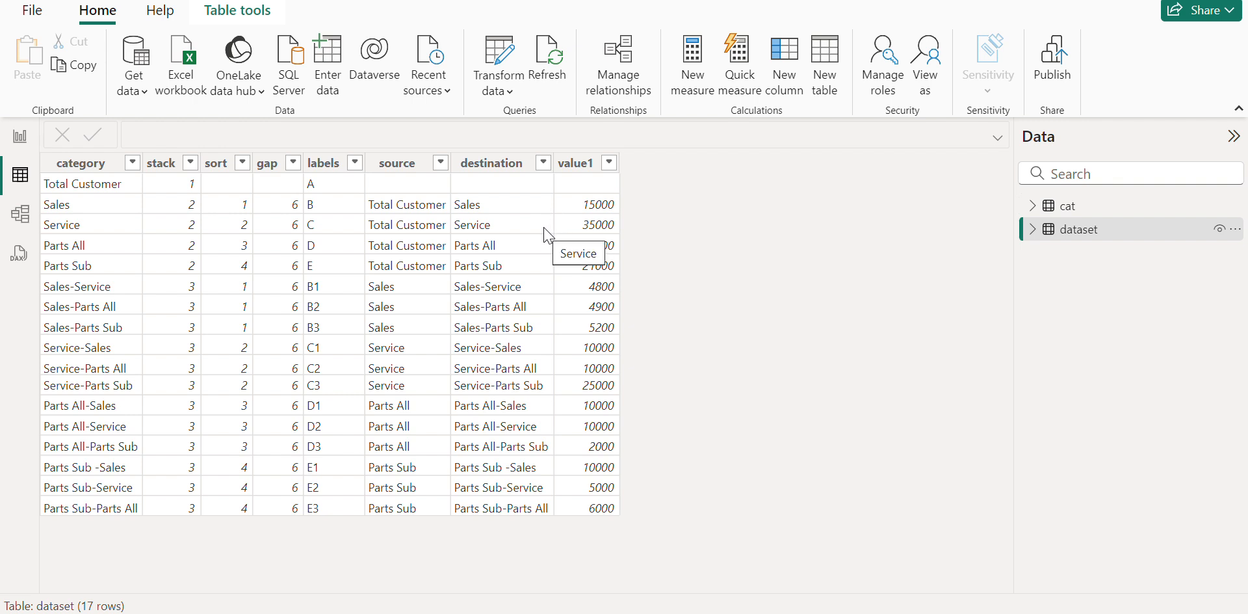
mouse_move(534, 232)
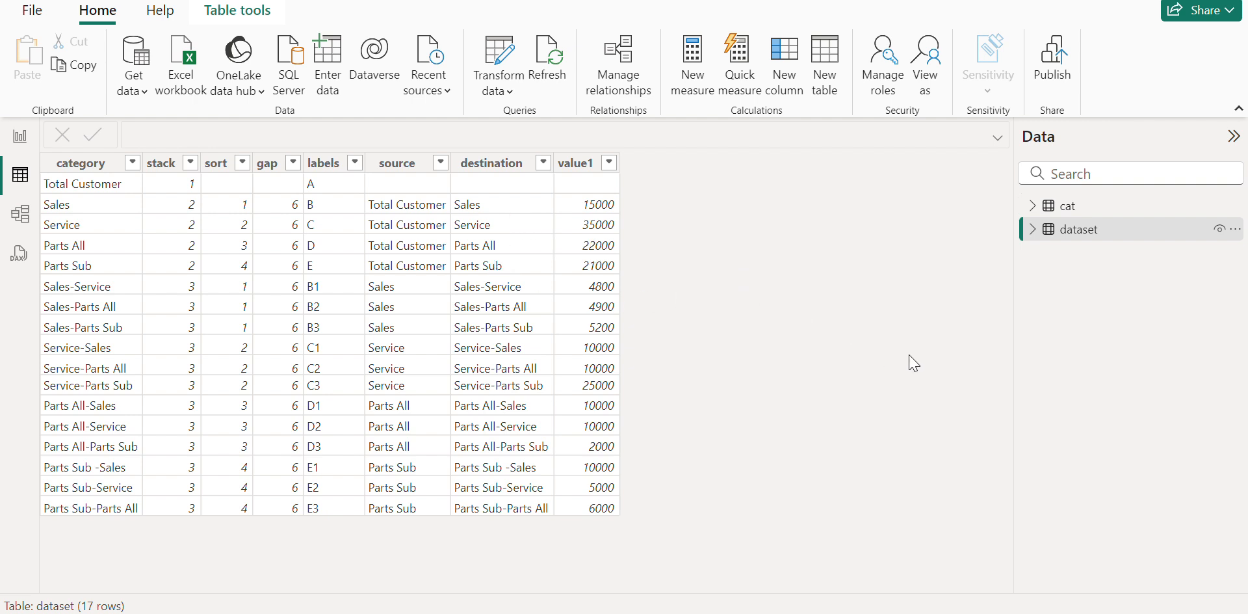
mouse_move(903, 267)
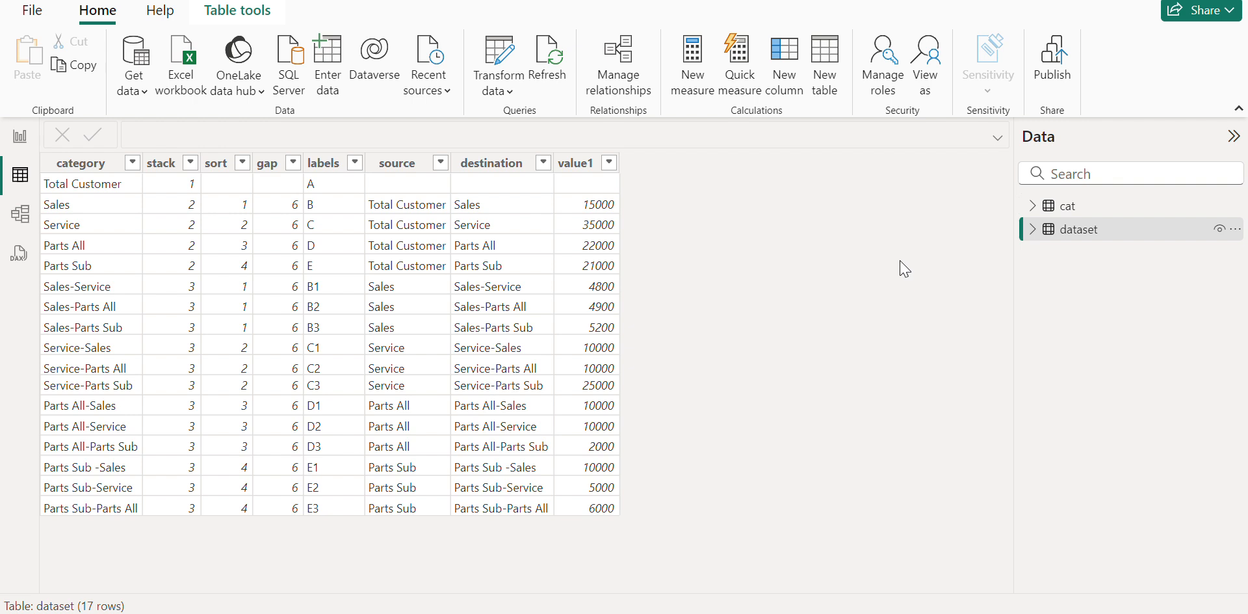
mouse_move(186, 313)
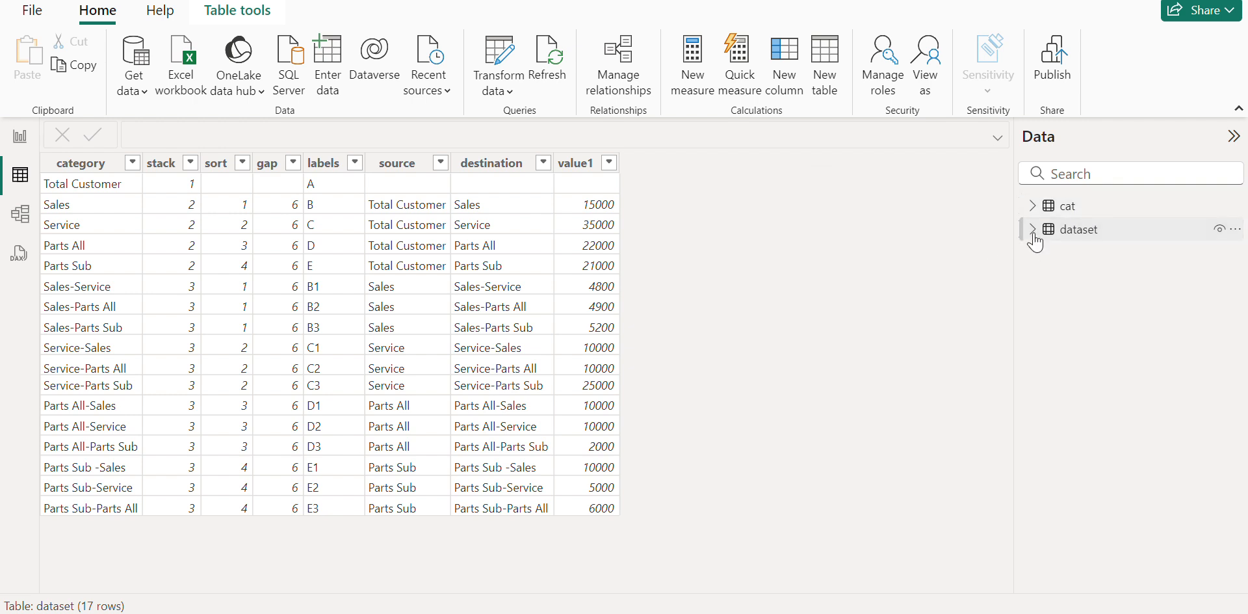
Step: Reveal the value measure's formula CALCULATE(SUM('dataset'[value1])) in the formula bar
left_click(1033, 229)
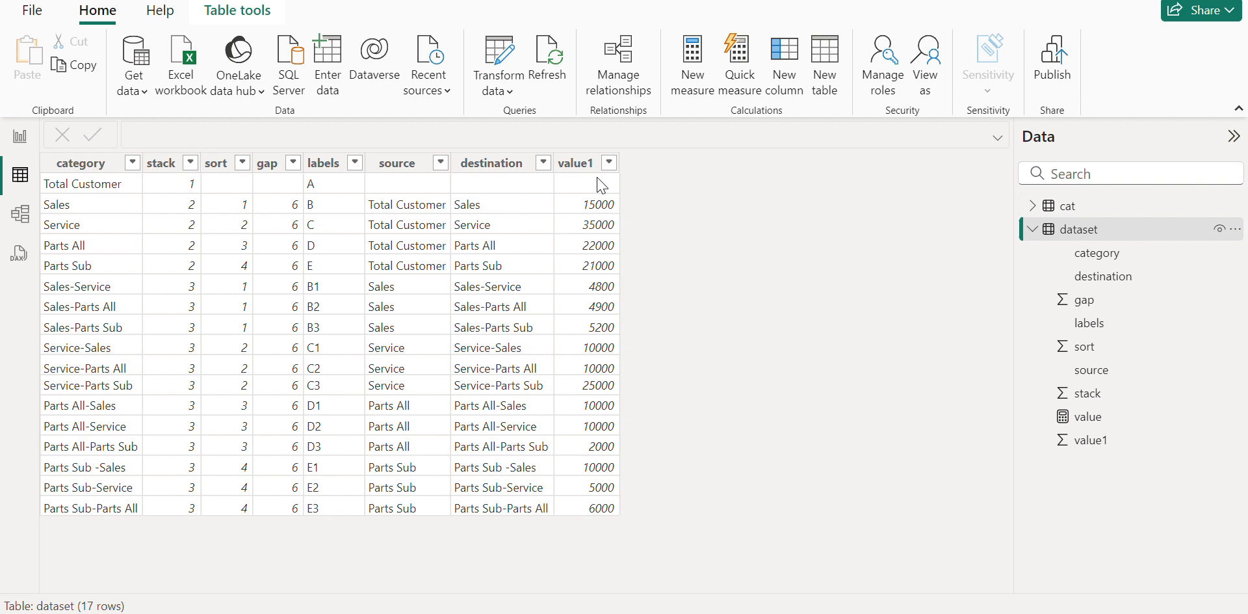
mouse_move(1123, 421)
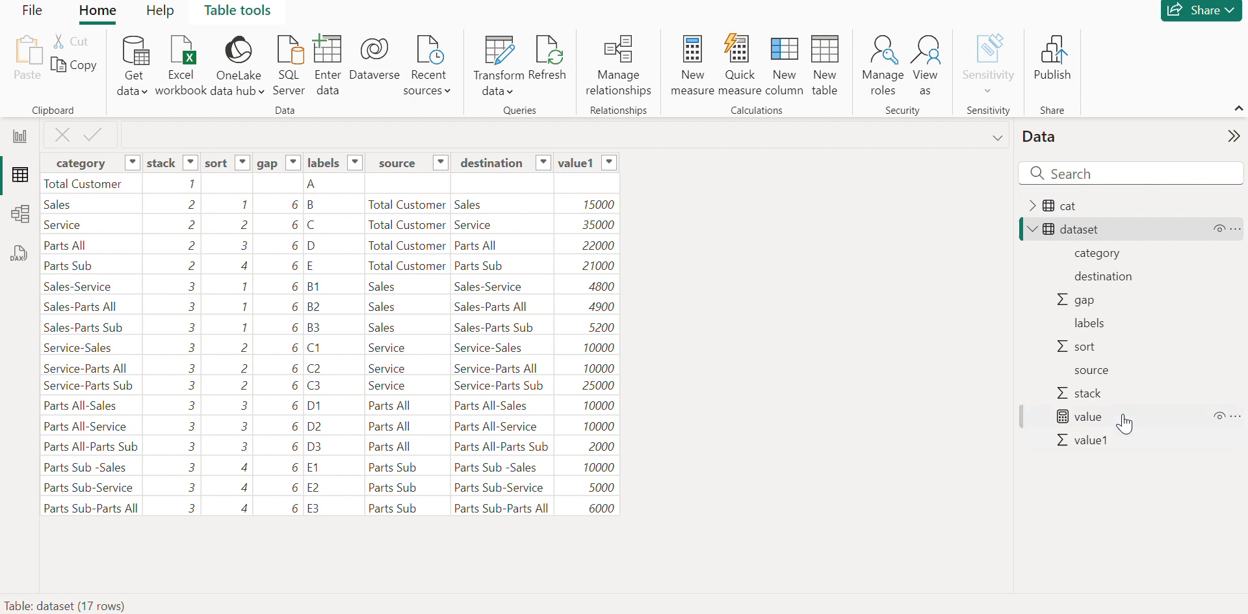
mouse_move(1087, 416)
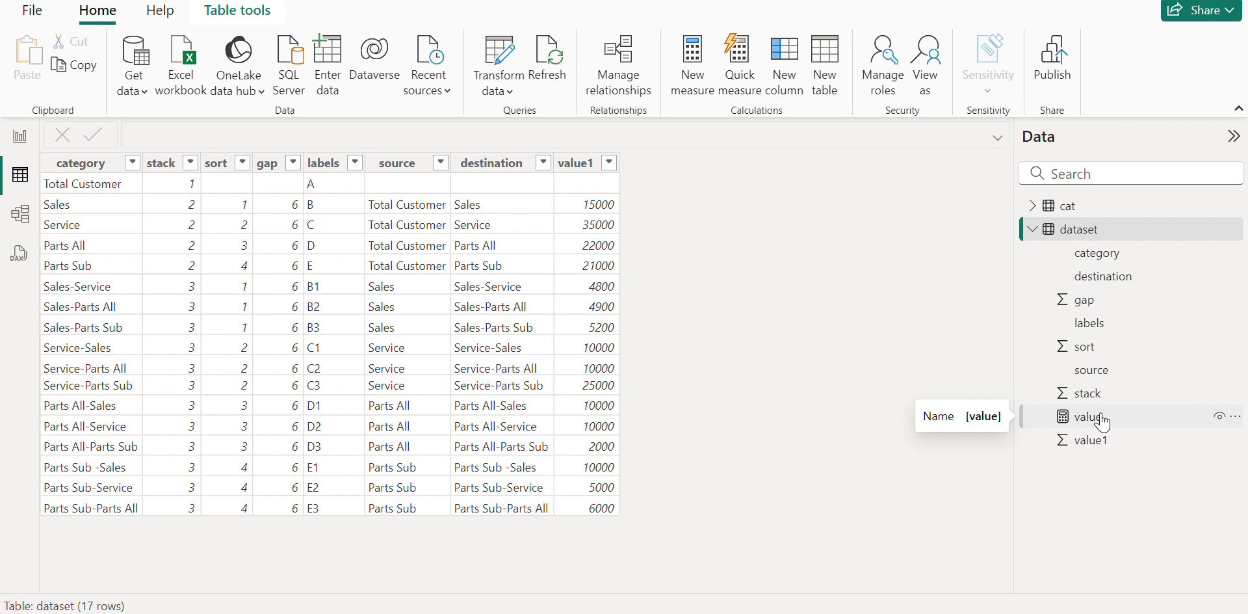
left_click(1091, 416)
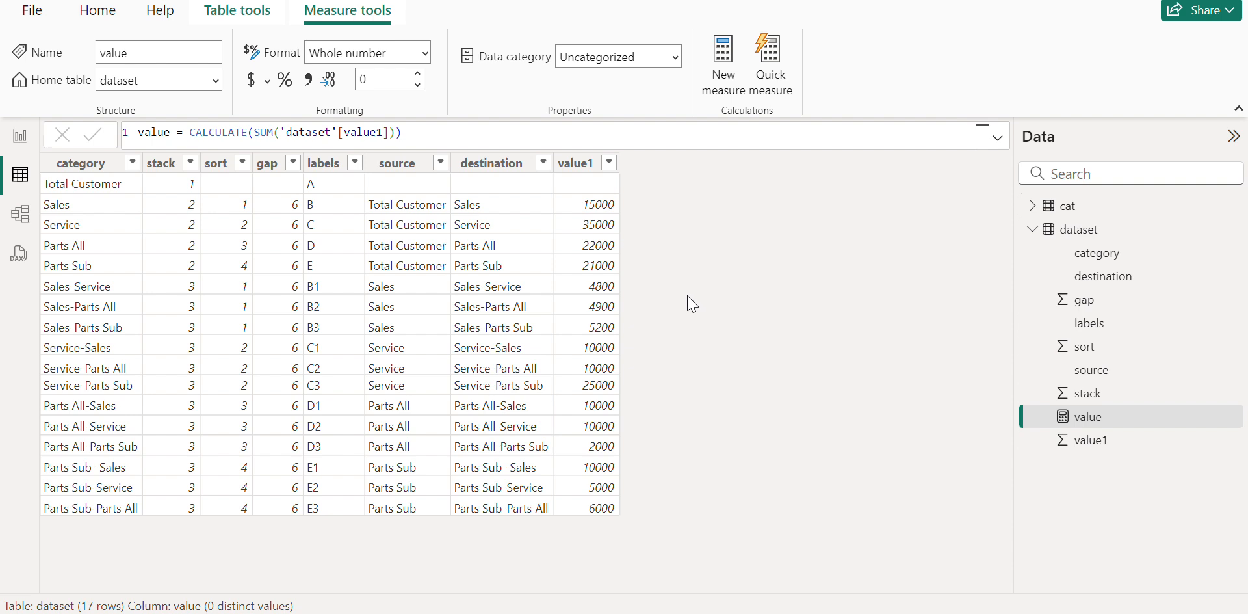
mouse_move(781, 338)
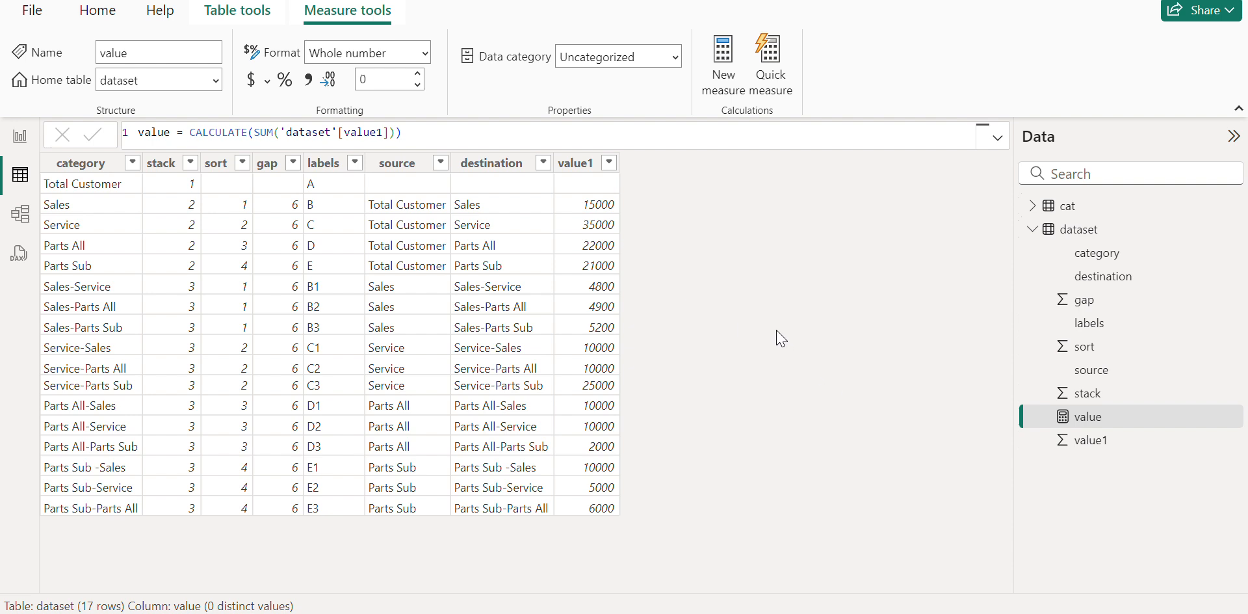
mouse_move(1079, 229)
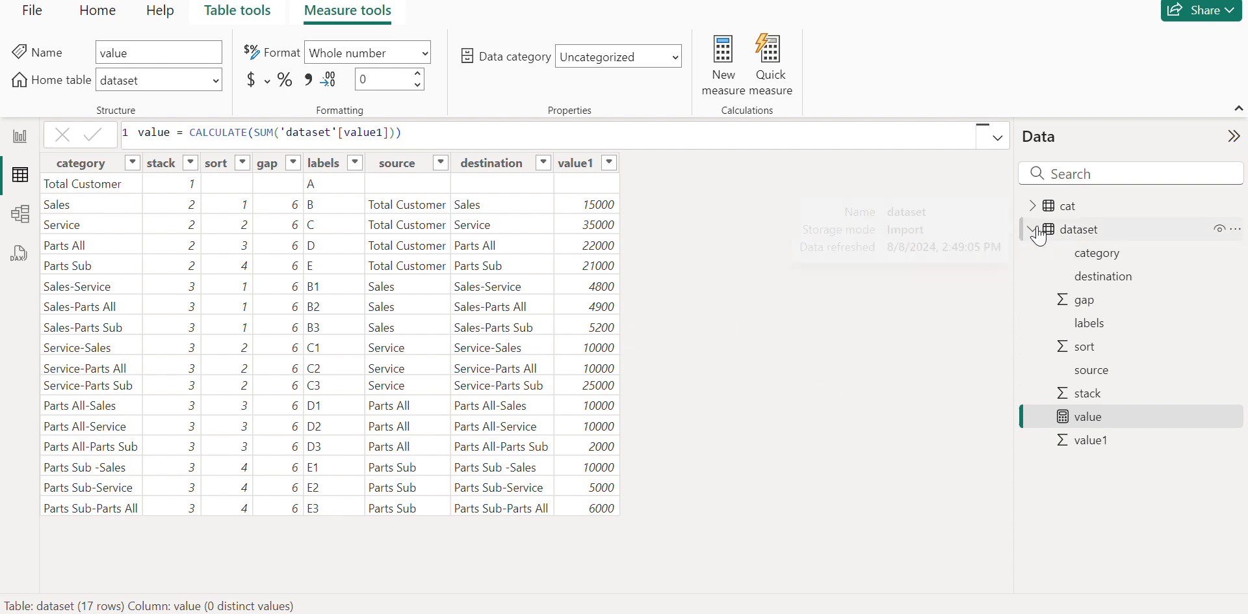
Step: Display the cat table's 16 rows of source, destination, value and sort
left_click(1033, 229)
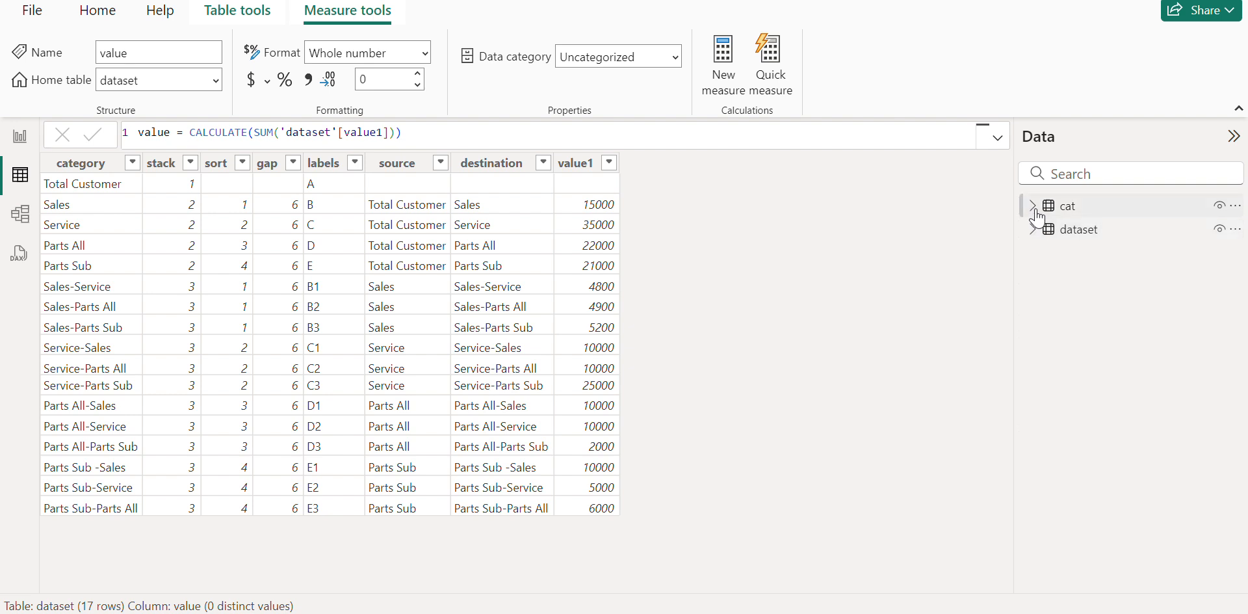
left_click(1034, 206)
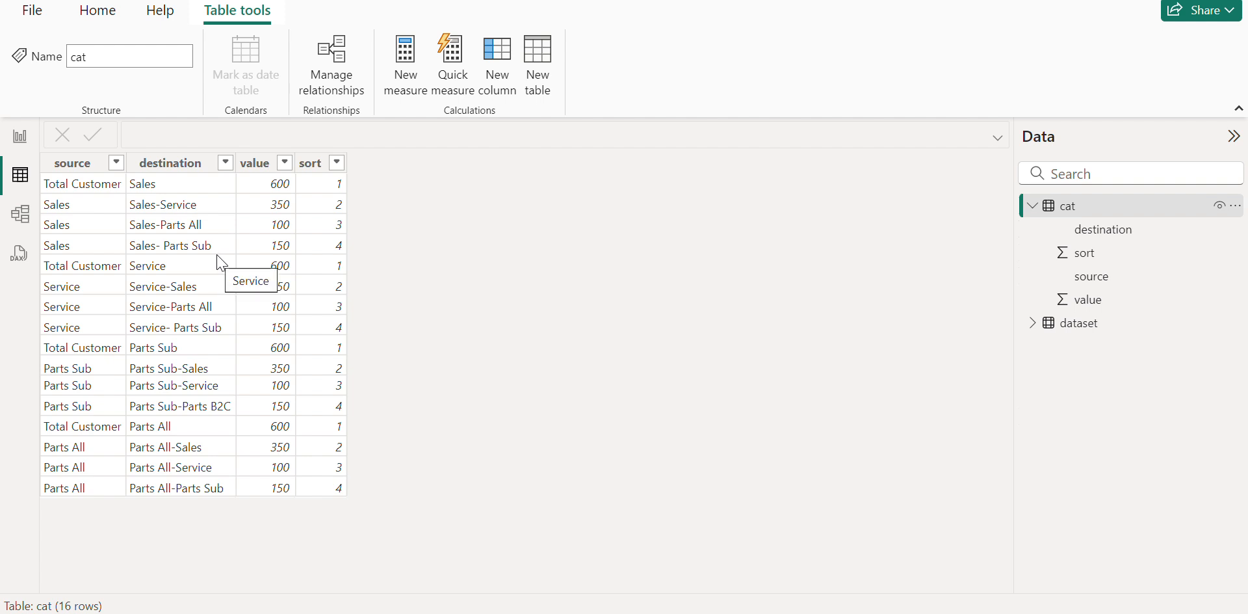
mouse_move(128, 204)
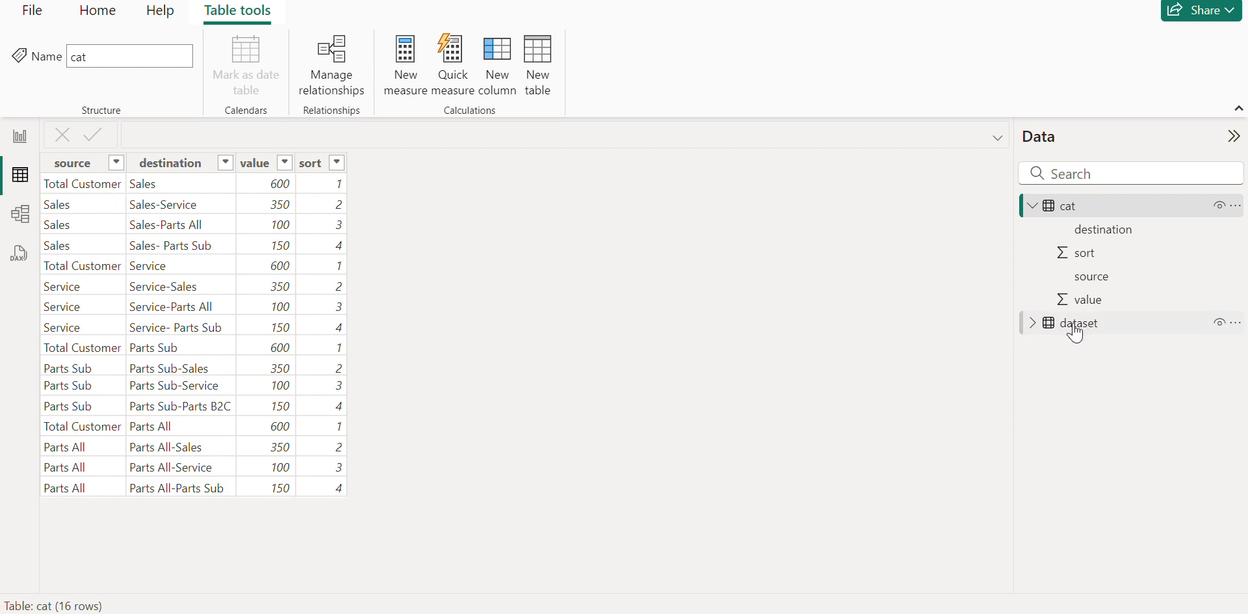
left_click(1081, 323)
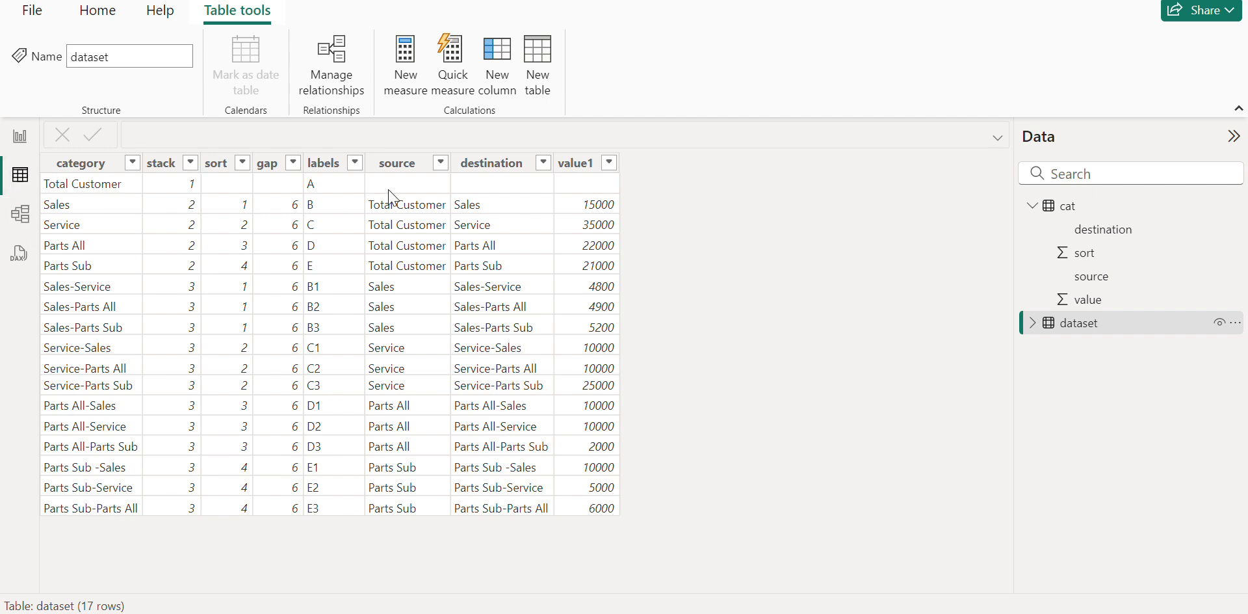
left_click(1068, 204)
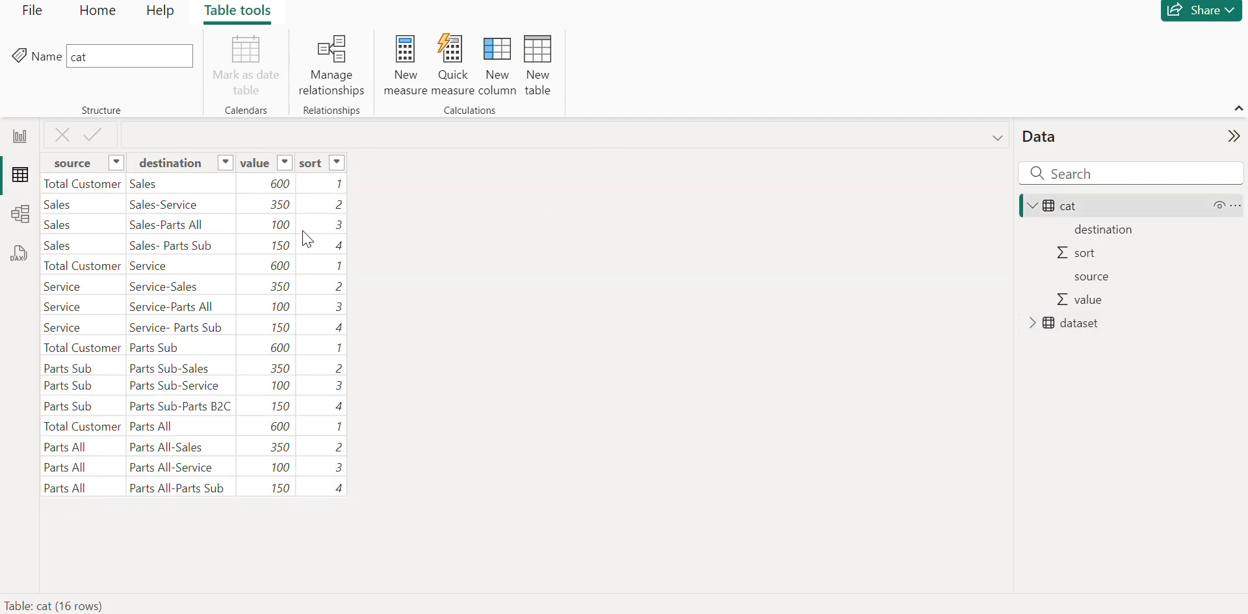
left_click(169, 163)
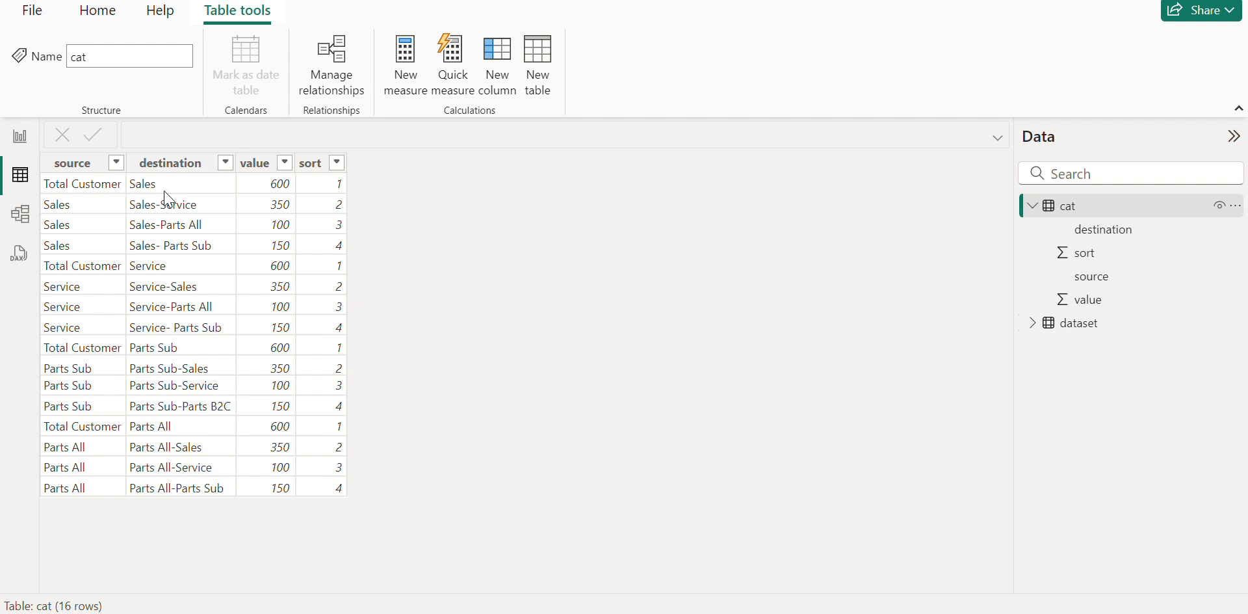
mouse_move(175, 204)
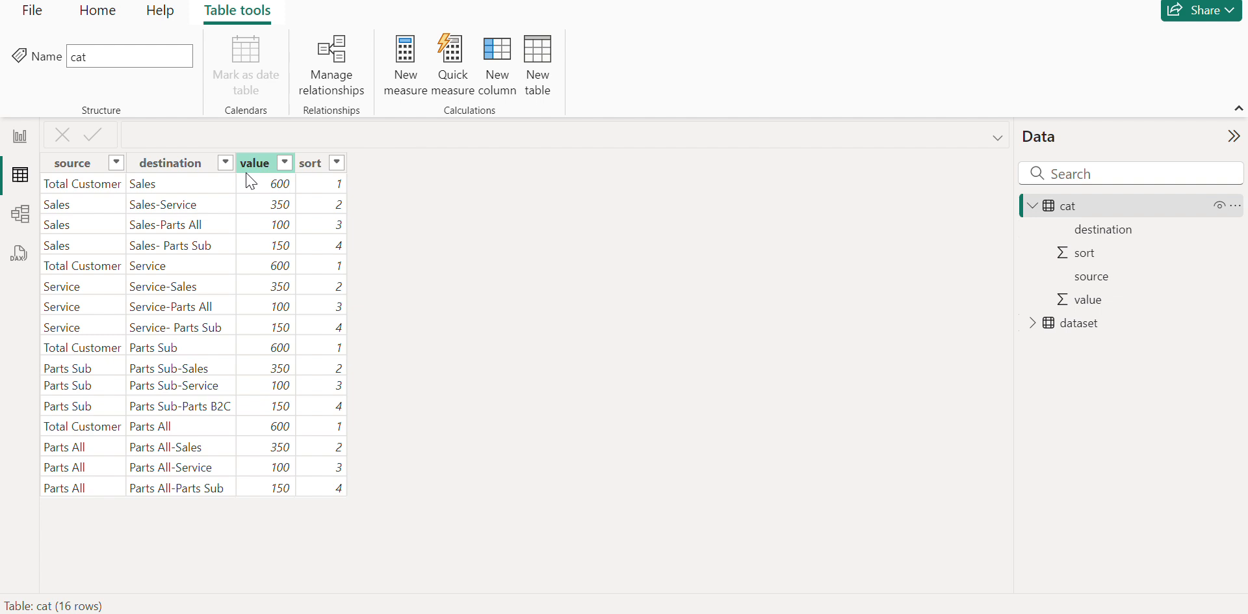
mouse_move(293, 177)
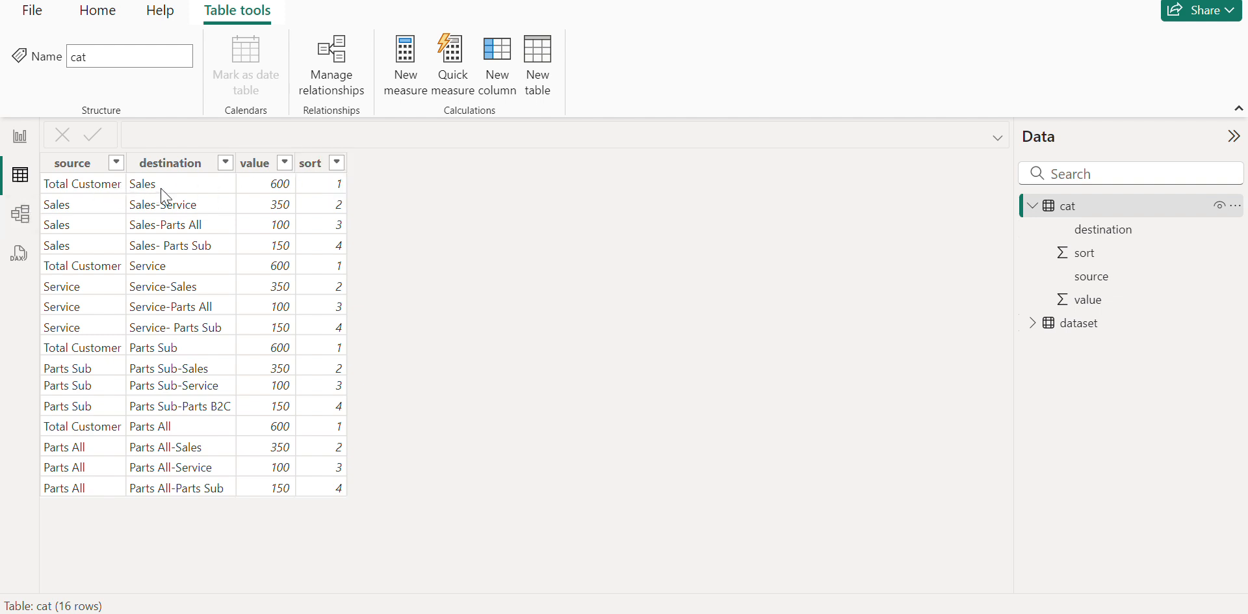
mouse_move(312, 187)
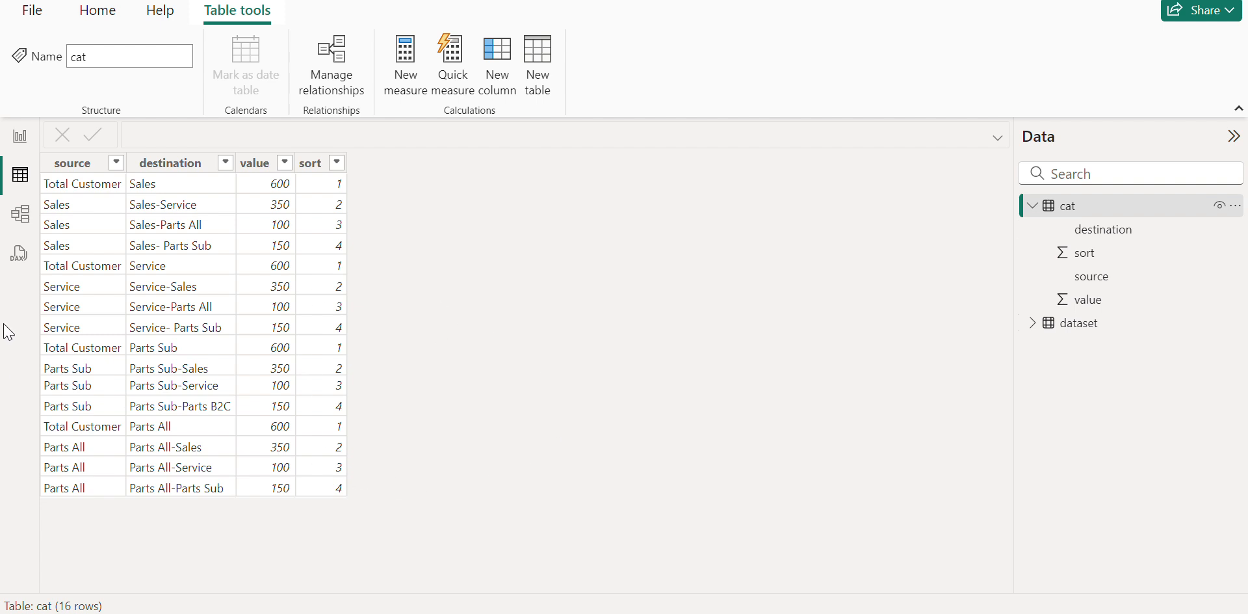
mouse_move(18, 176)
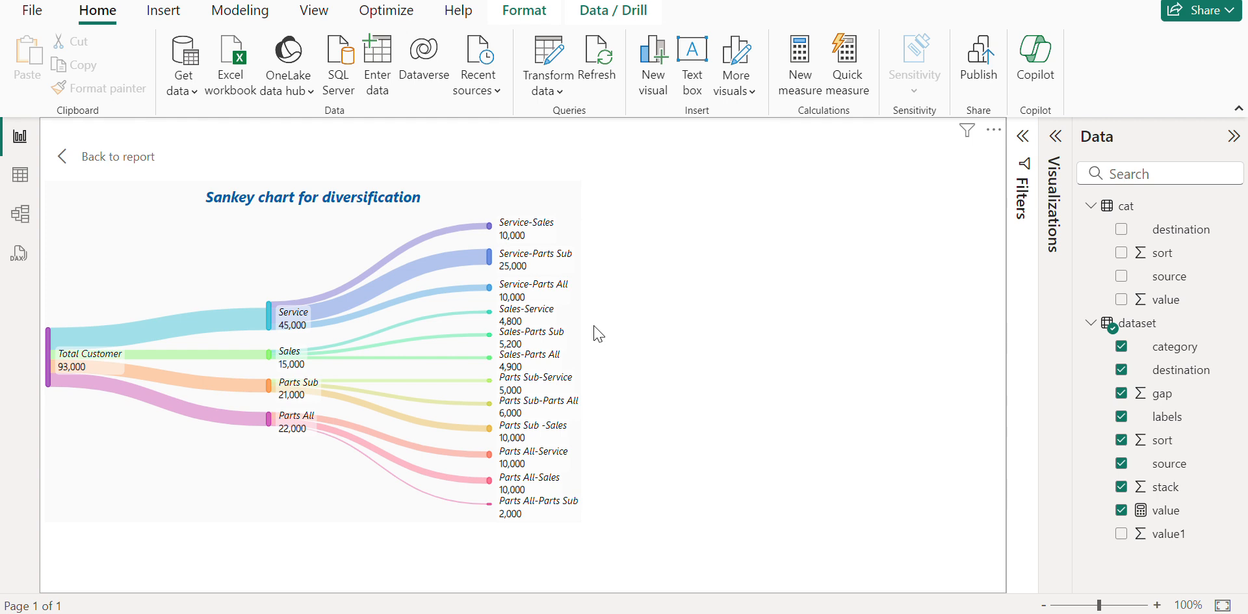
mouse_move(740, 329)
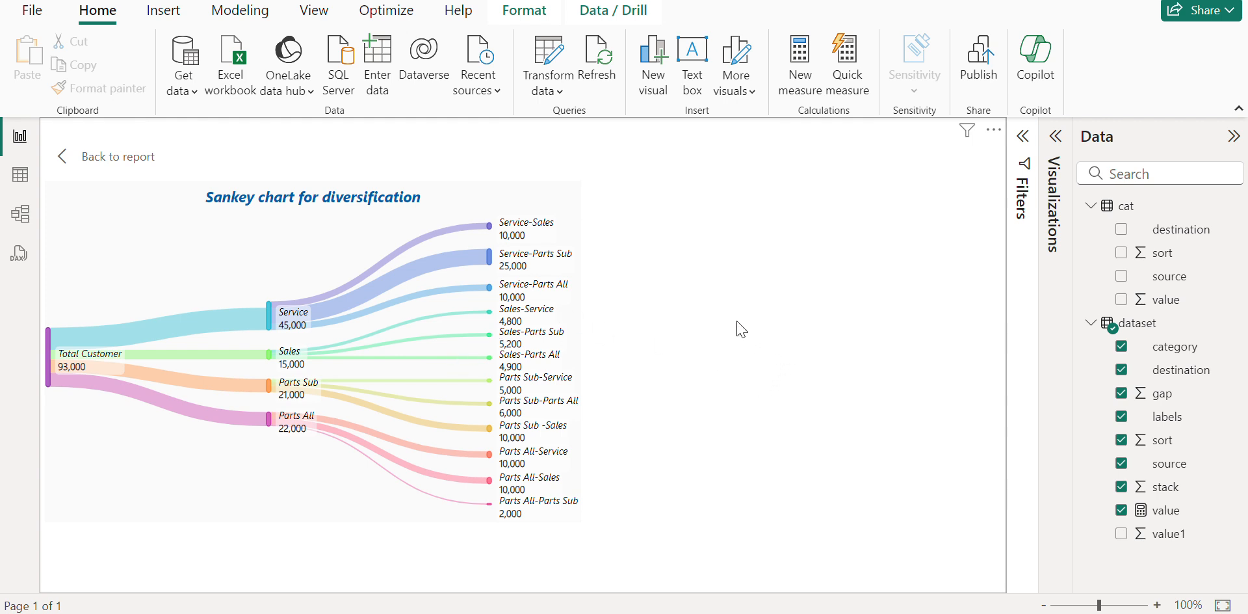
mouse_move(656, 478)
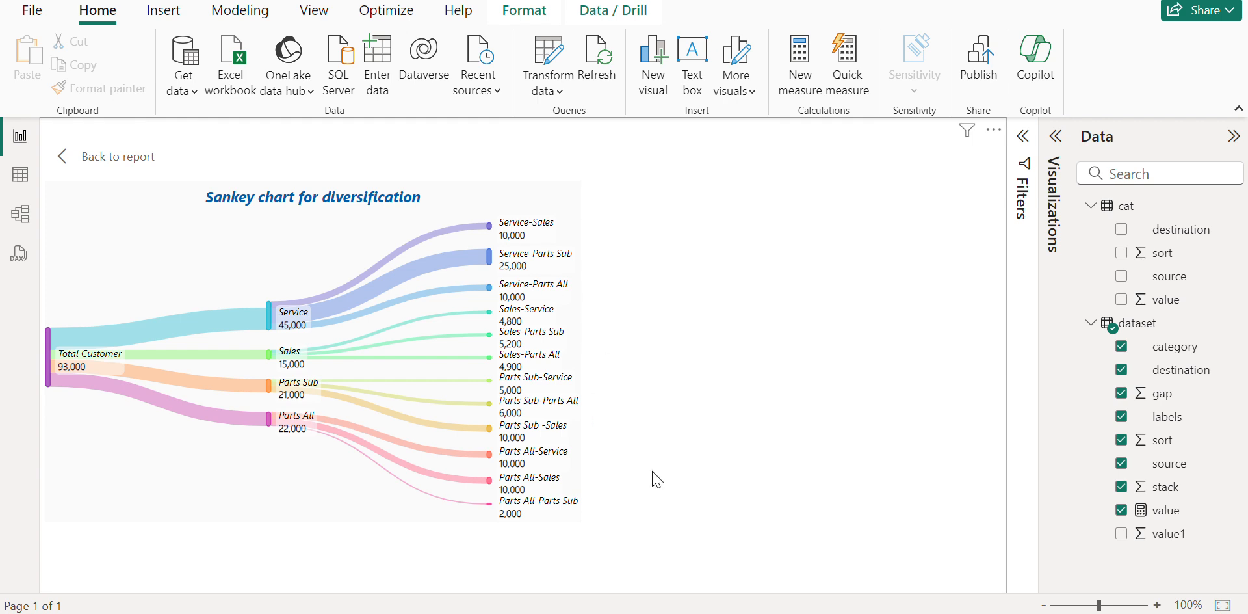
mouse_move(962, 213)
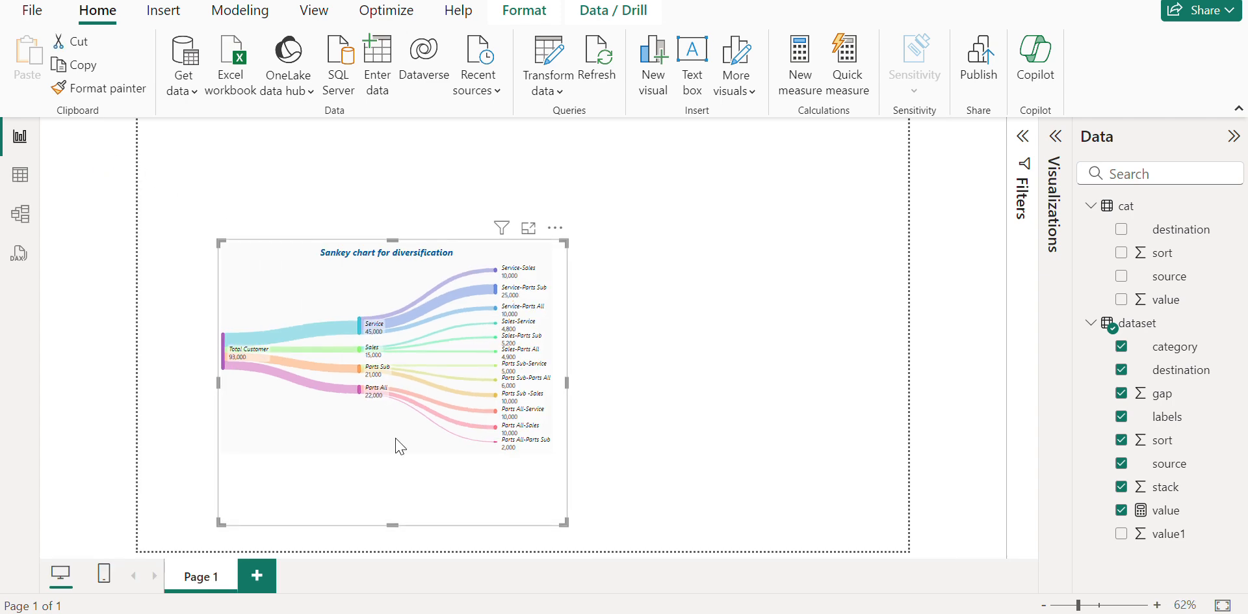
Step: Add a Deneb visual to a new Page 2 and enter its editor
left_click(256, 574)
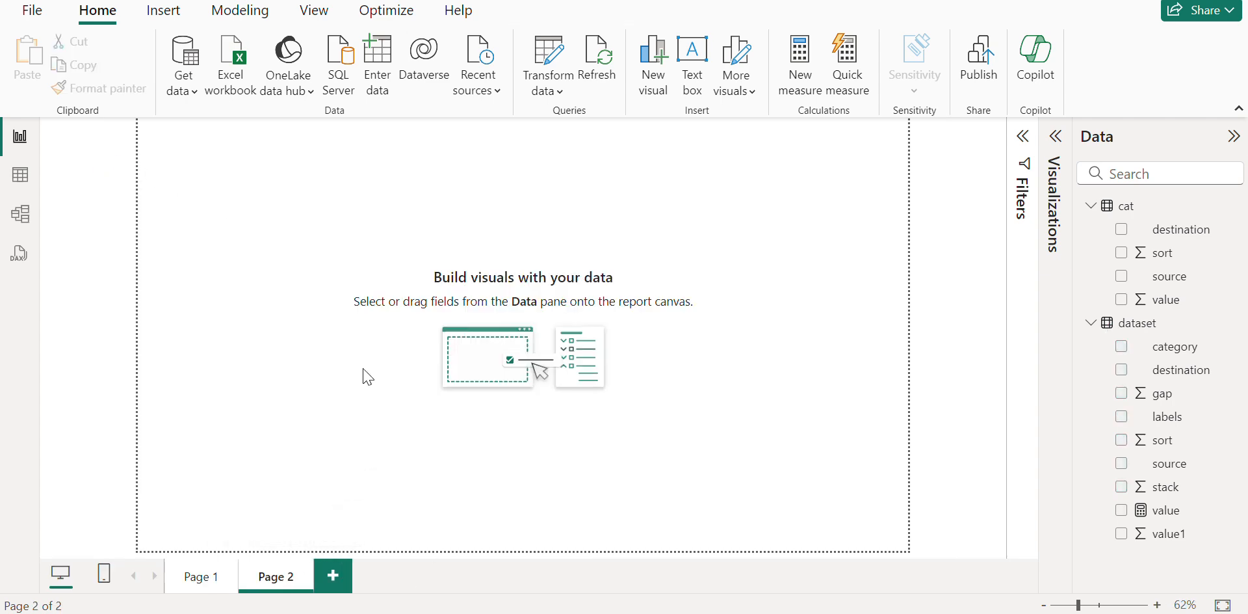
mouse_move(870, 321)
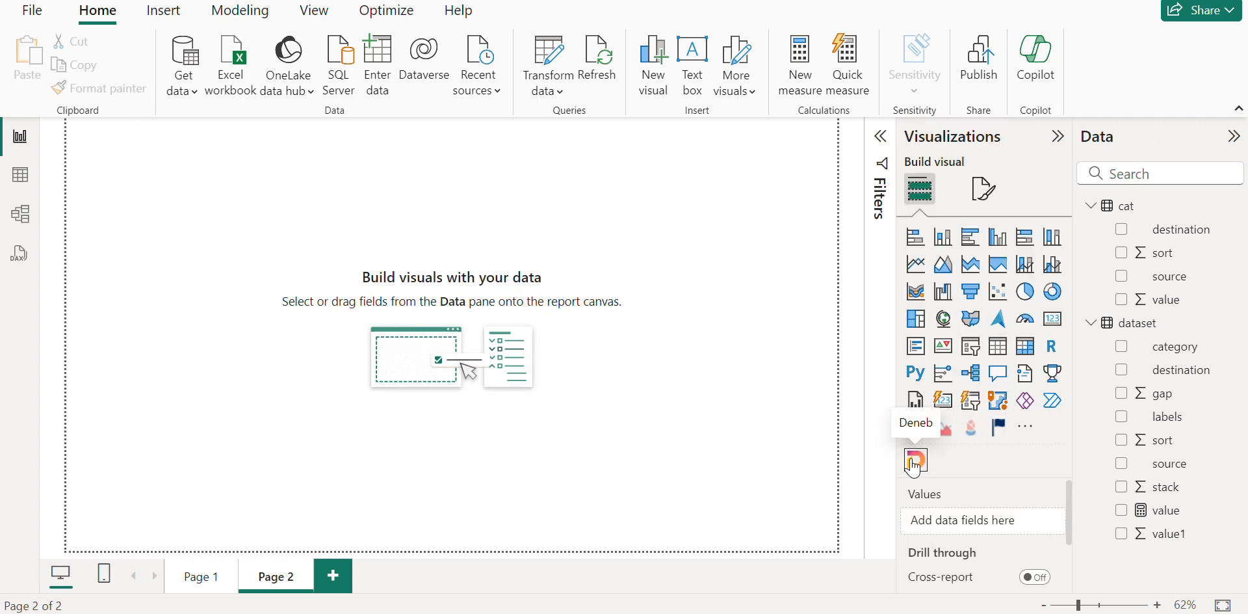
left_click(915, 460)
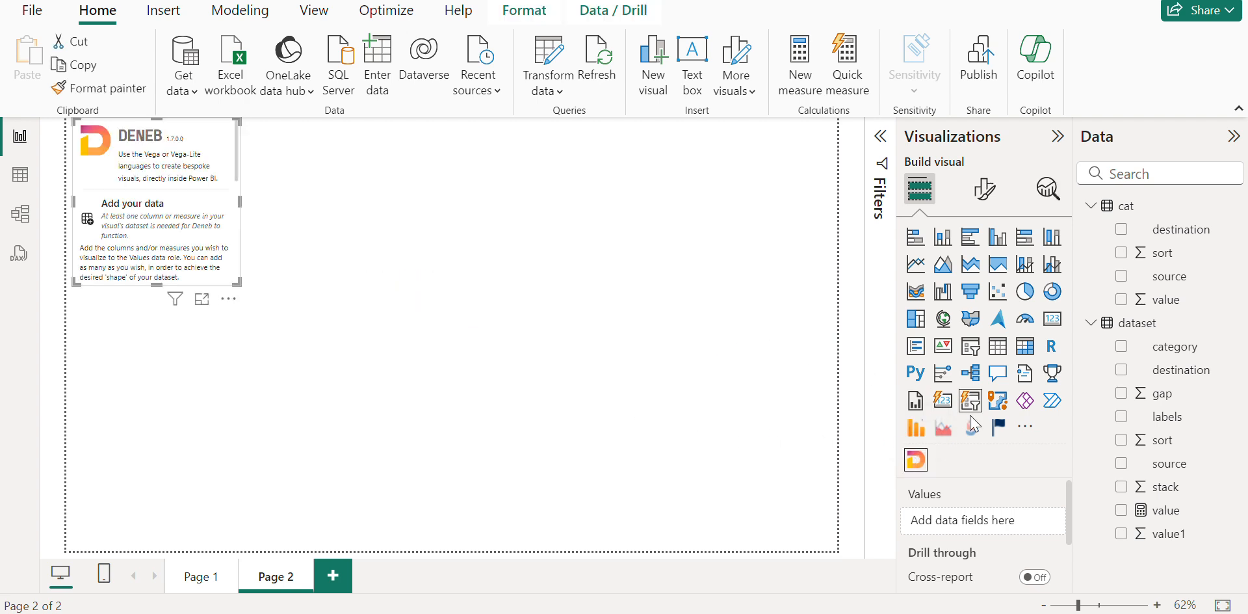
mouse_move(1026, 428)
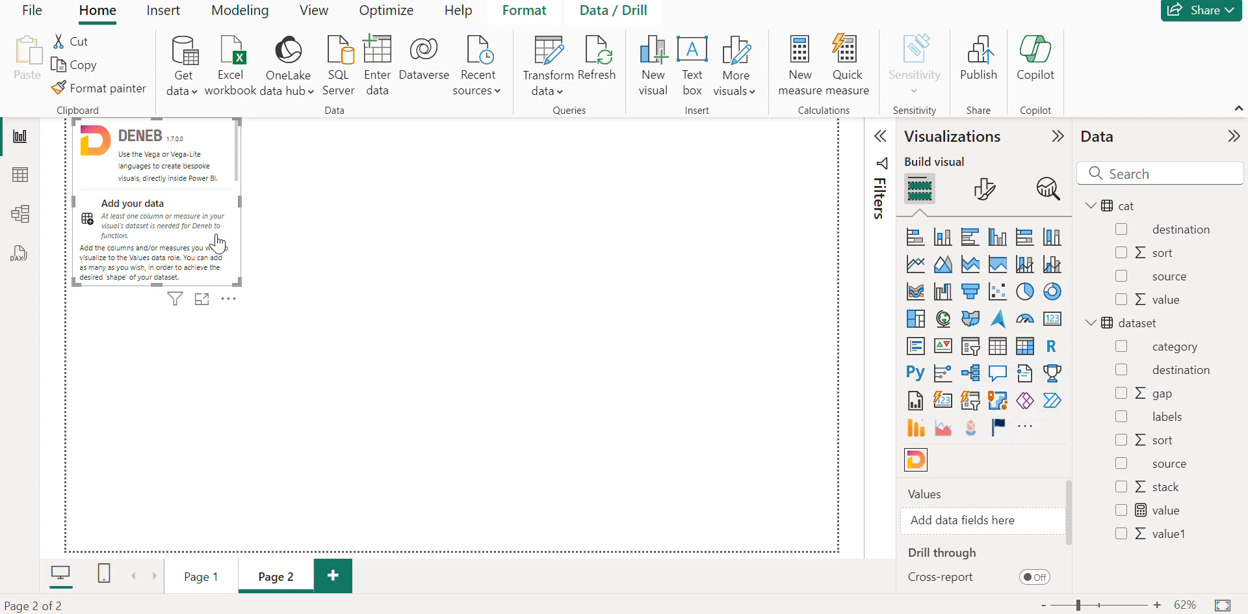
mouse_move(229, 299)
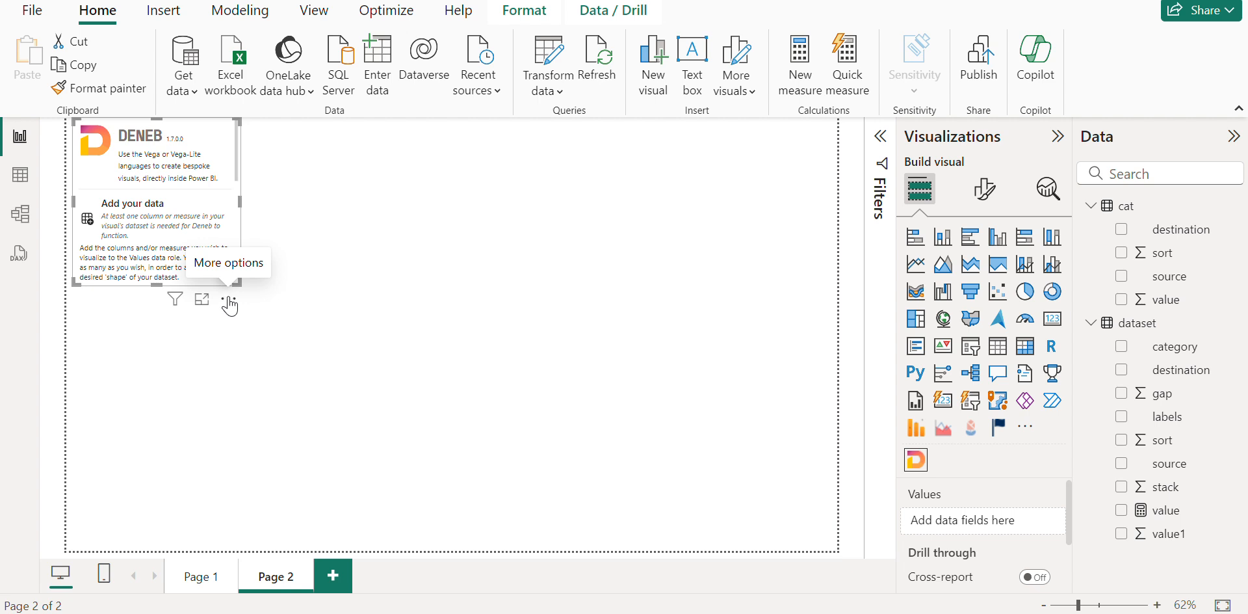
mouse_move(218, 193)
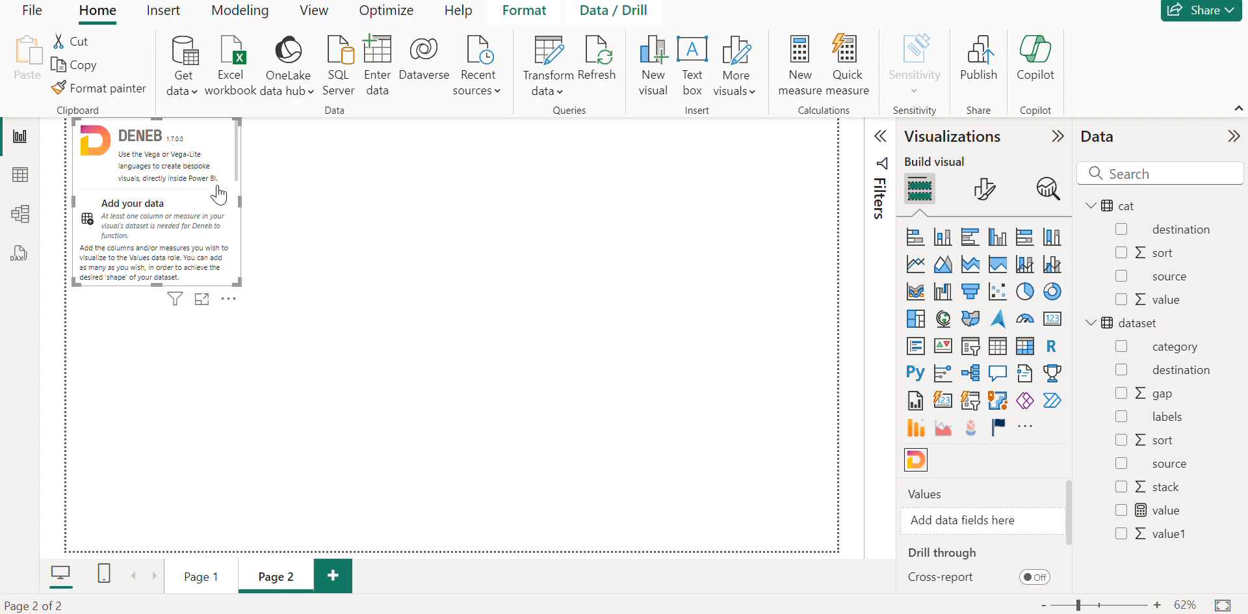
mouse_move(229, 300)
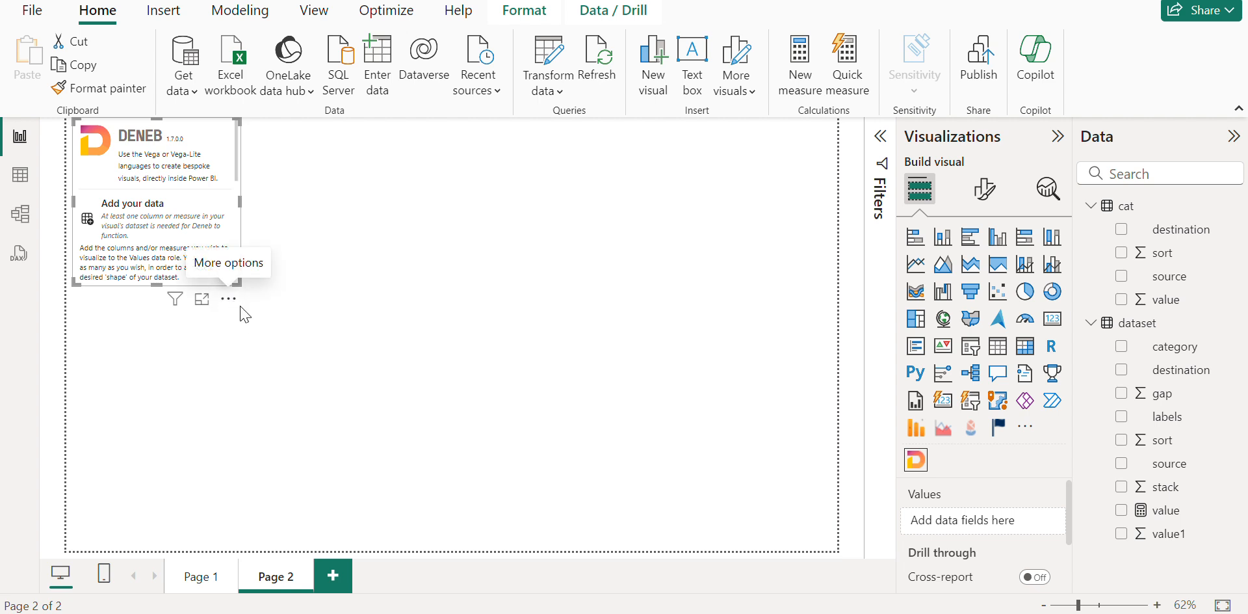
mouse_move(208, 237)
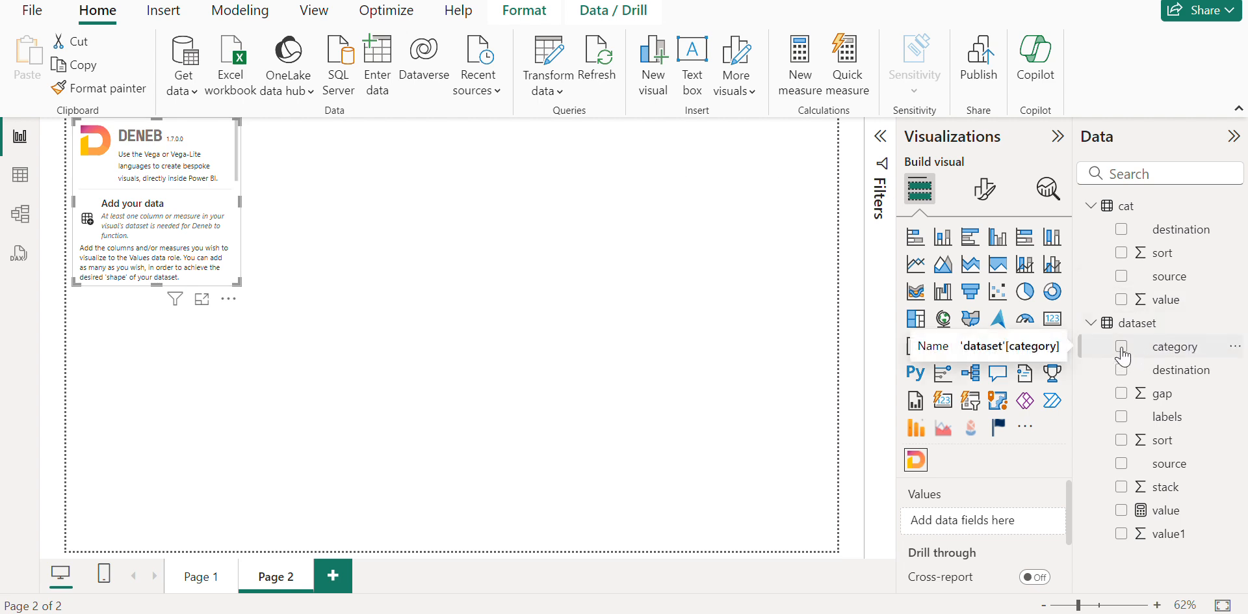
left_click(229, 299)
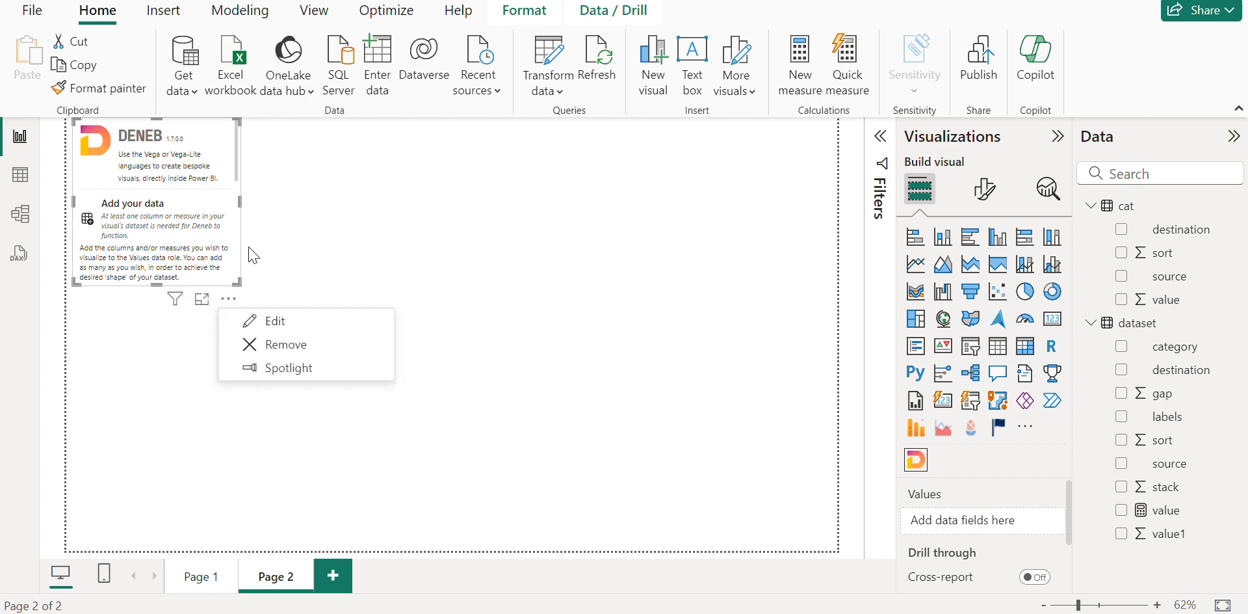
left_click(274, 320)
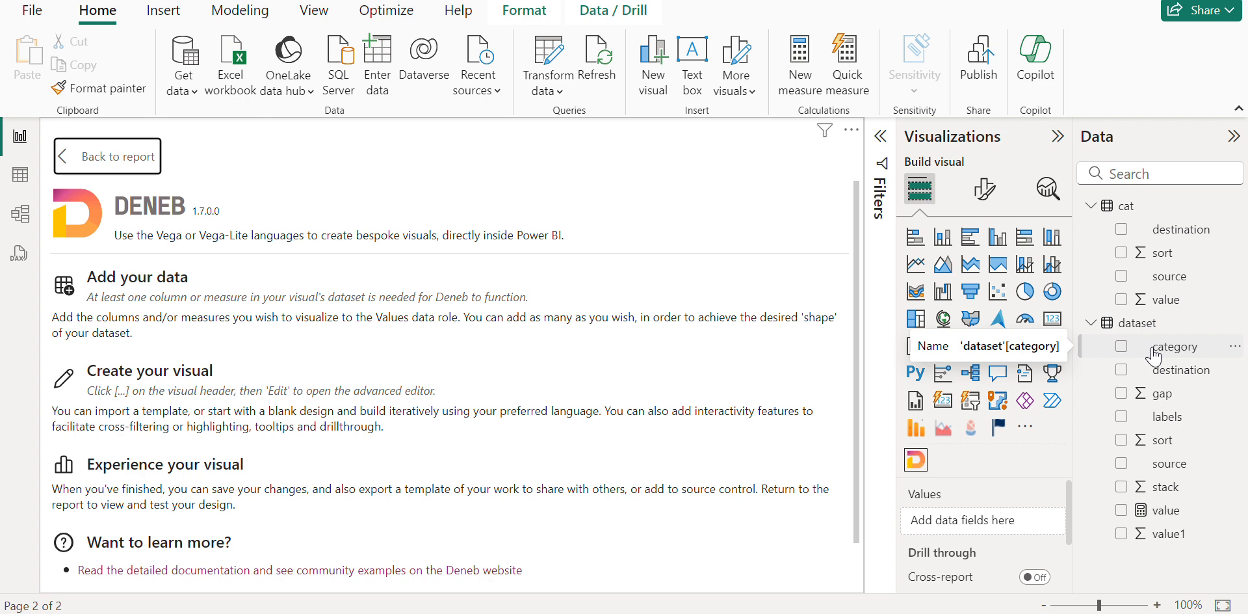
Step: Add the category field and create an empty Vega specification
left_click(1122, 346)
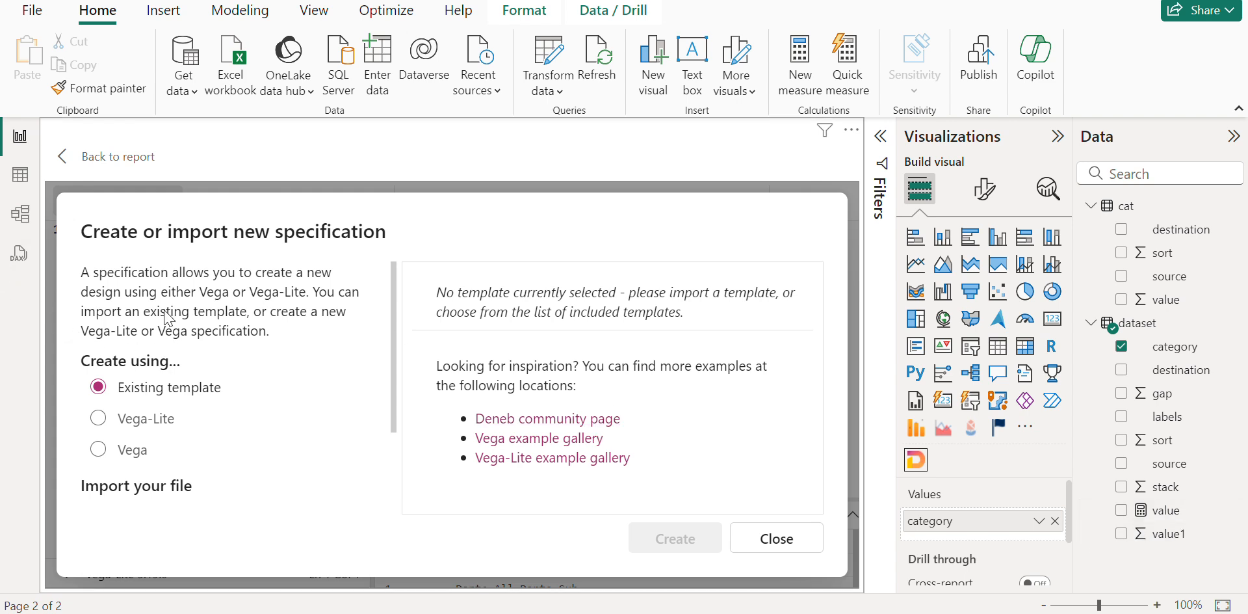
mouse_move(184, 360)
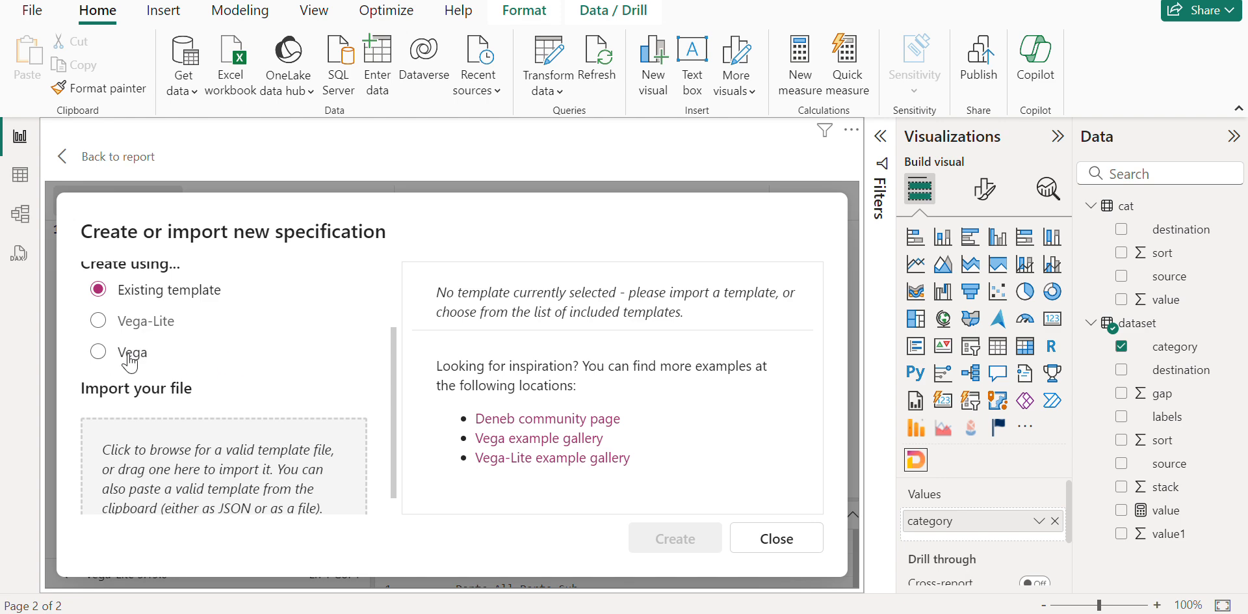
left_click(97, 351)
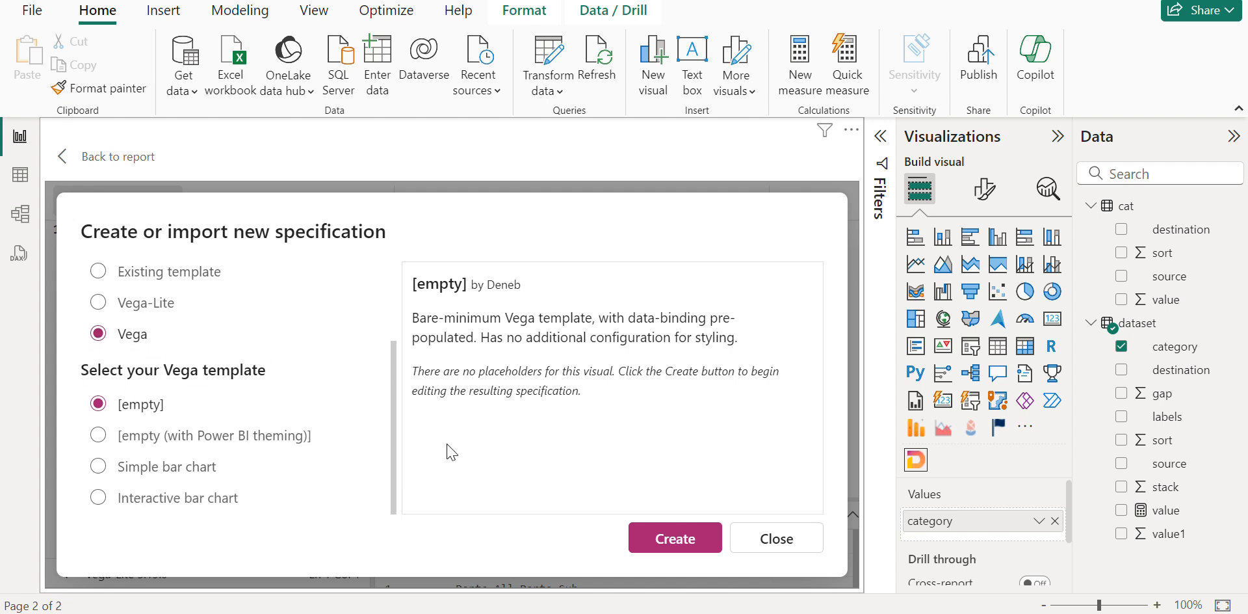
mouse_move(202, 484)
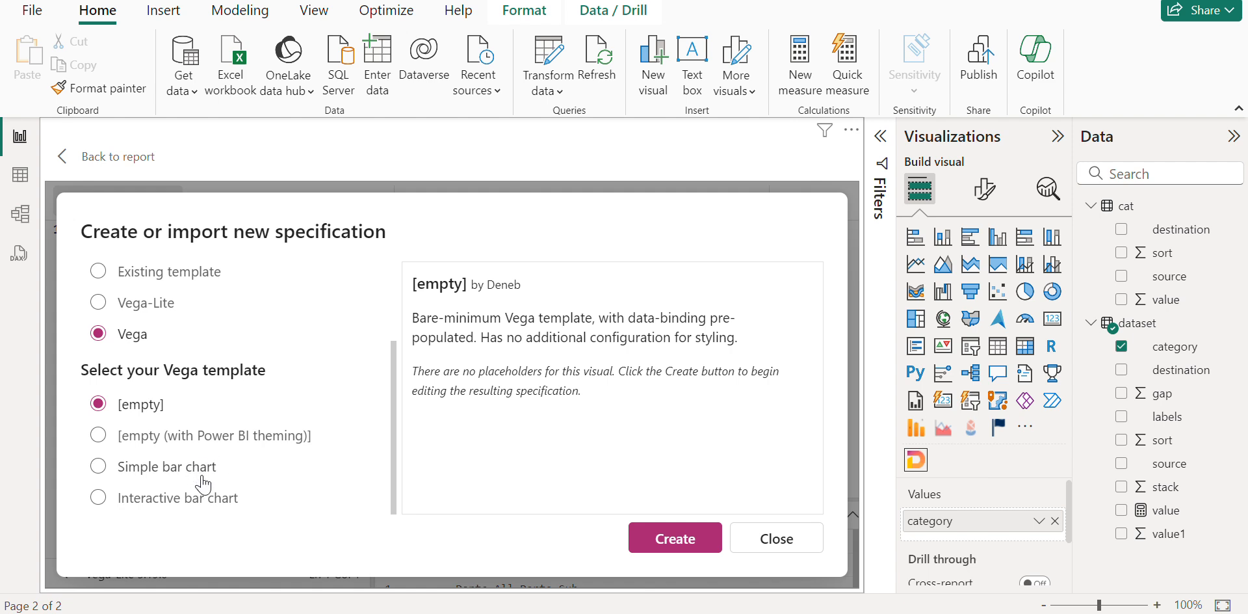
mouse_move(203, 517)
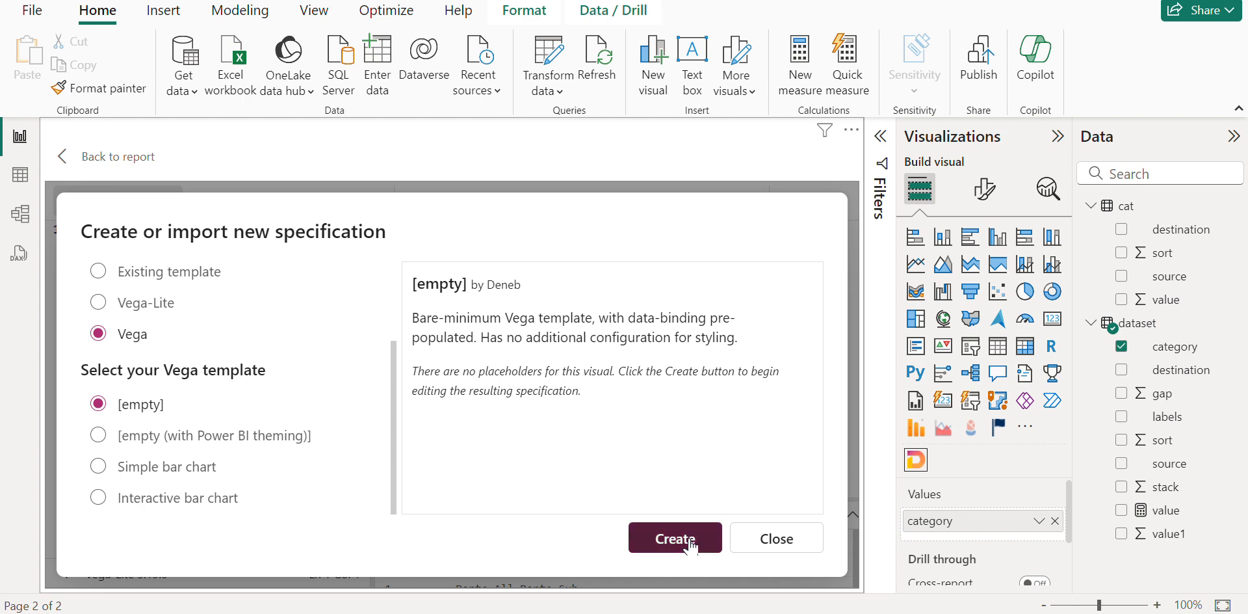
left_click(675, 537)
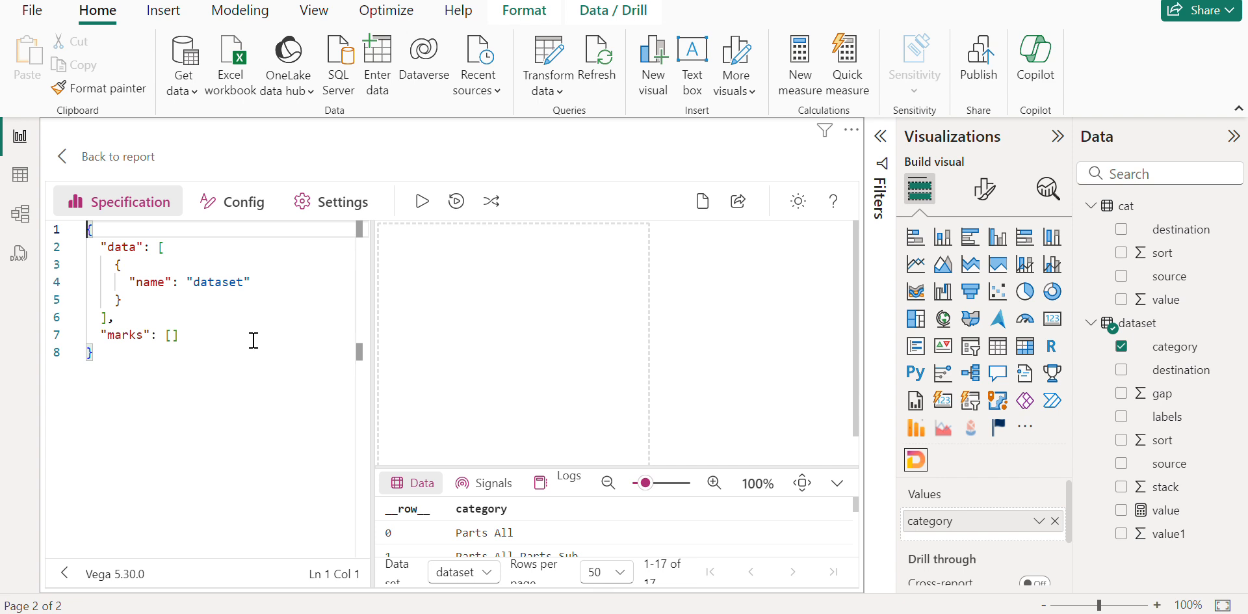
mouse_move(165, 507)
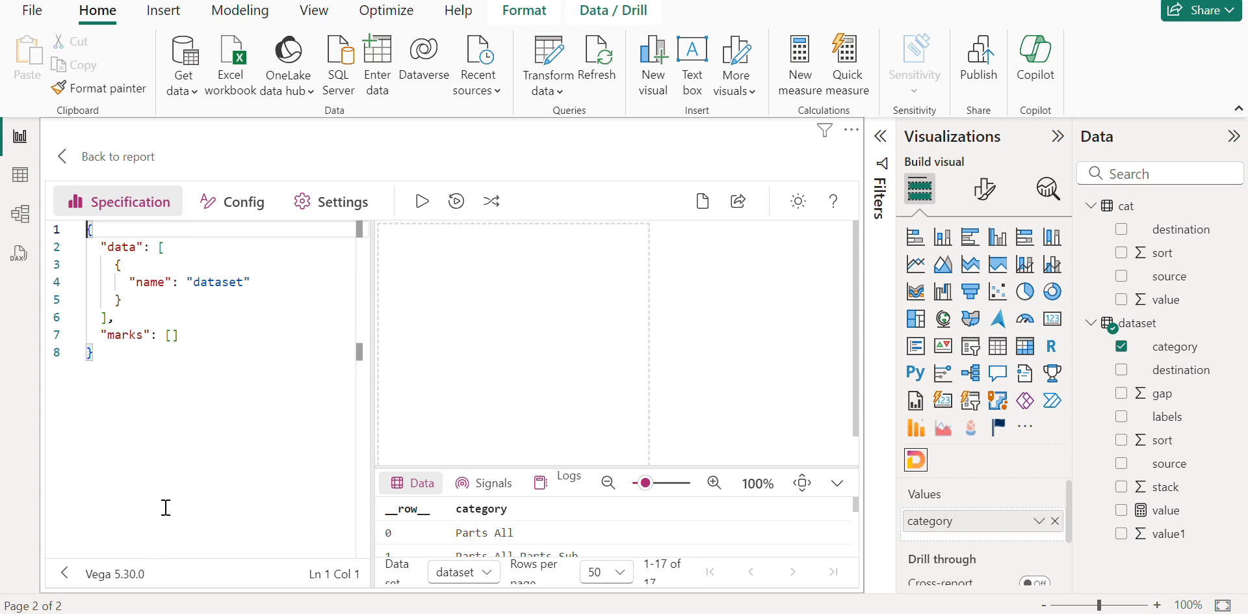
mouse_move(166, 406)
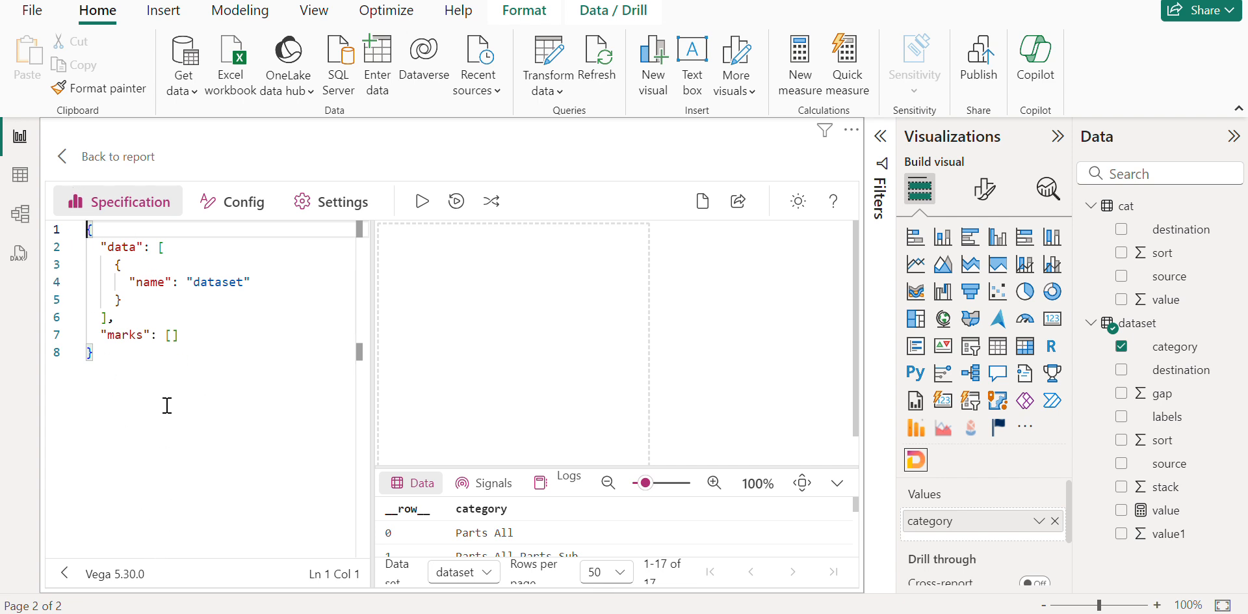
mouse_move(553, 253)
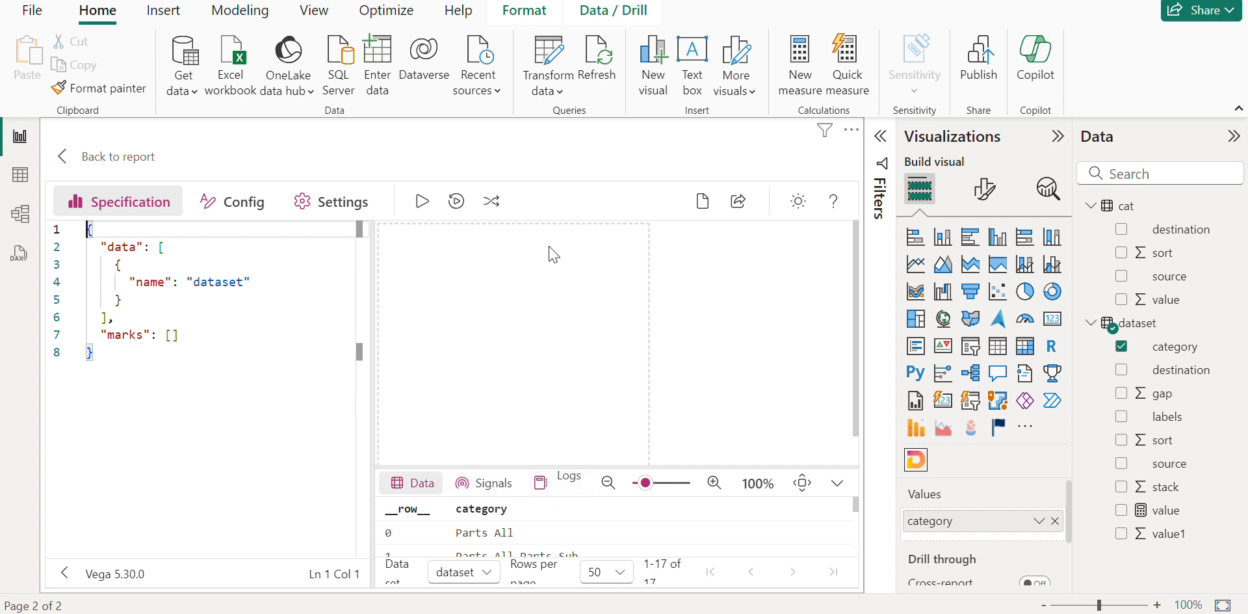
mouse_move(385, 366)
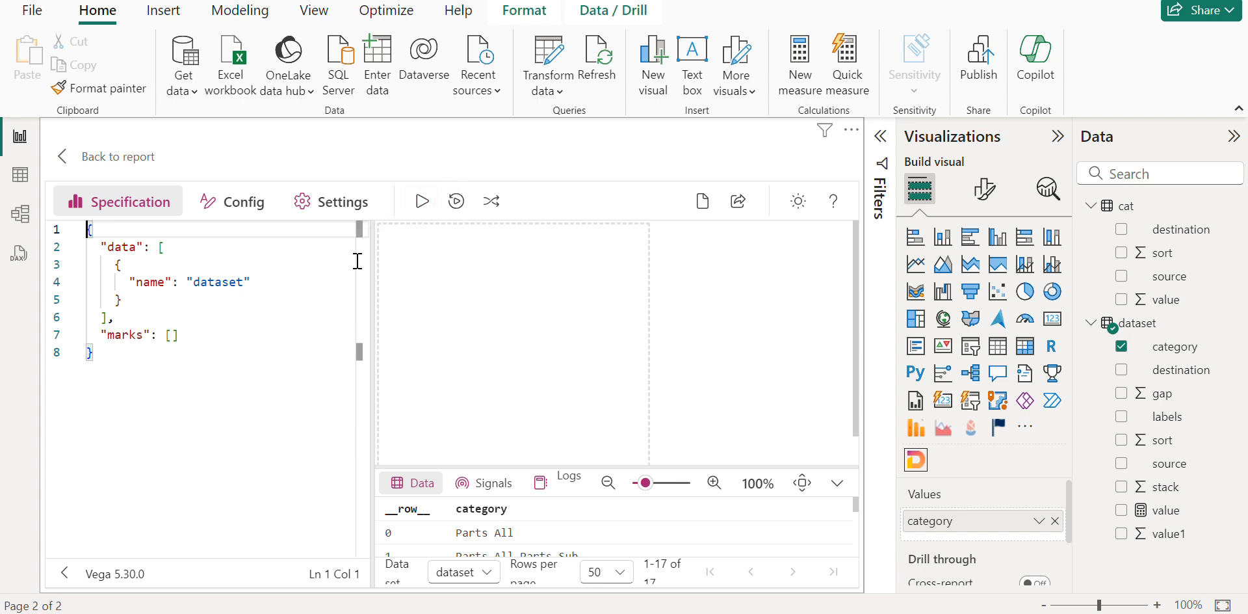
mouse_move(619, 416)
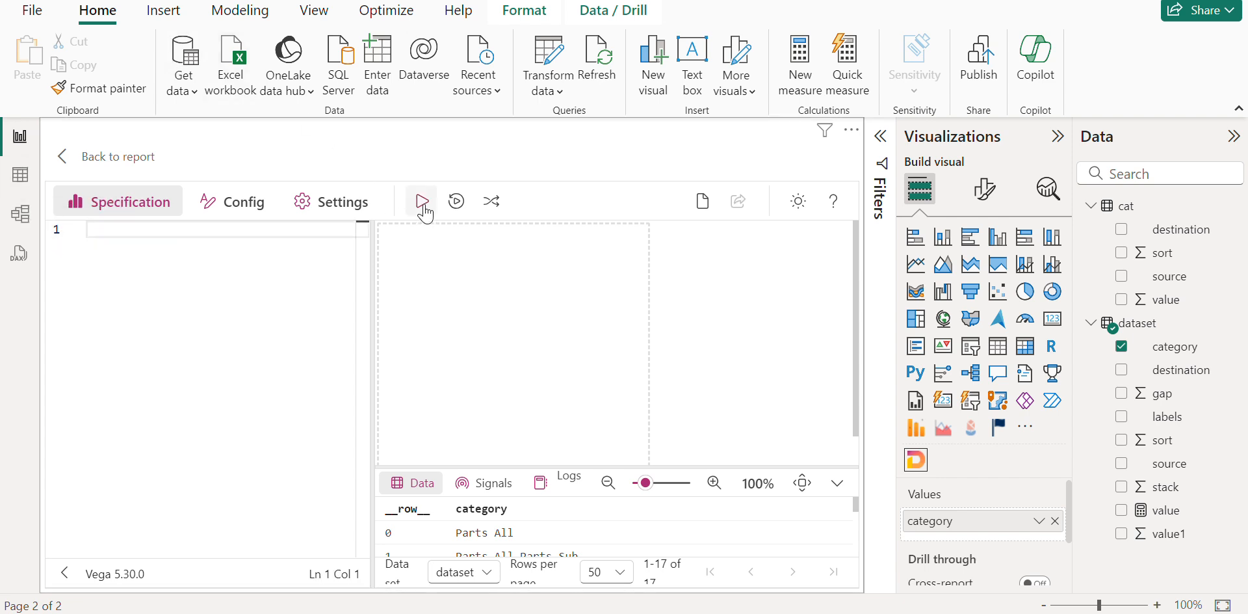
mouse_move(704, 392)
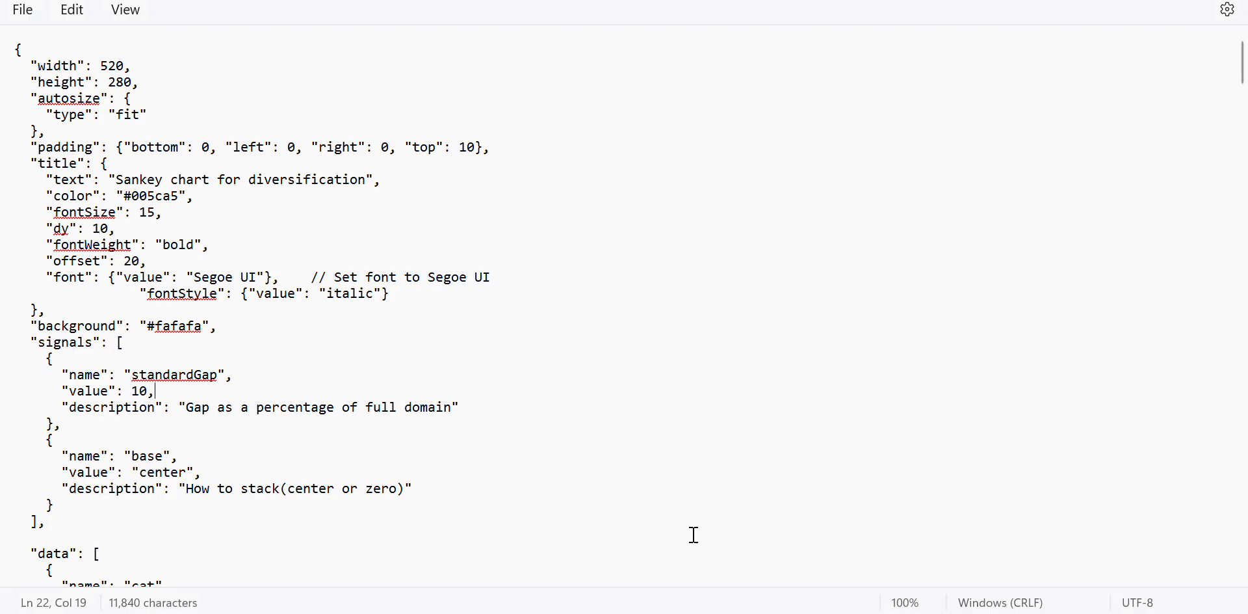
mouse_move(545, 250)
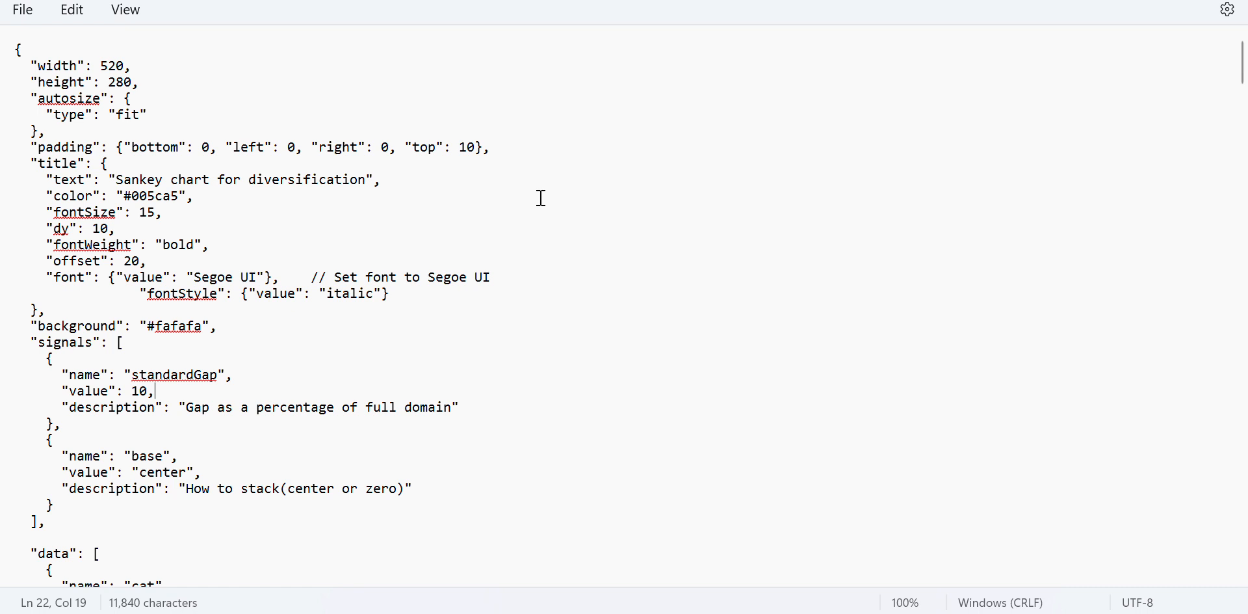
scroll("down", 3)
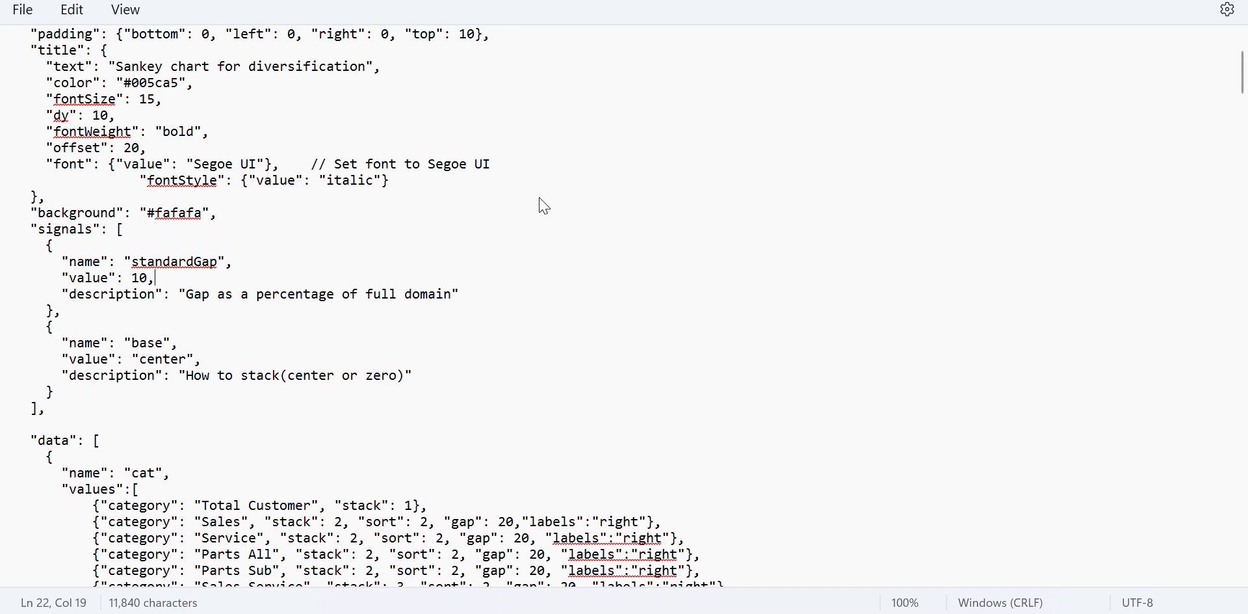
scroll("down", 3)
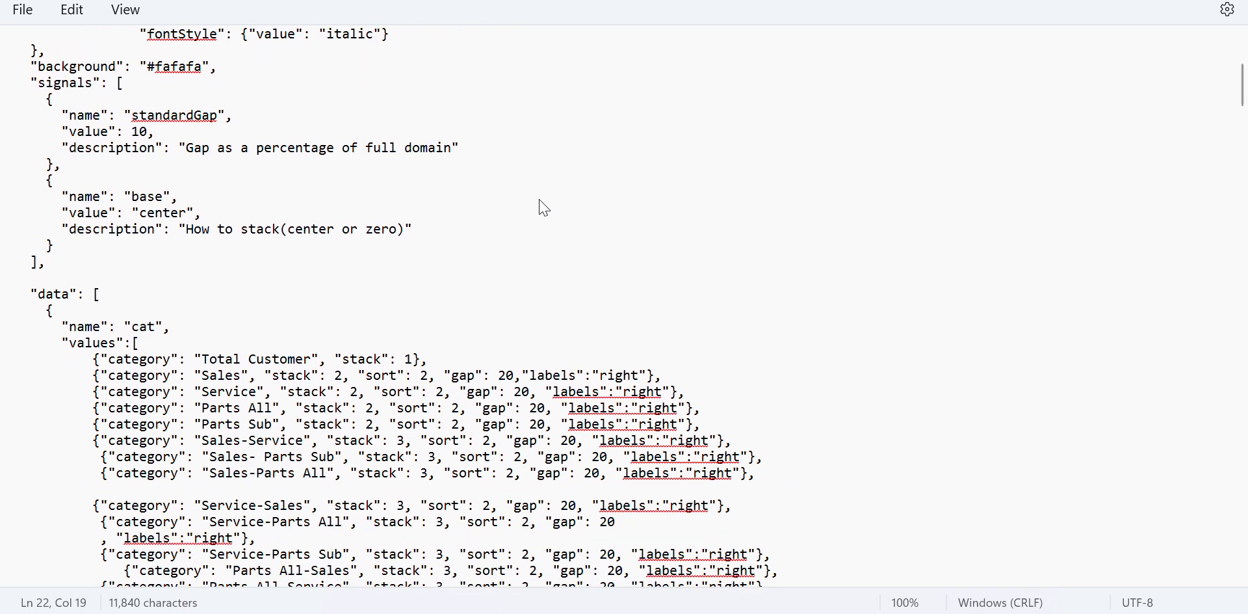
scroll("down", 3)
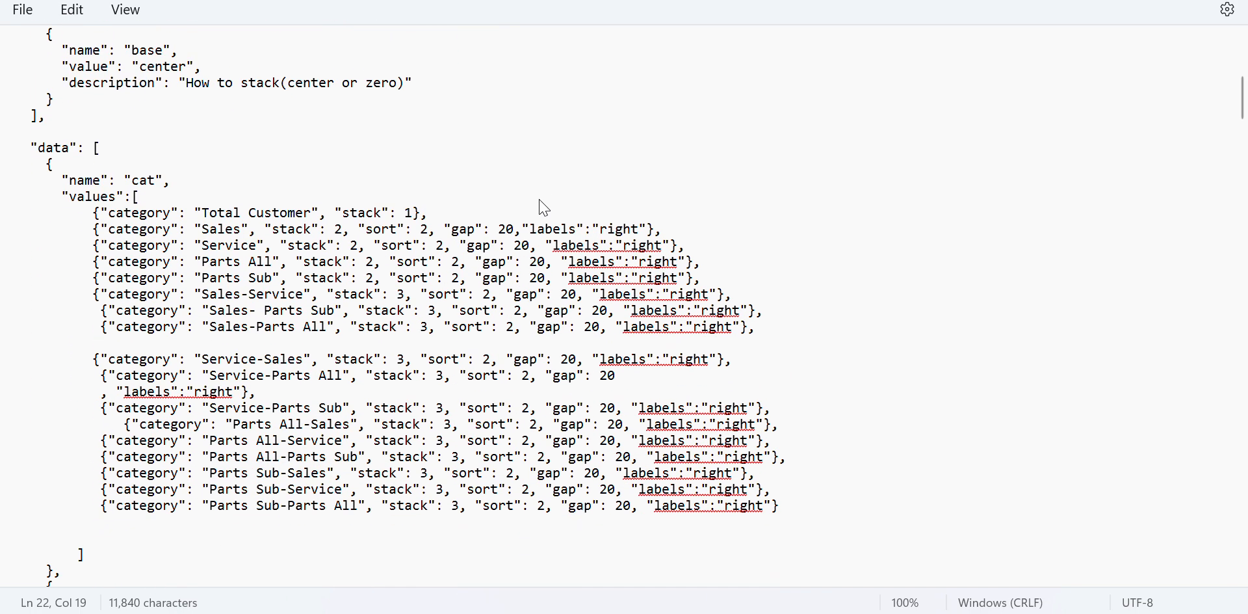
mouse_move(545, 197)
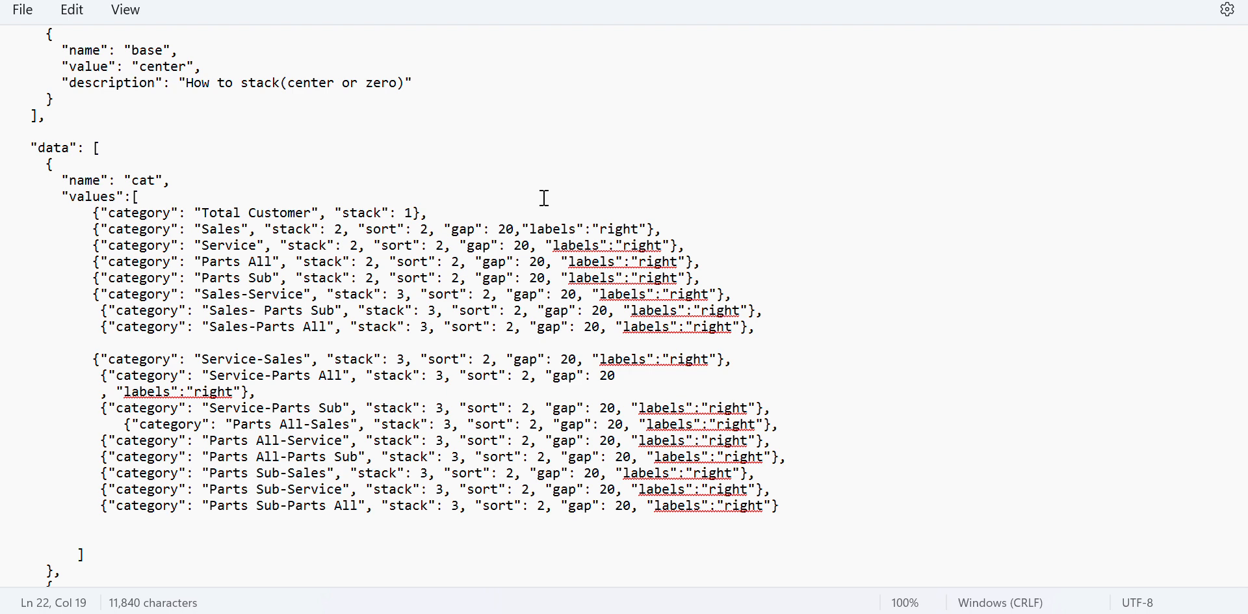
mouse_move(417, 147)
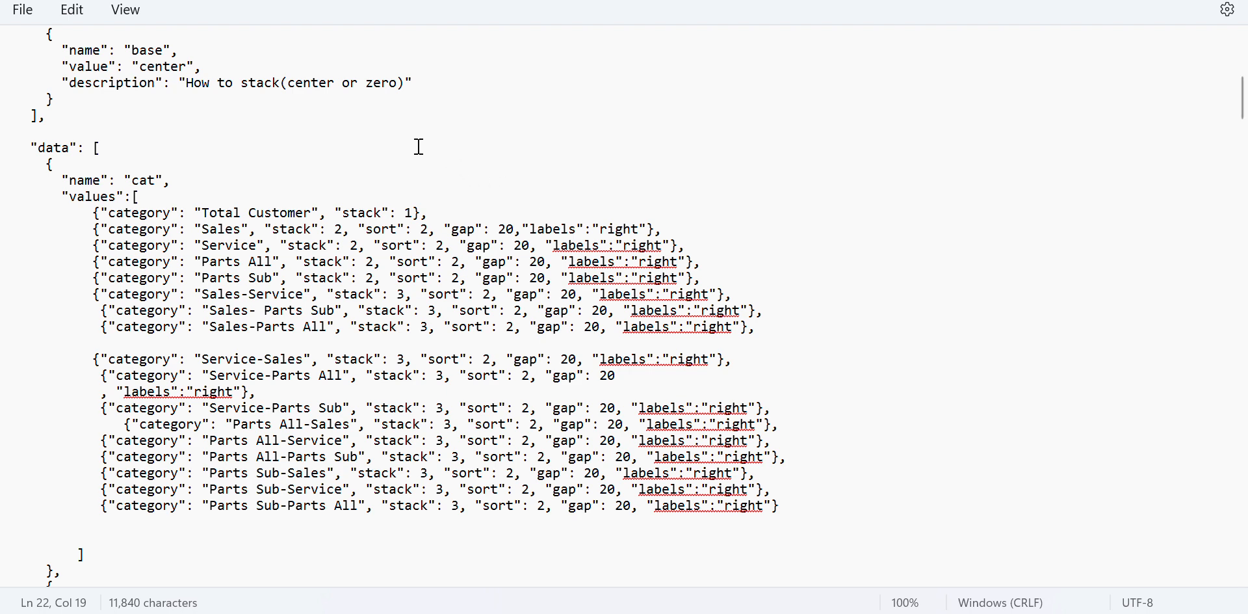
mouse_move(420, 147)
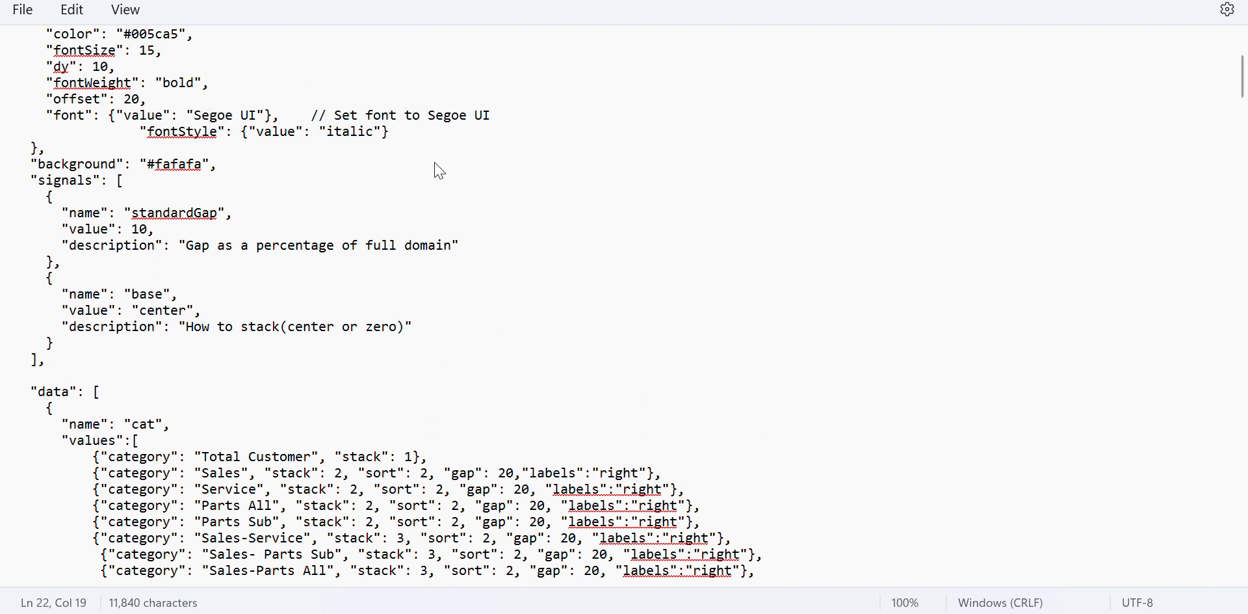
scroll("up", 3)
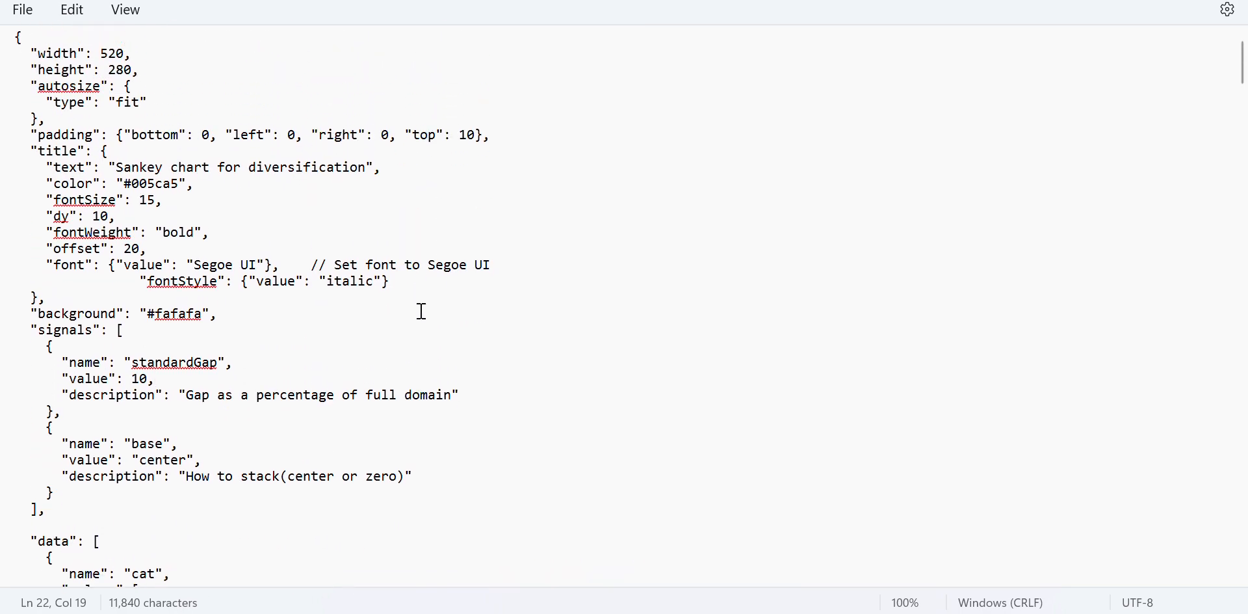
scroll("down", 3)
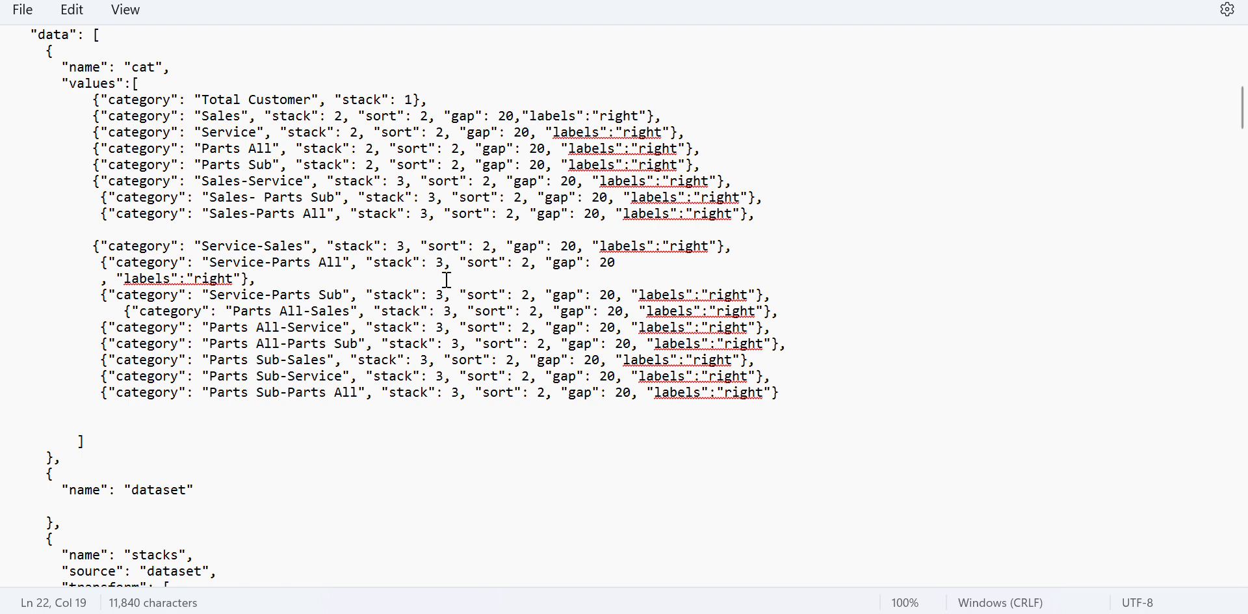
mouse_move(371, 403)
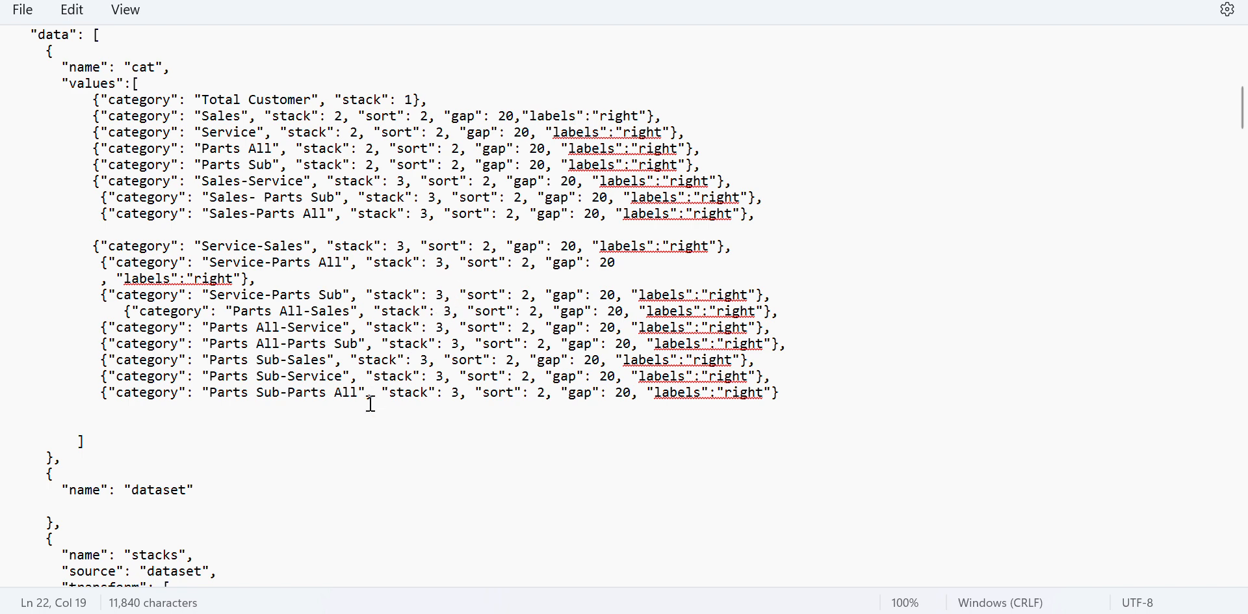
scroll("up", 3)
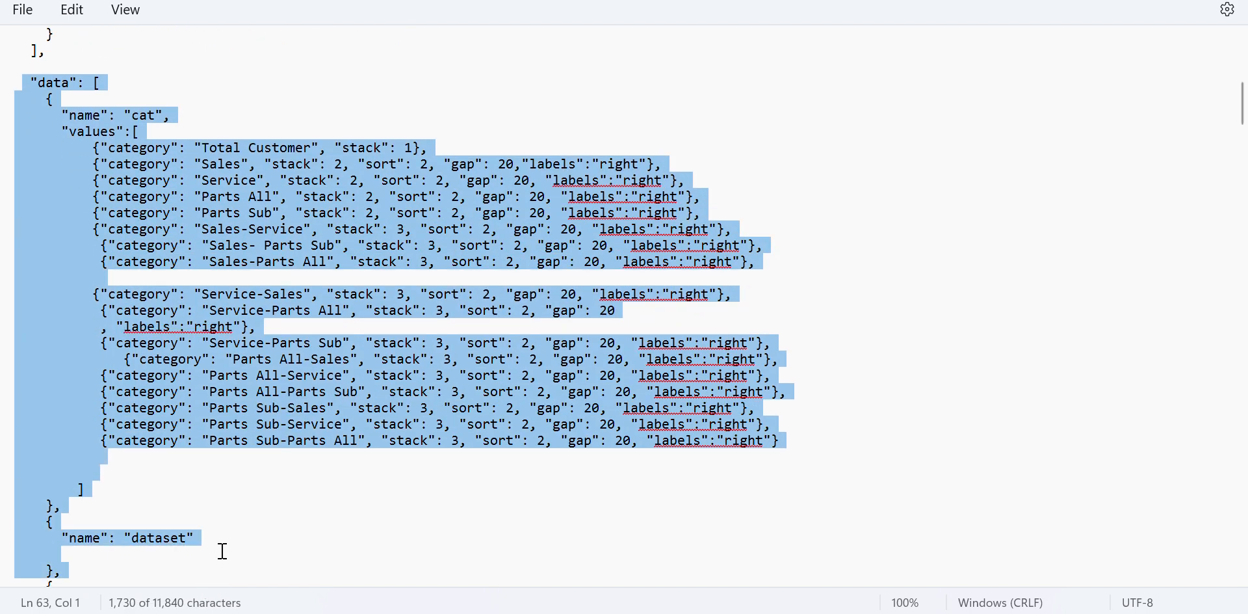
mouse_move(518, 506)
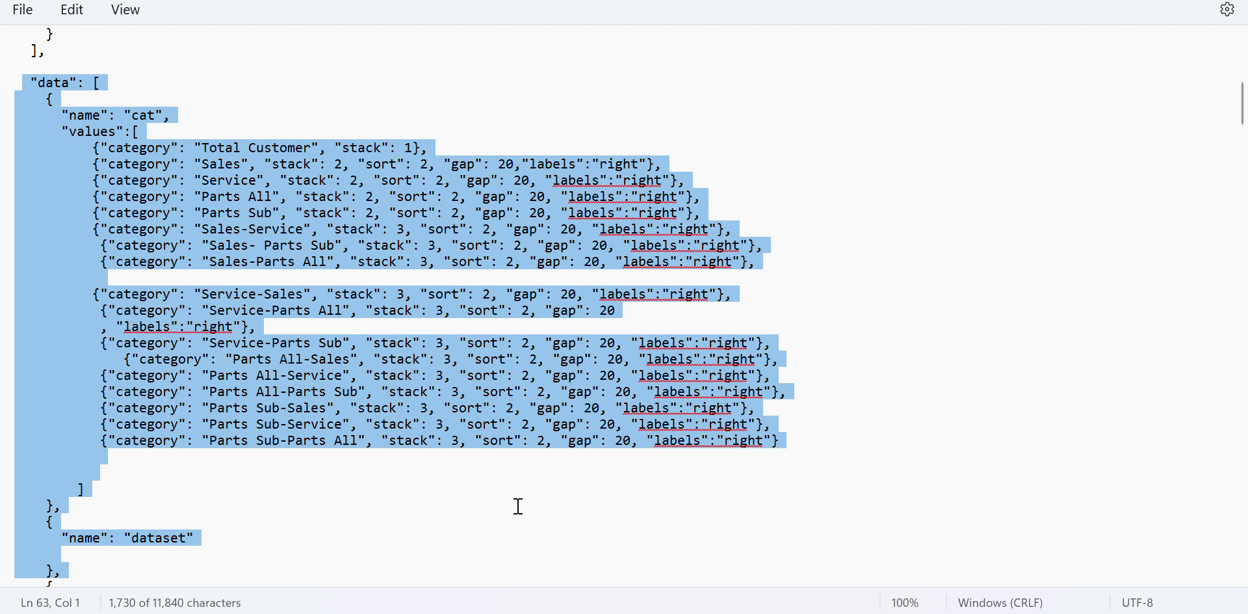
mouse_move(512, 510)
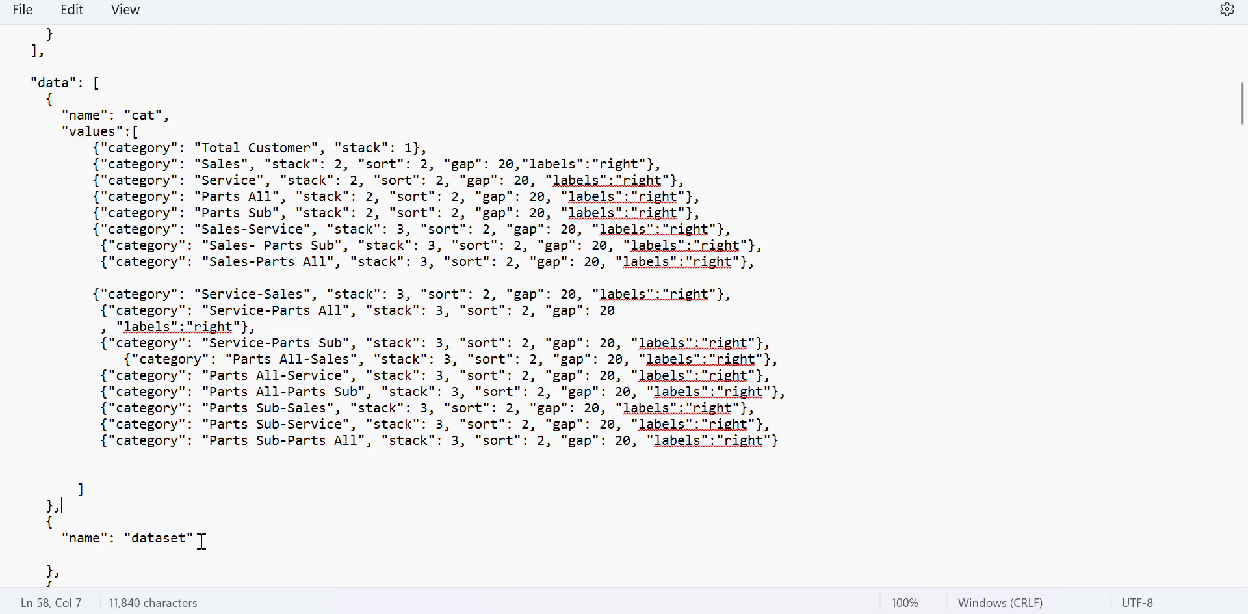
left_click_drag(62, 537, 192, 537)
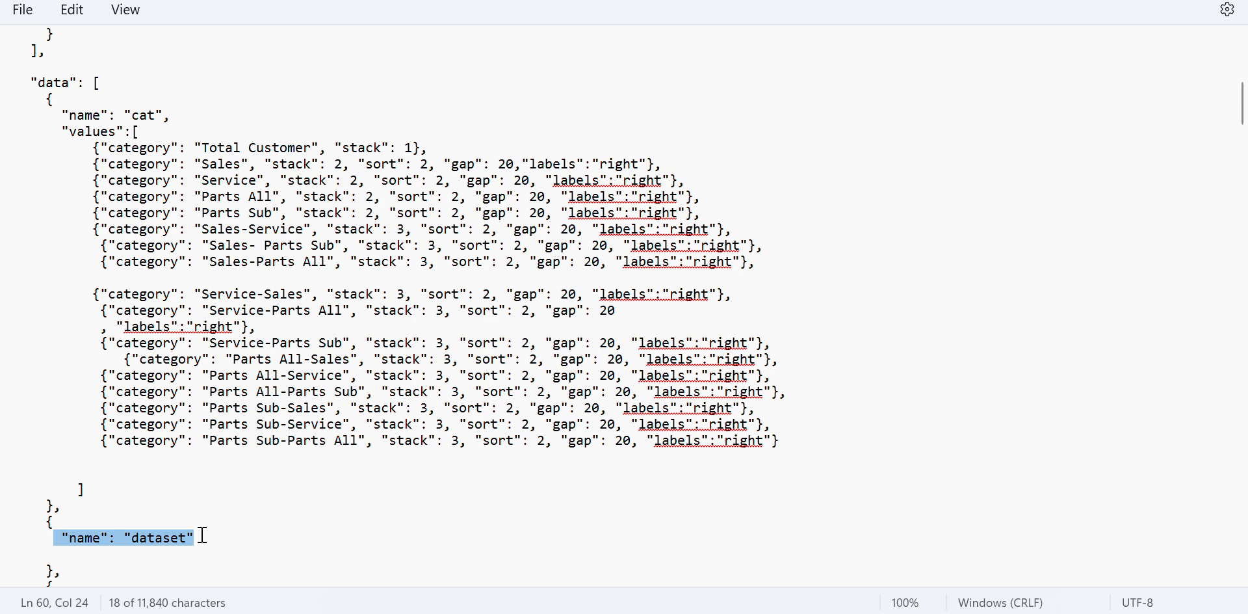
mouse_move(223, 534)
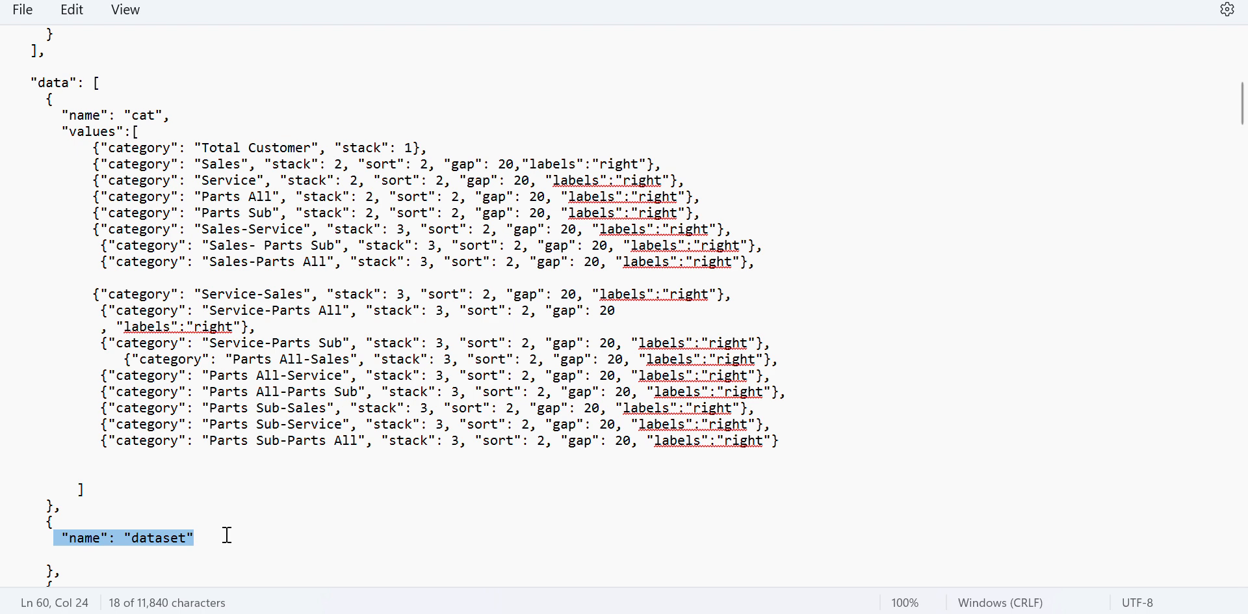
left_click(187, 537)
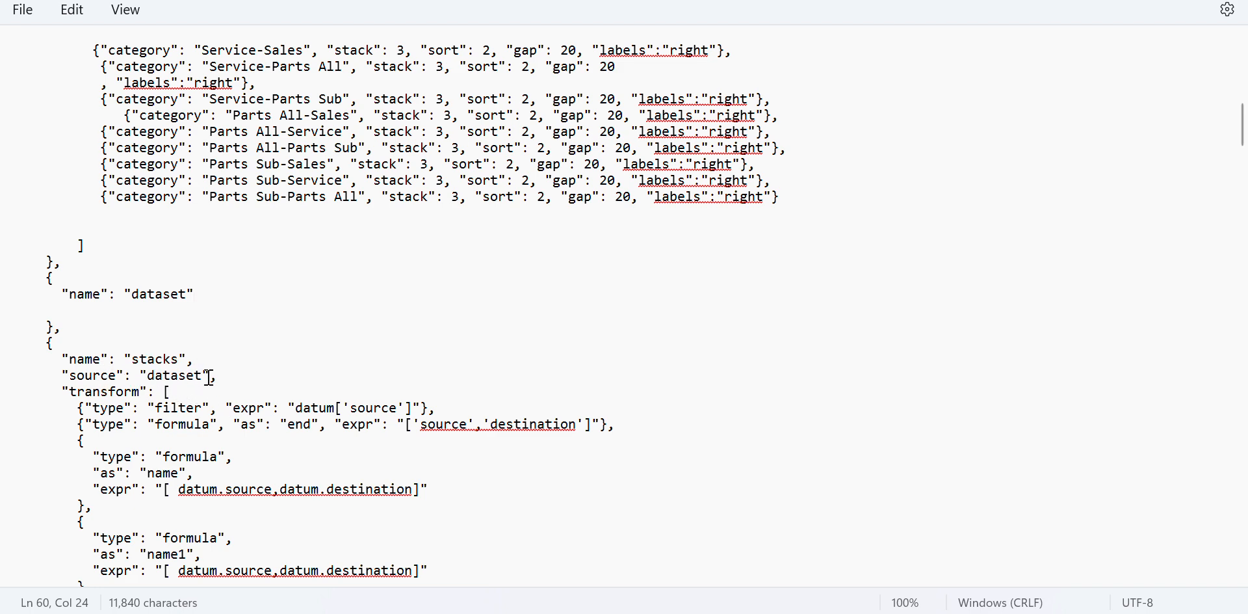
double_click(173, 374)
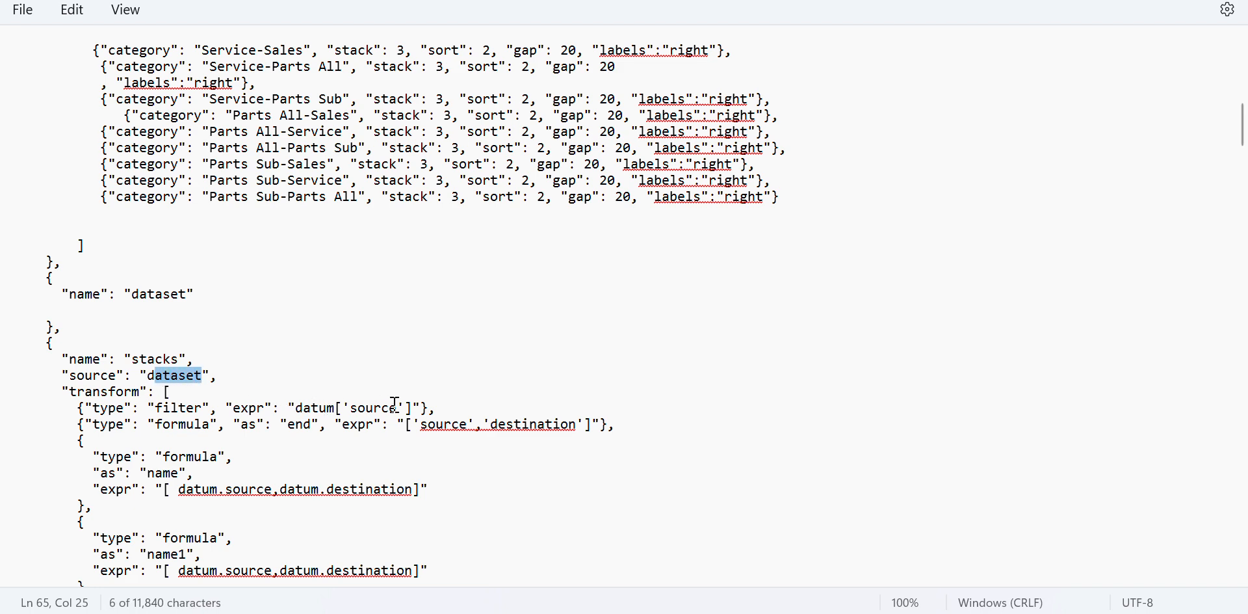
mouse_move(444, 424)
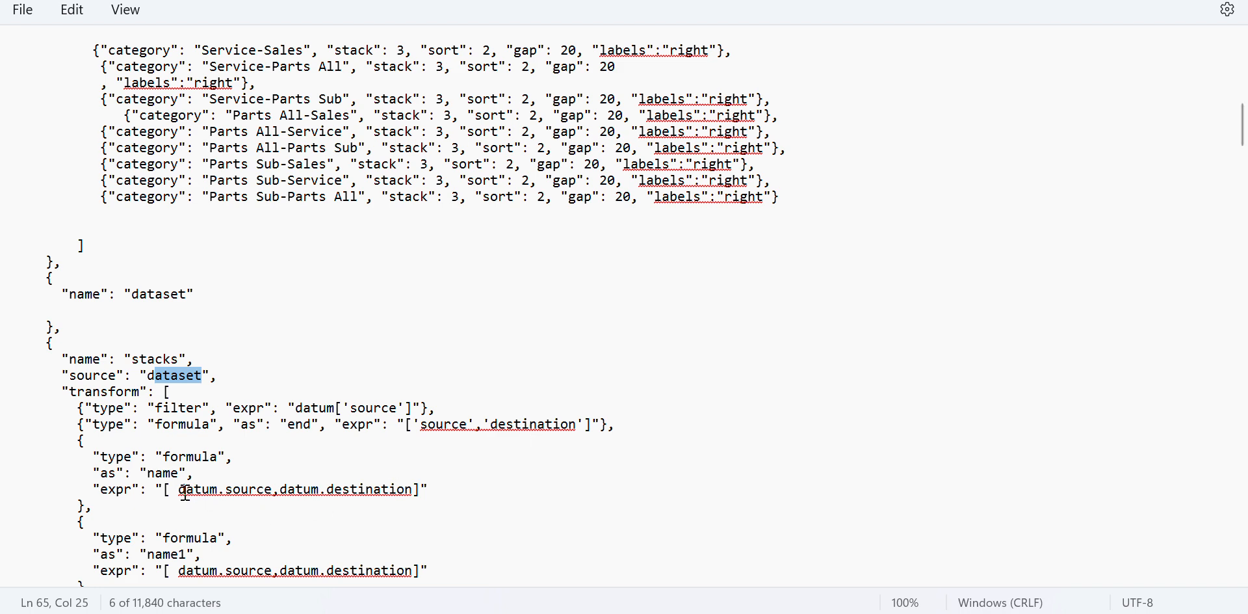
scroll("down", 3)
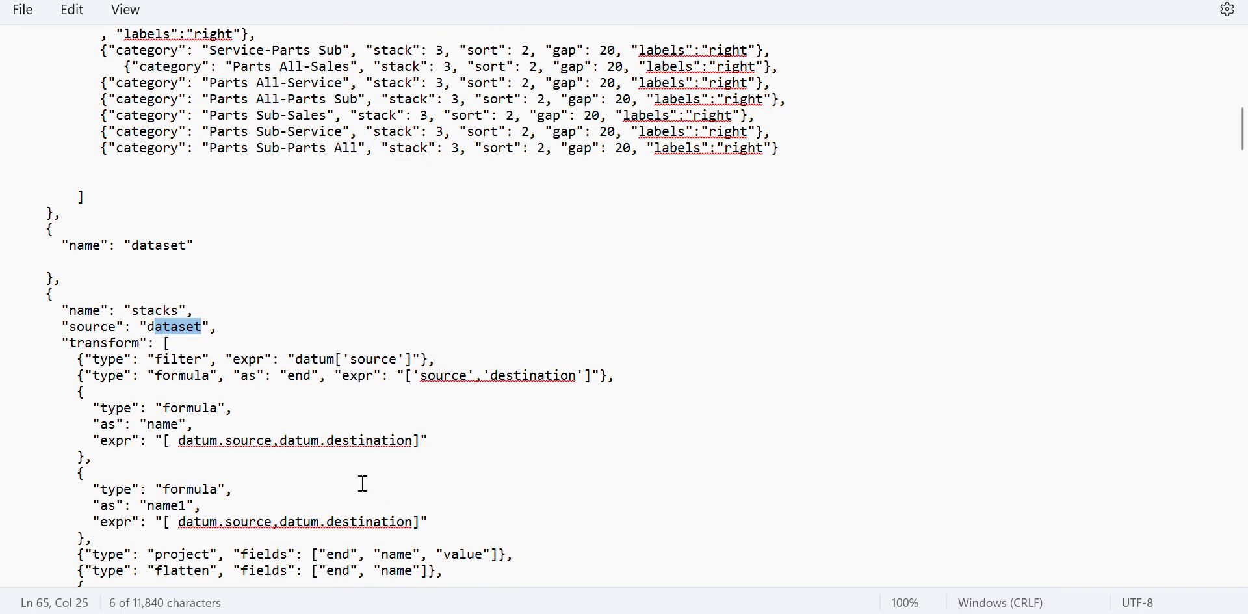
scroll("down", 3)
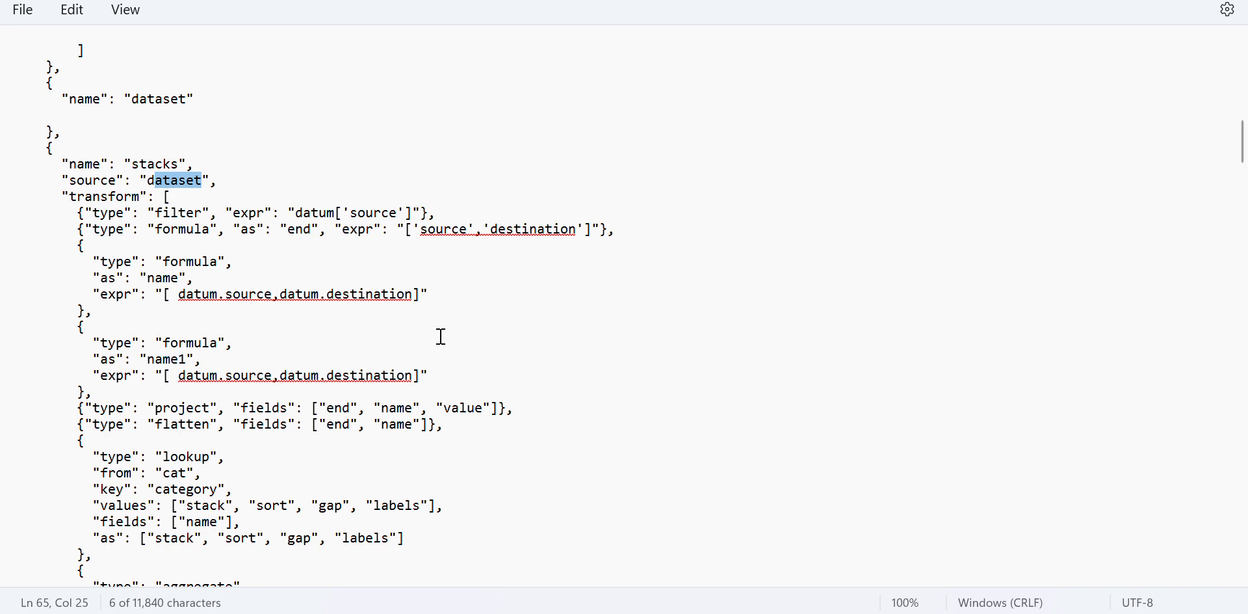
scroll("down", 3)
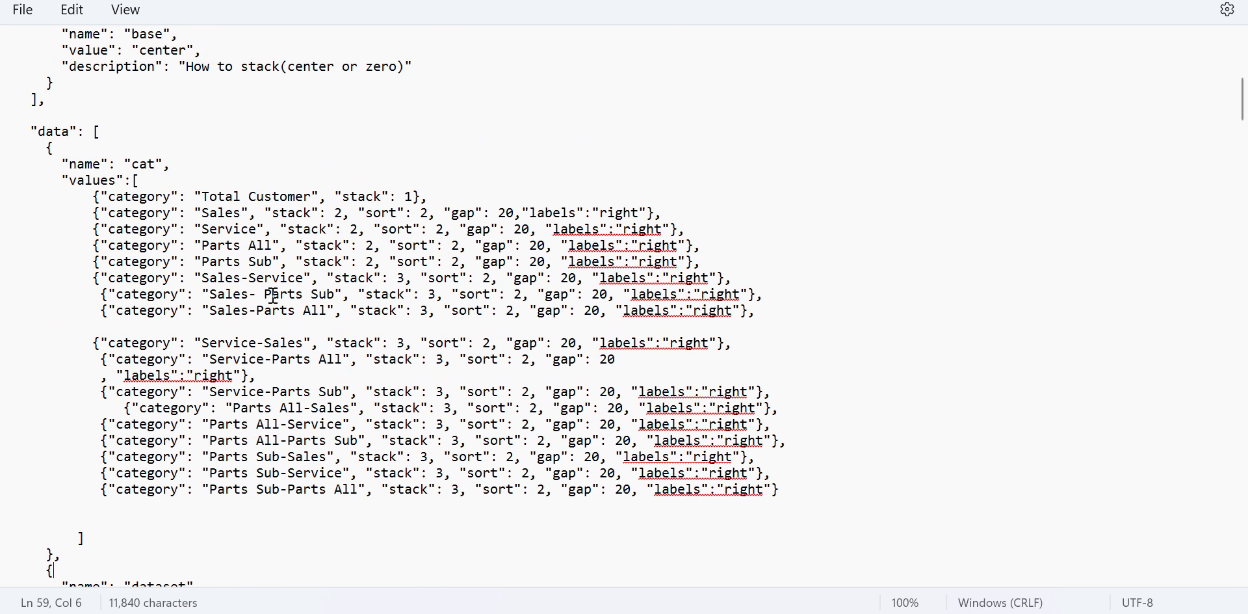
mouse_move(171, 167)
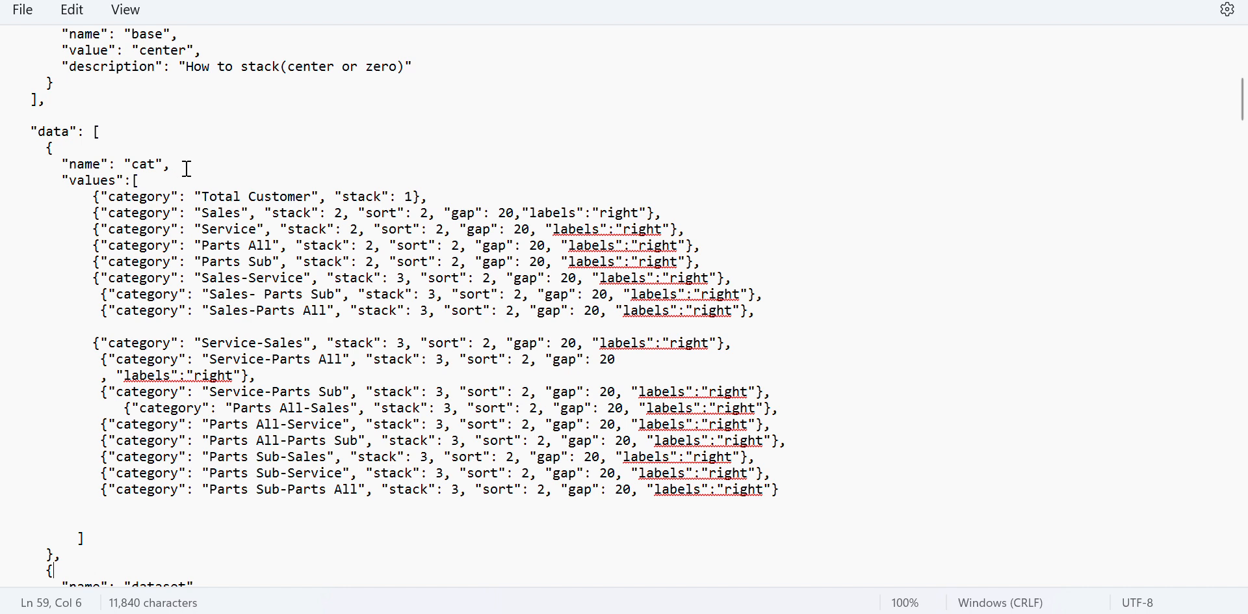
mouse_move(197, 176)
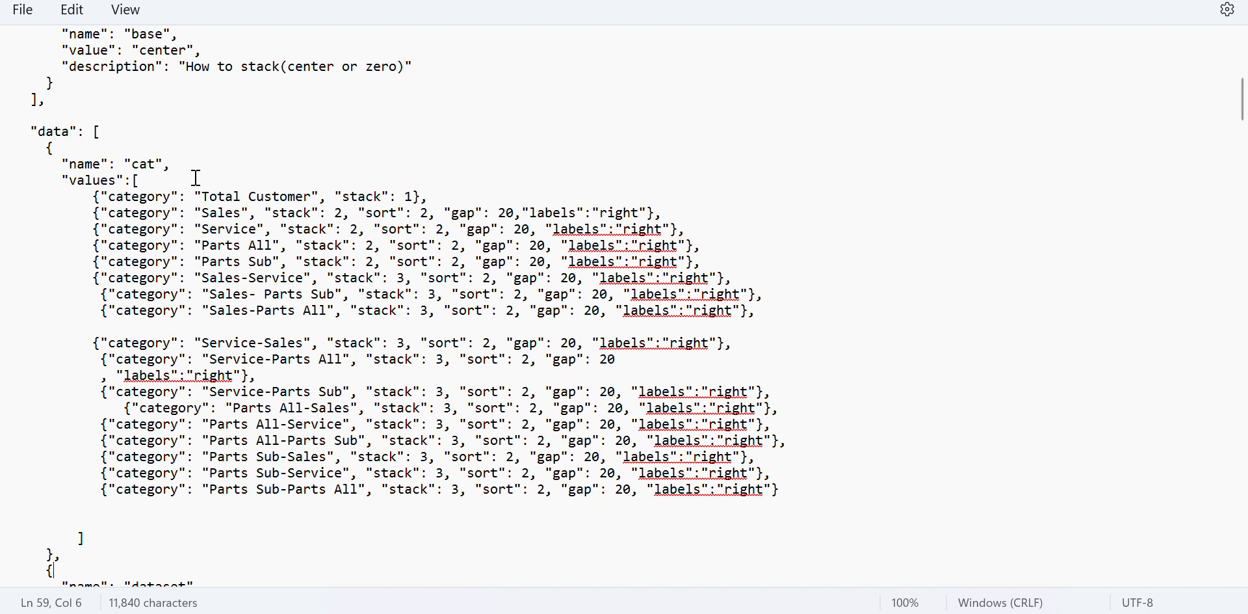
mouse_move(136, 166)
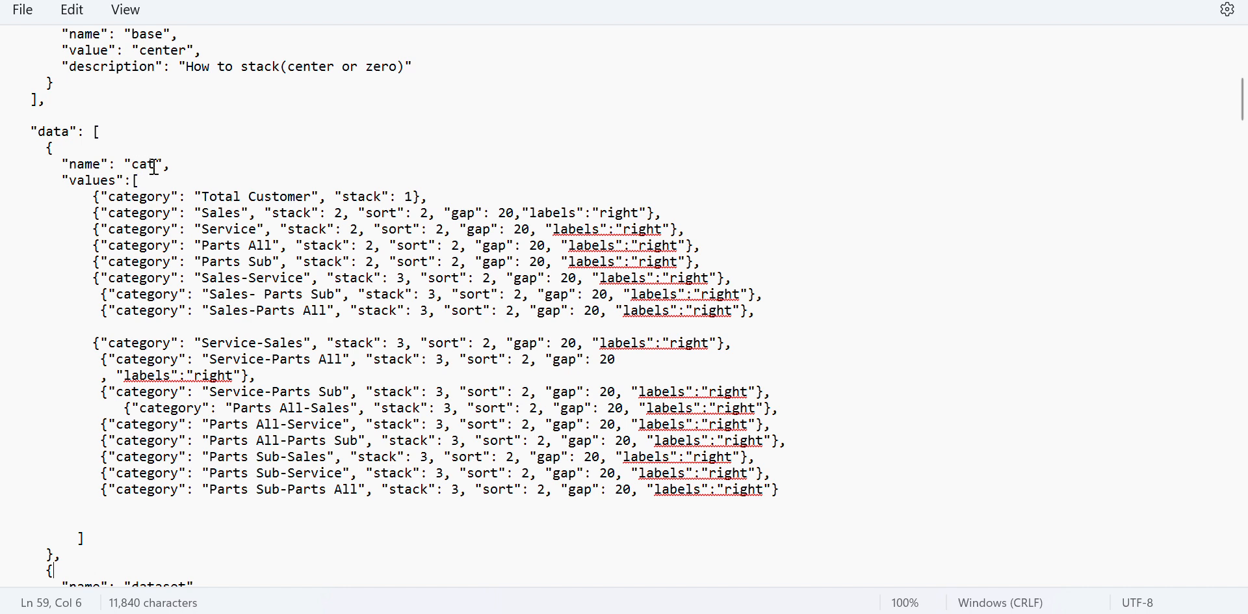
mouse_move(72, 197)
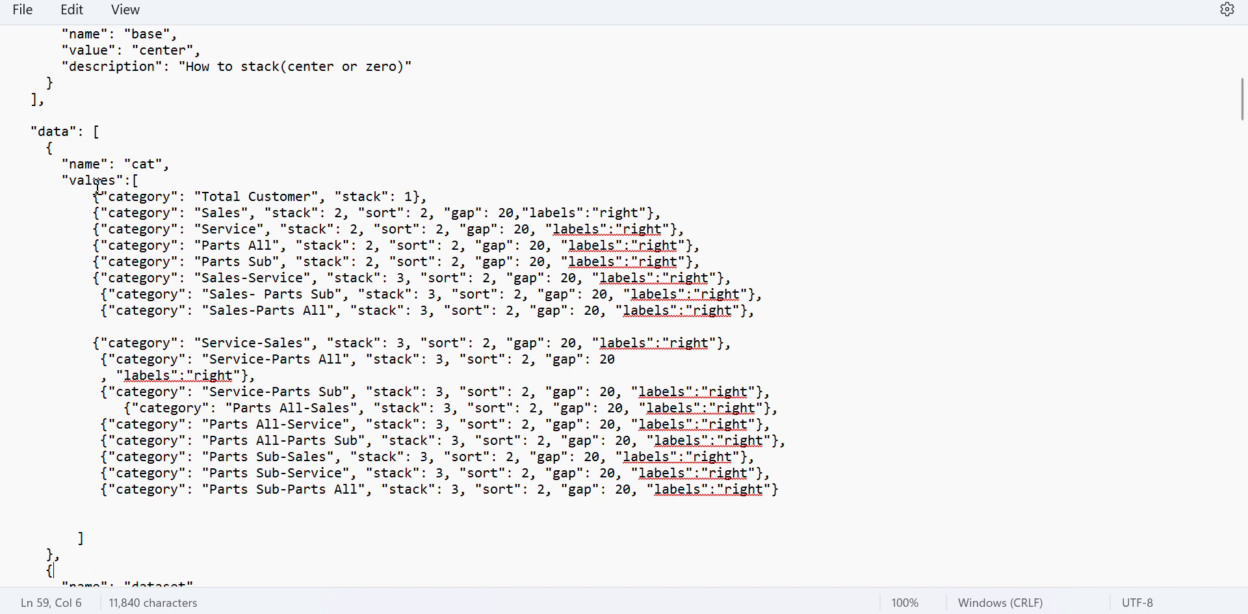
mouse_move(154, 199)
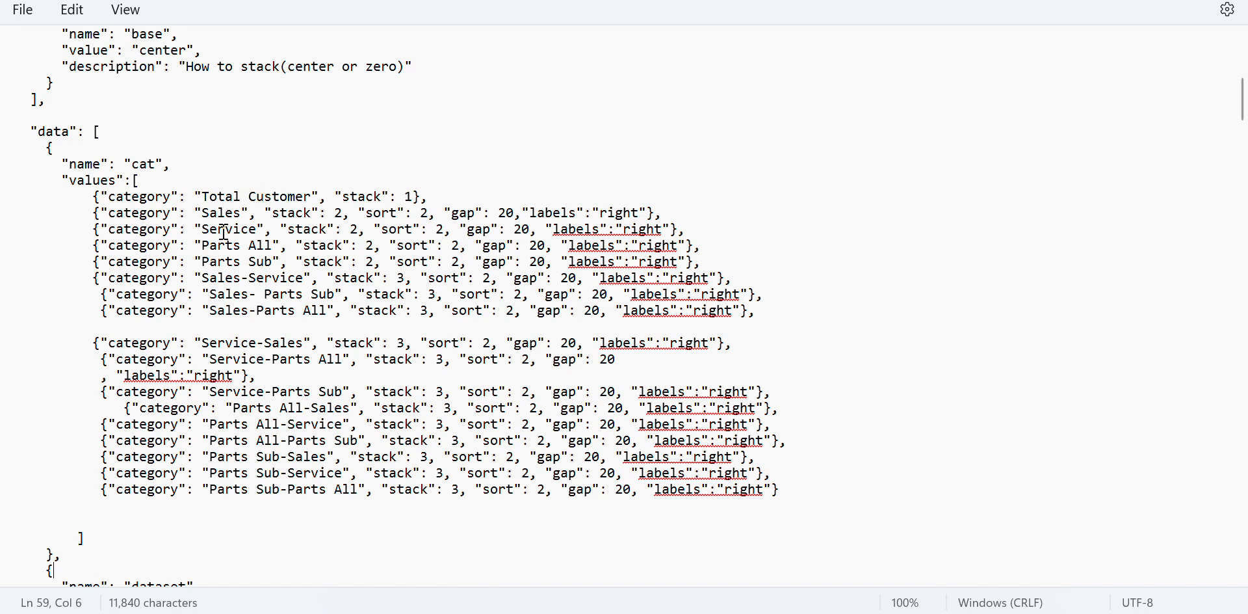
mouse_move(244, 241)
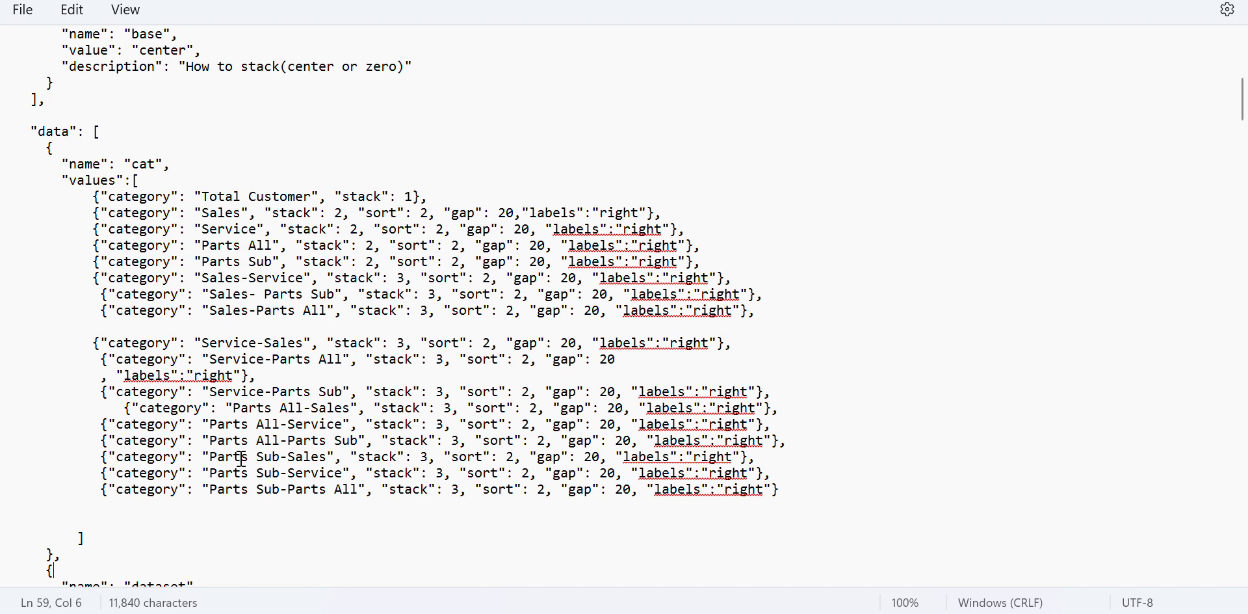
mouse_move(318, 205)
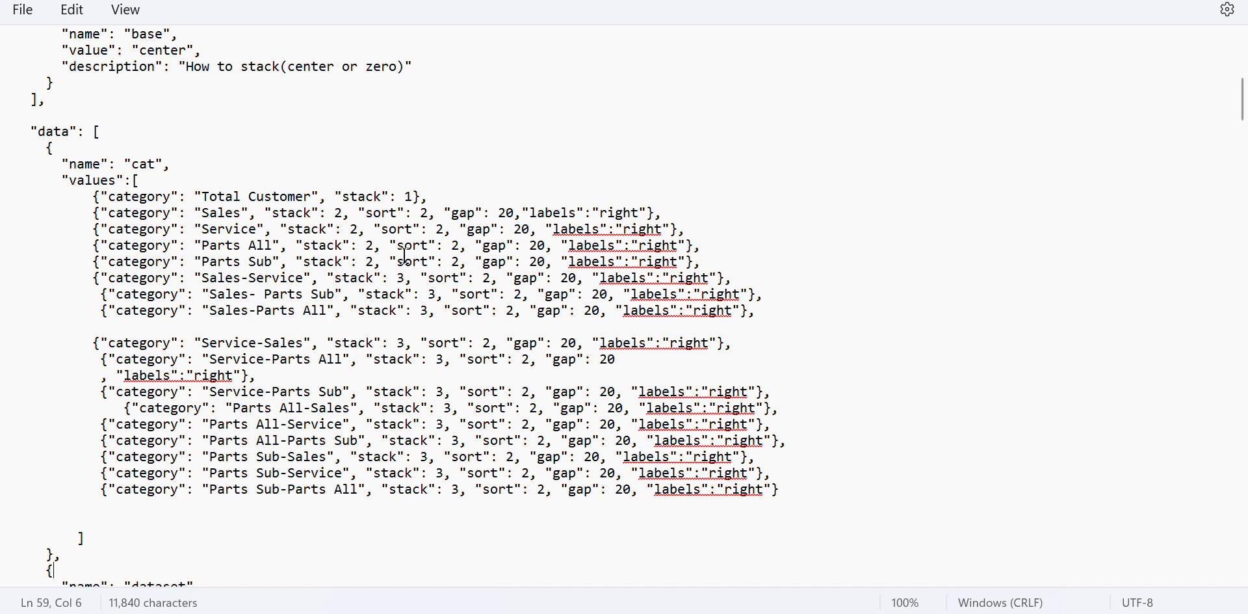
mouse_move(506, 467)
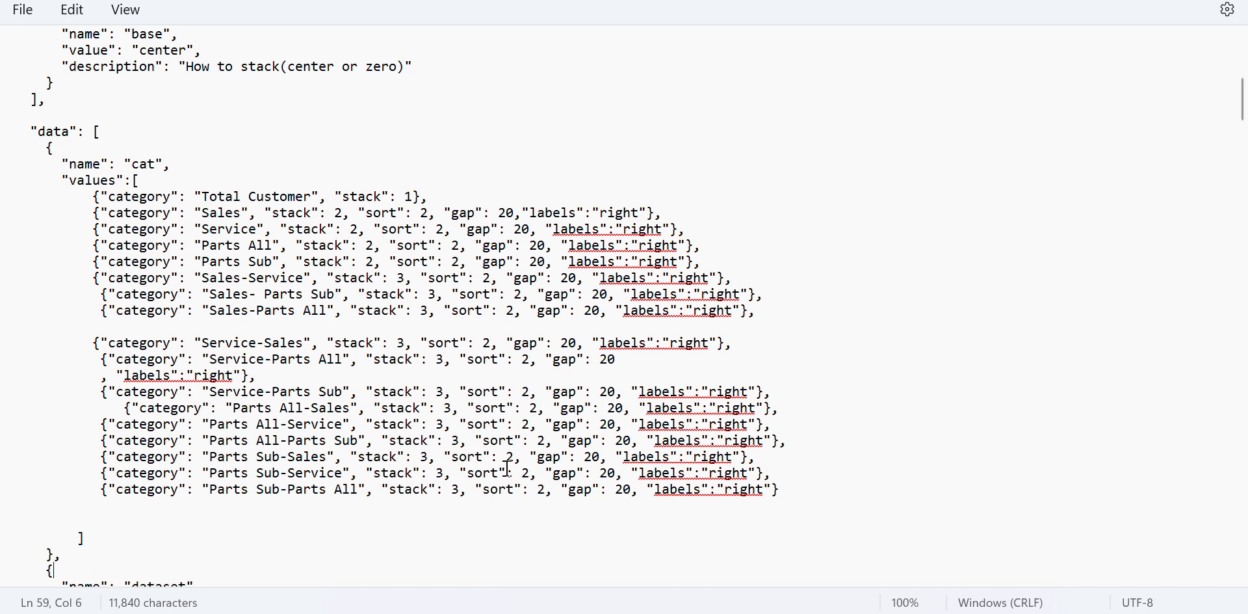
mouse_move(584, 482)
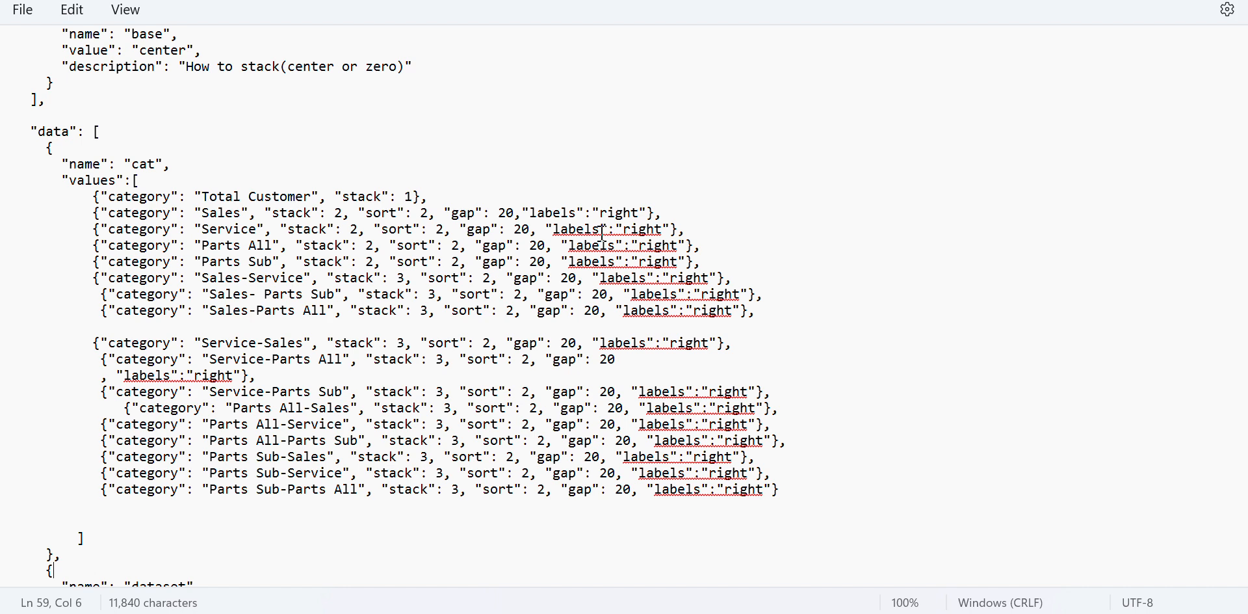
mouse_move(646, 142)
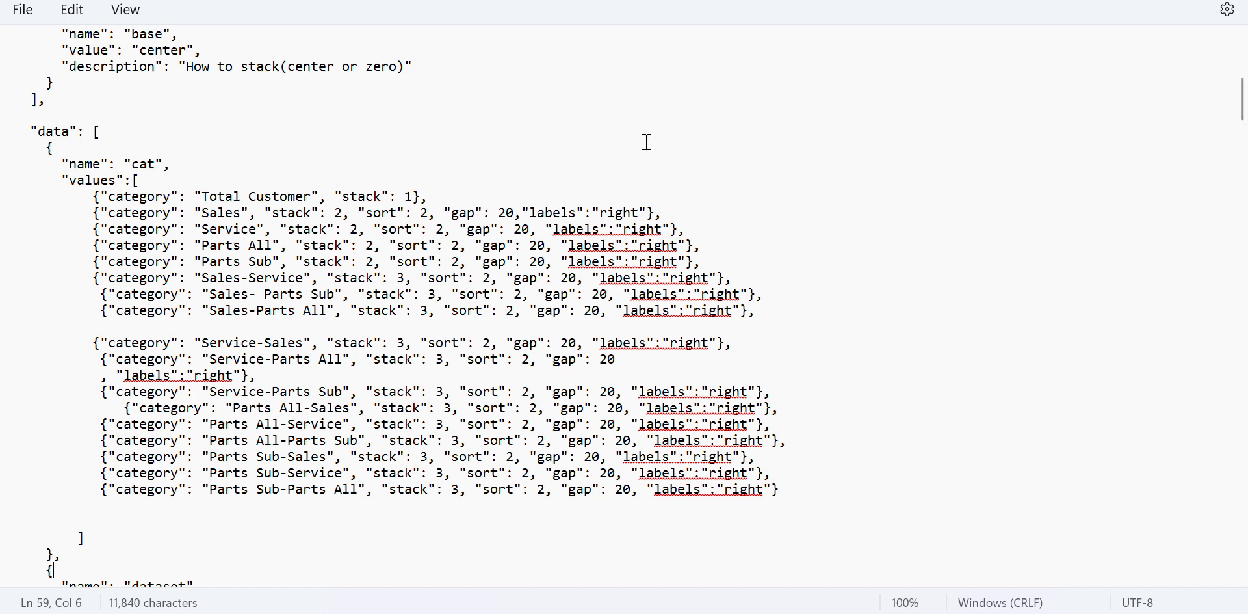
scroll("down", 3)
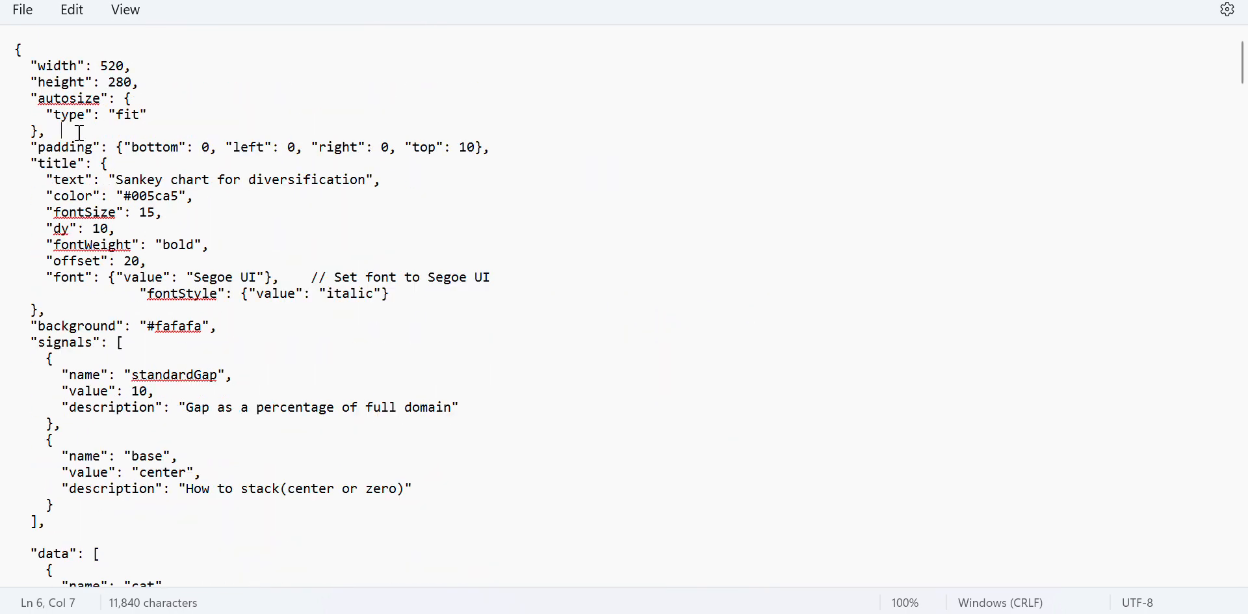
Step: Replace the specification with the full Sankey Vega code and scroll through it
key("ctrl+a")
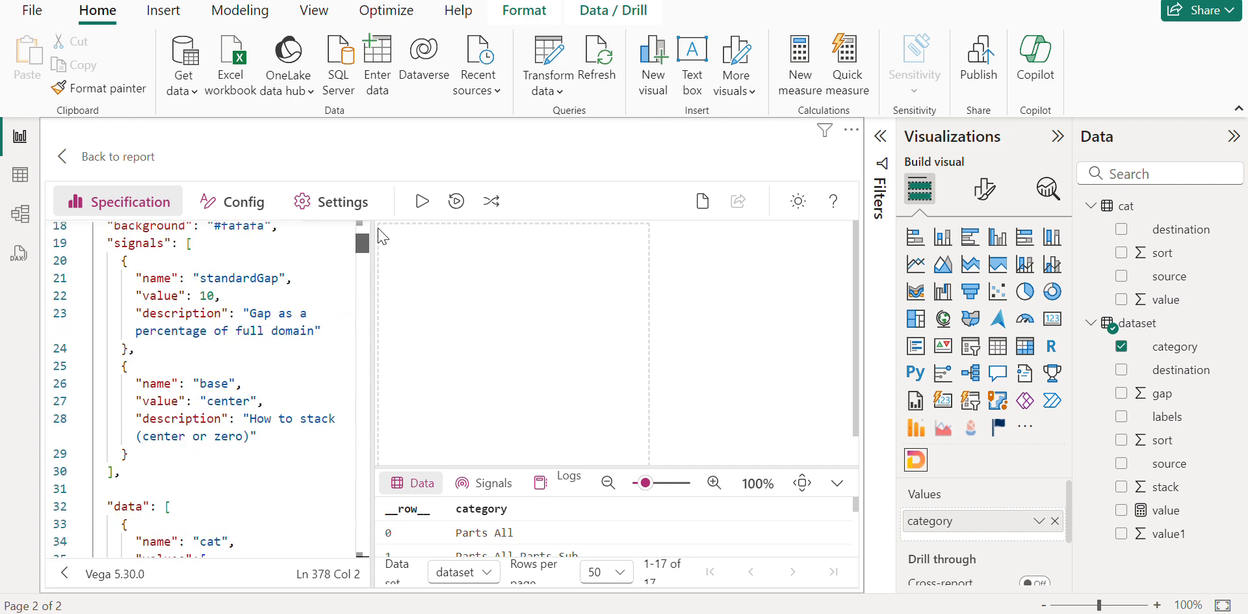
scroll("down", 3)
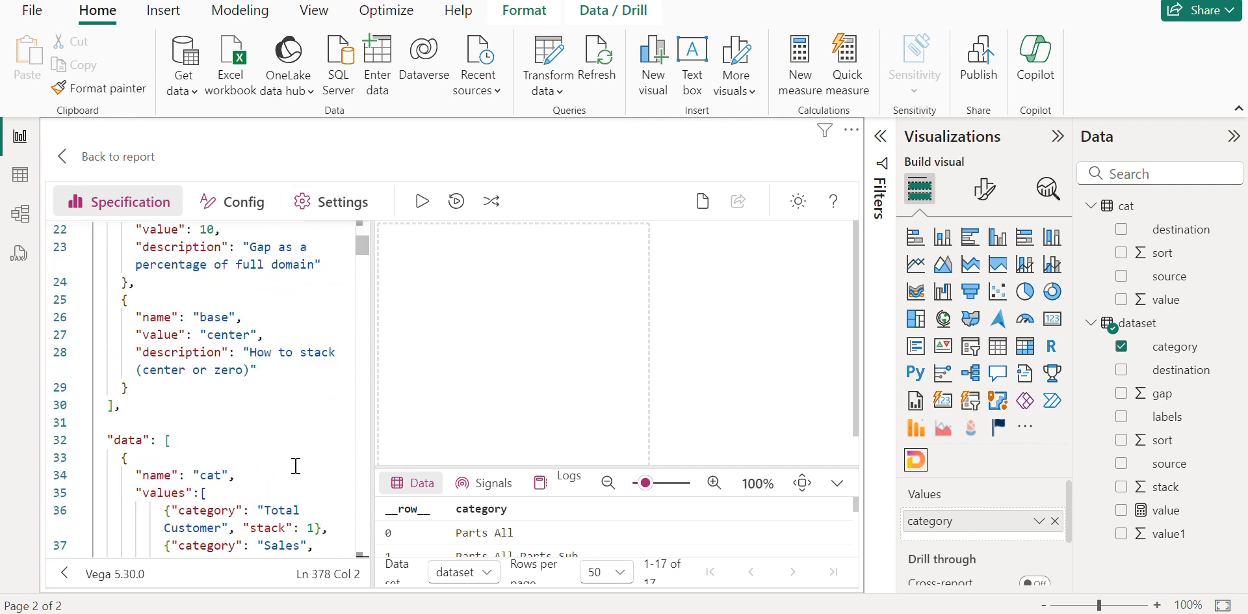
scroll("down", 3)
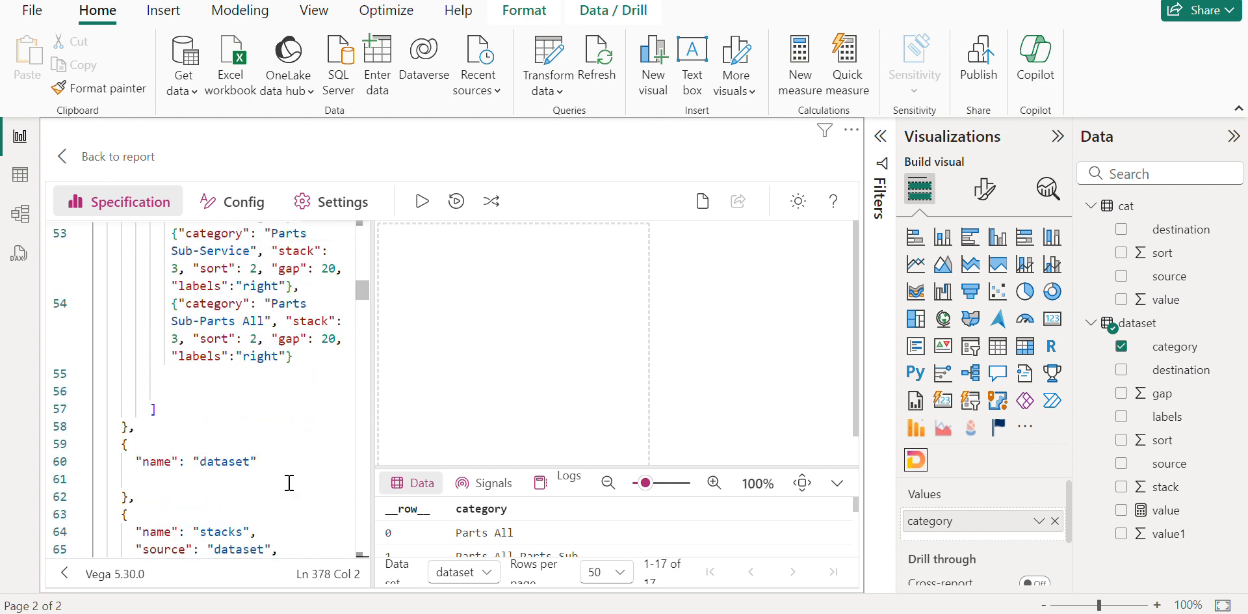
scroll("down", 3)
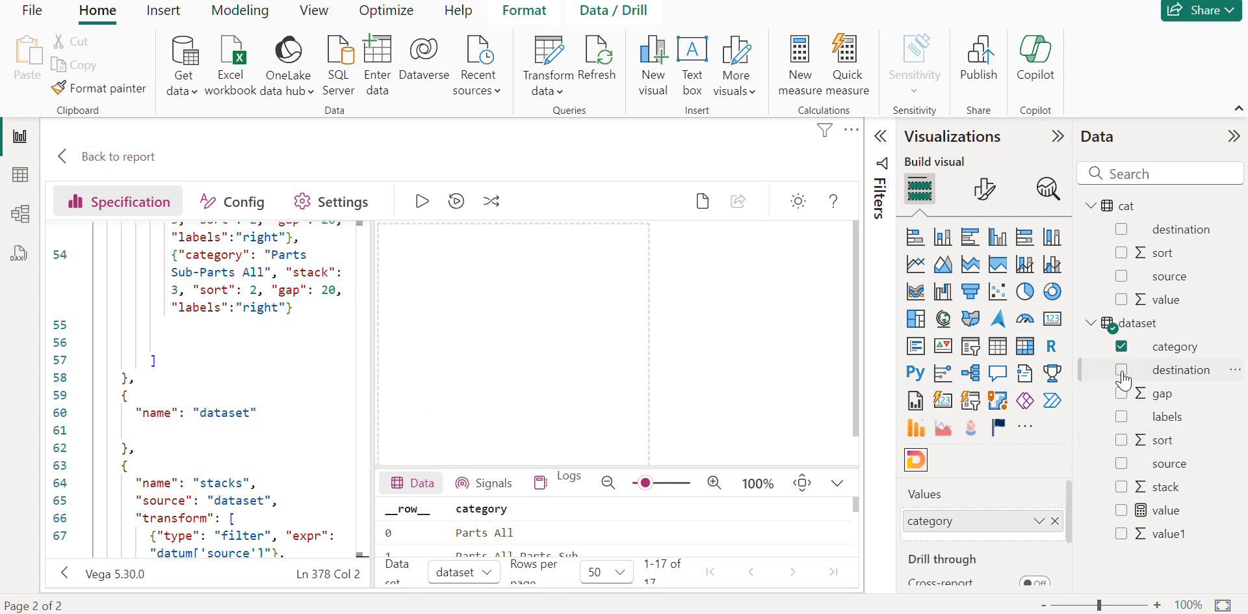
Step: Add the destination, gap, labels and value fields to the Deneb visual
left_click(1122, 369)
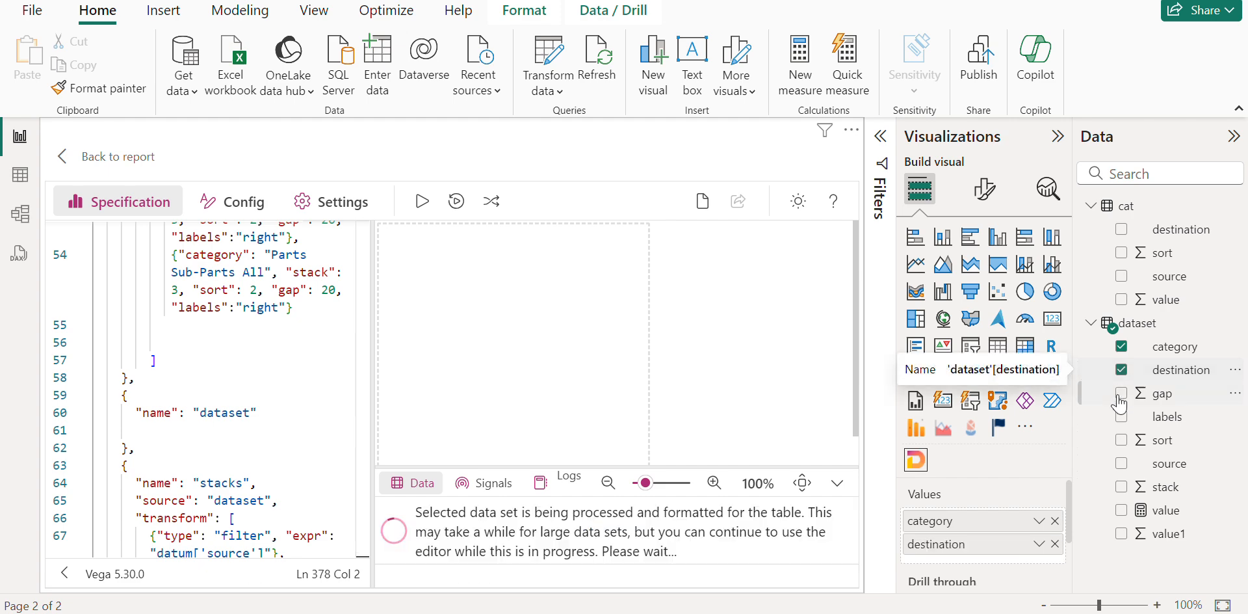
left_click(1122, 393)
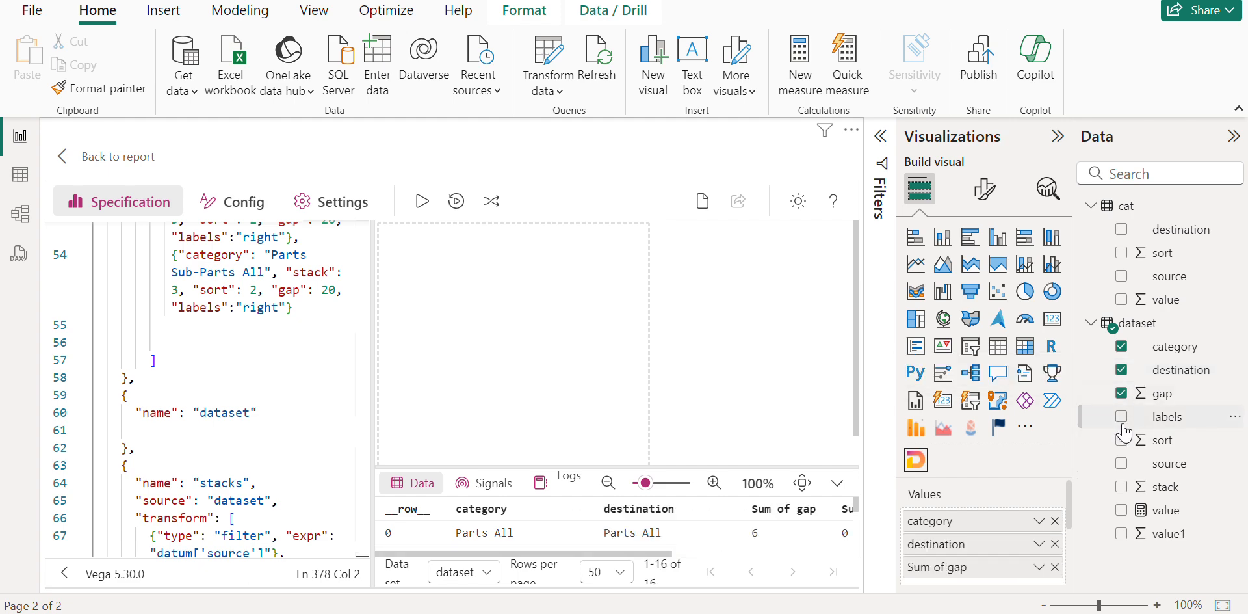
left_click(1123, 416)
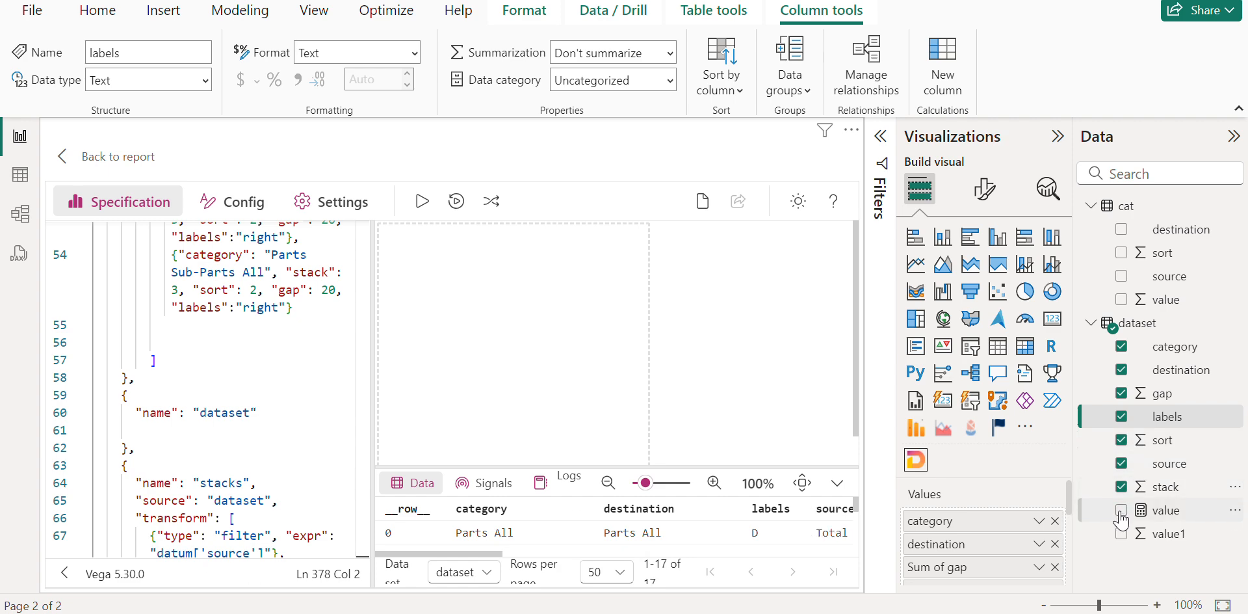
left_click(1122, 510)
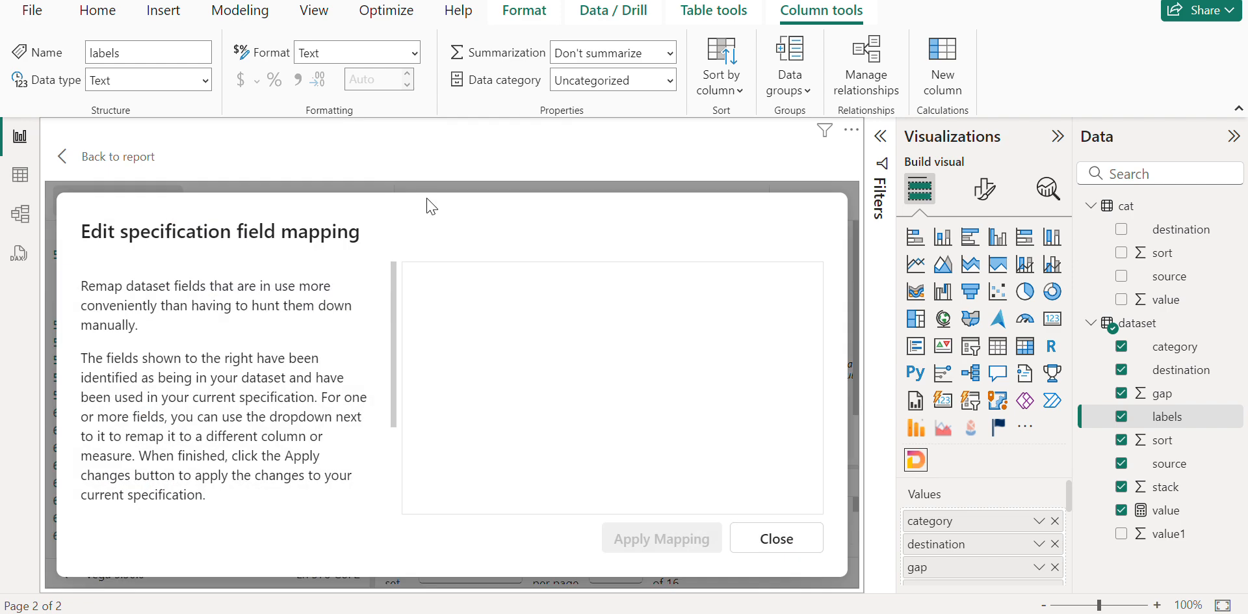
mouse_move(732, 507)
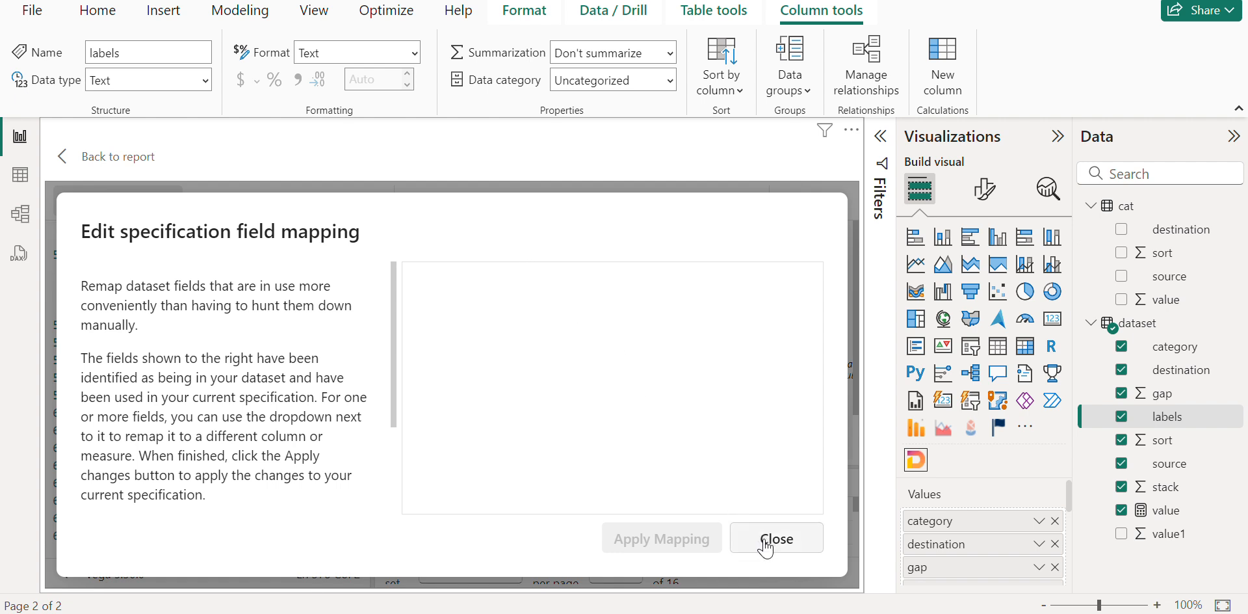
mouse_move(512, 327)
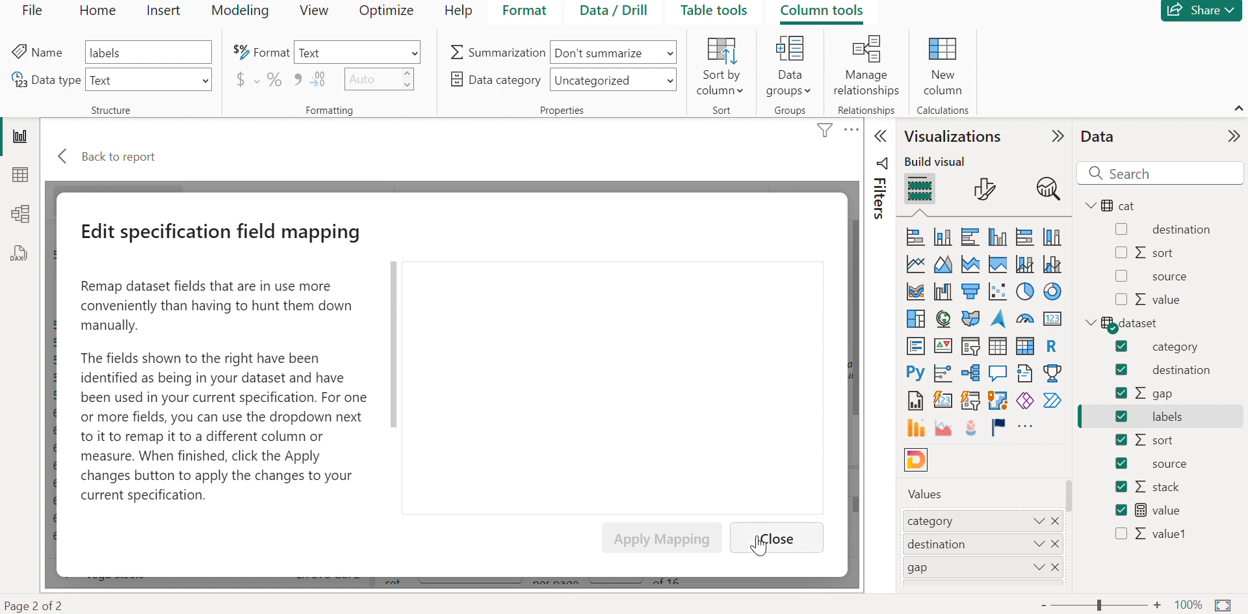
Step: Dismiss the field mapping prompt so the Sankey chart renders beside its stacks transforms
left_click(775, 538)
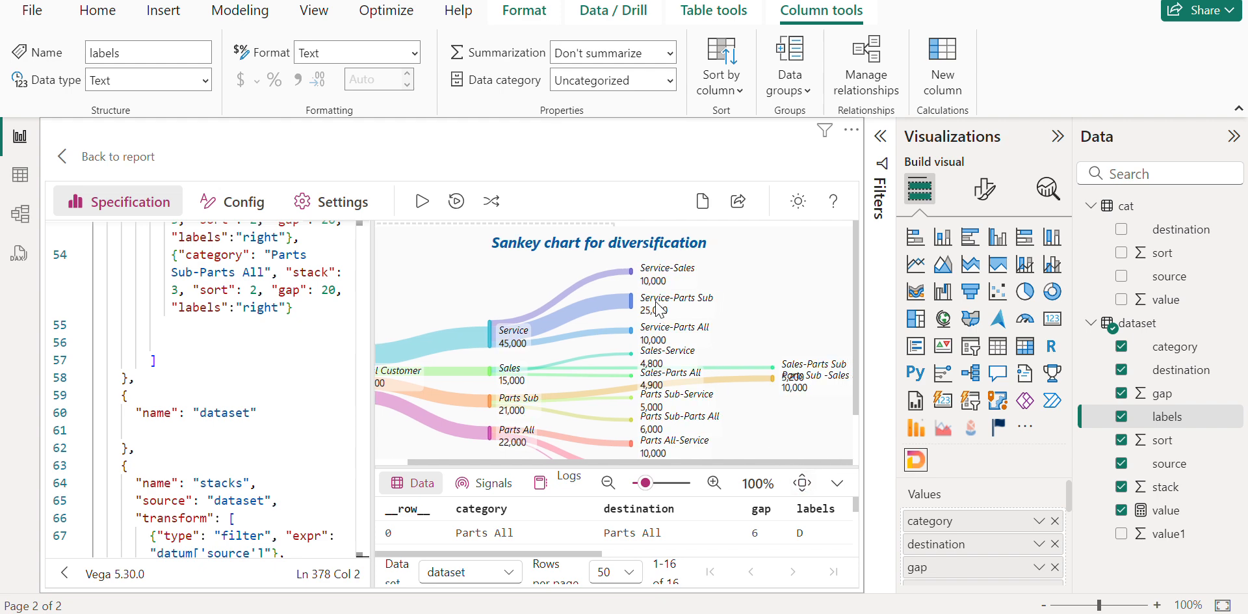
mouse_move(796, 398)
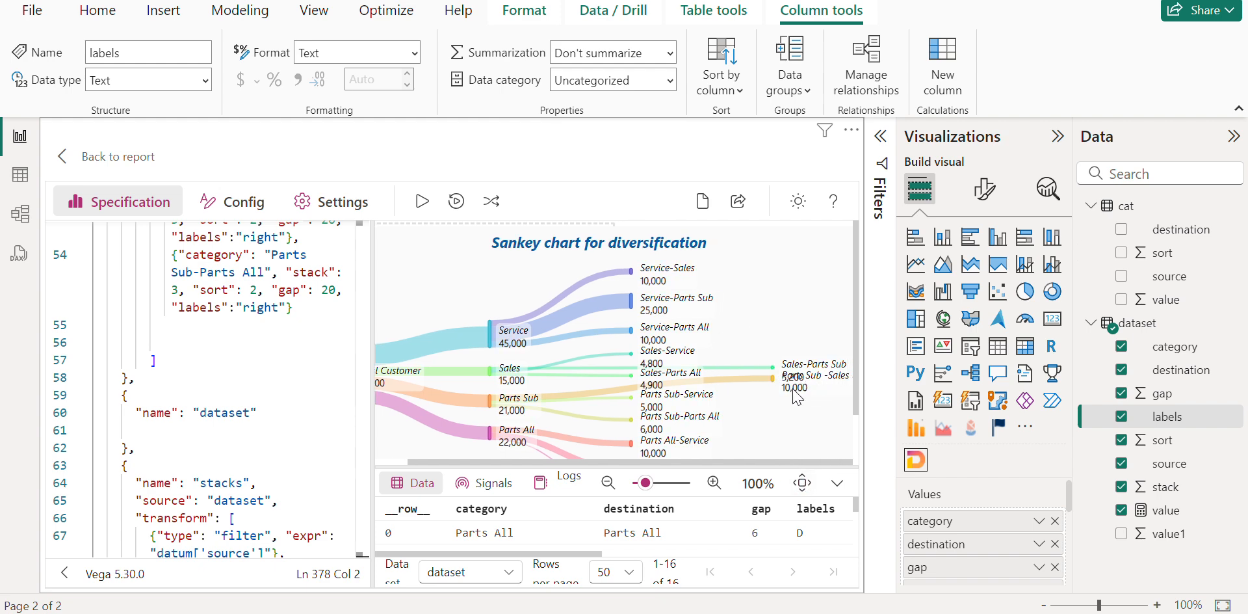
scroll("down", 3)
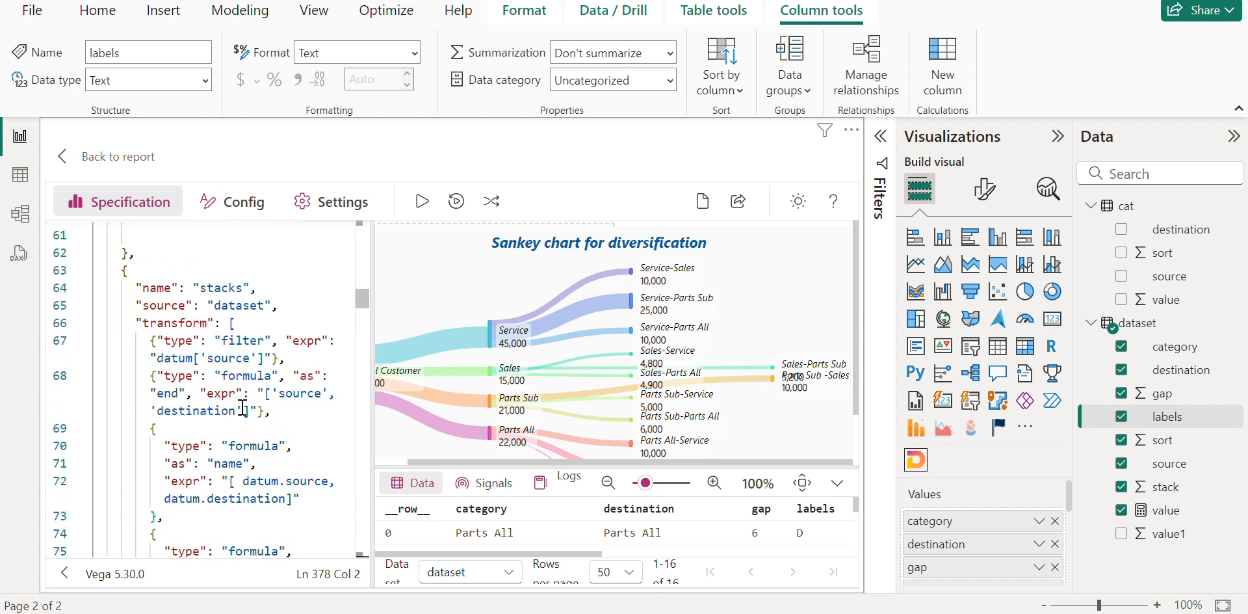
scroll("down", 3)
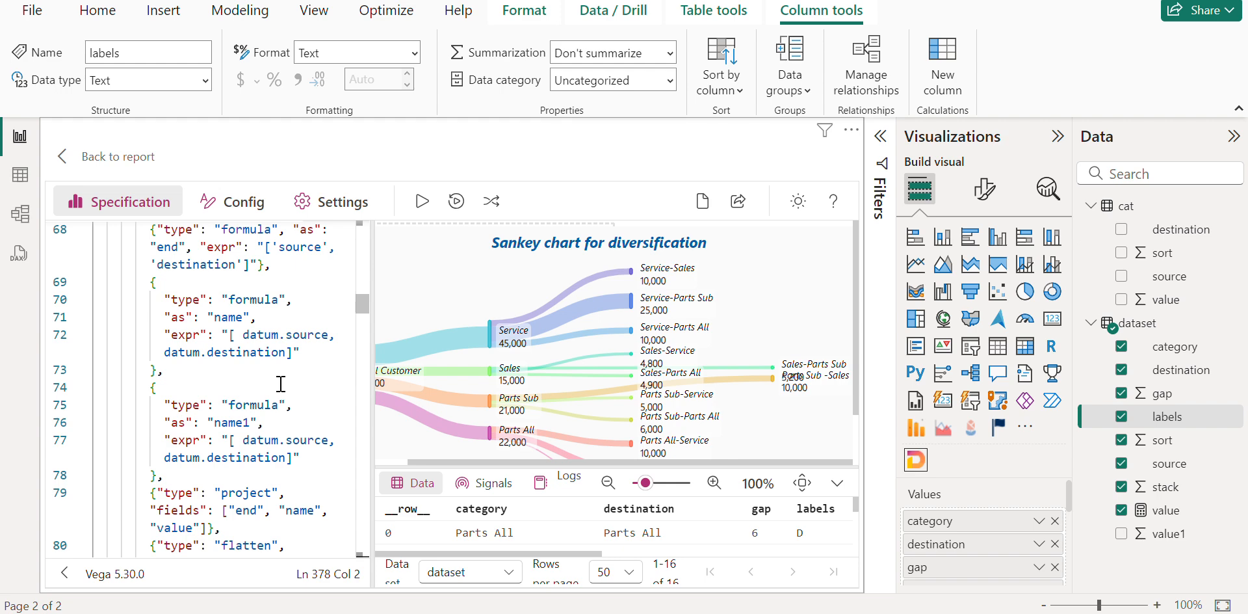
mouse_move(531, 455)
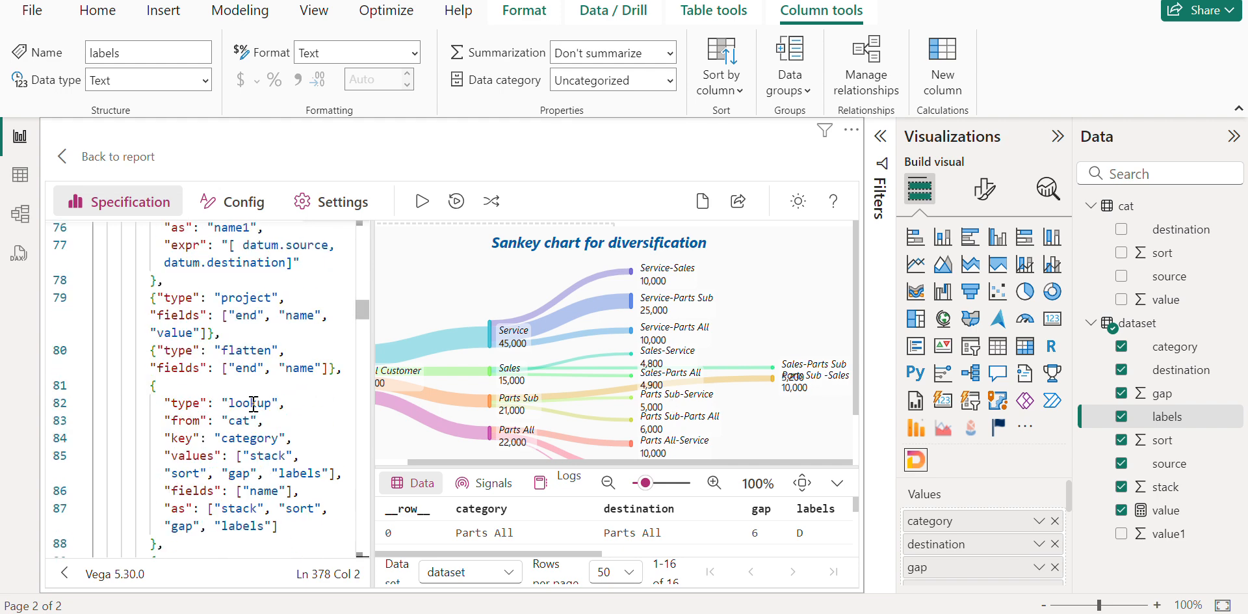
Step: Edit the Sales-Parts Sub and Parts Sub -Sales category strings on lines 42 and 52, dismissing the mapping prompt
scroll("down", 3)
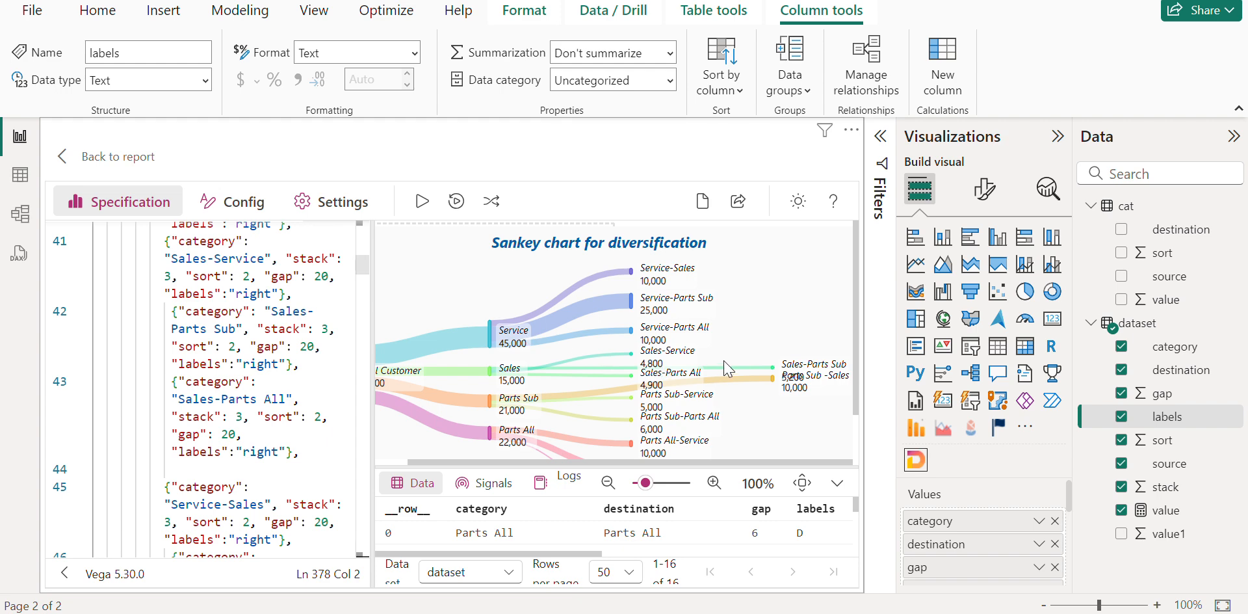
mouse_move(810, 375)
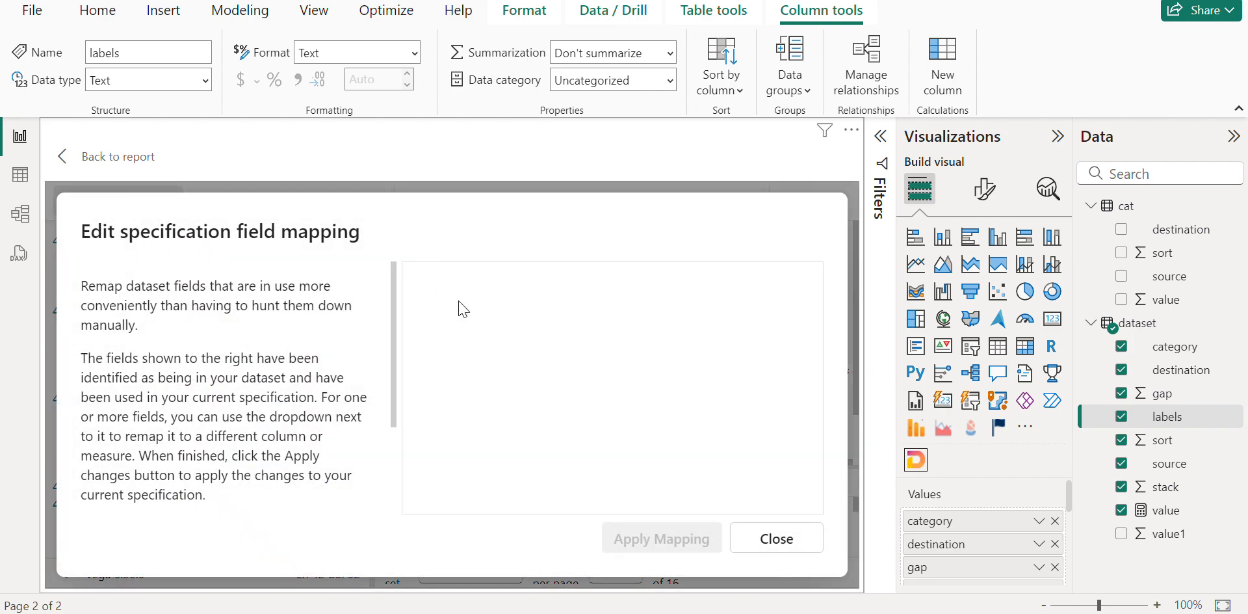
left_click(775, 537)
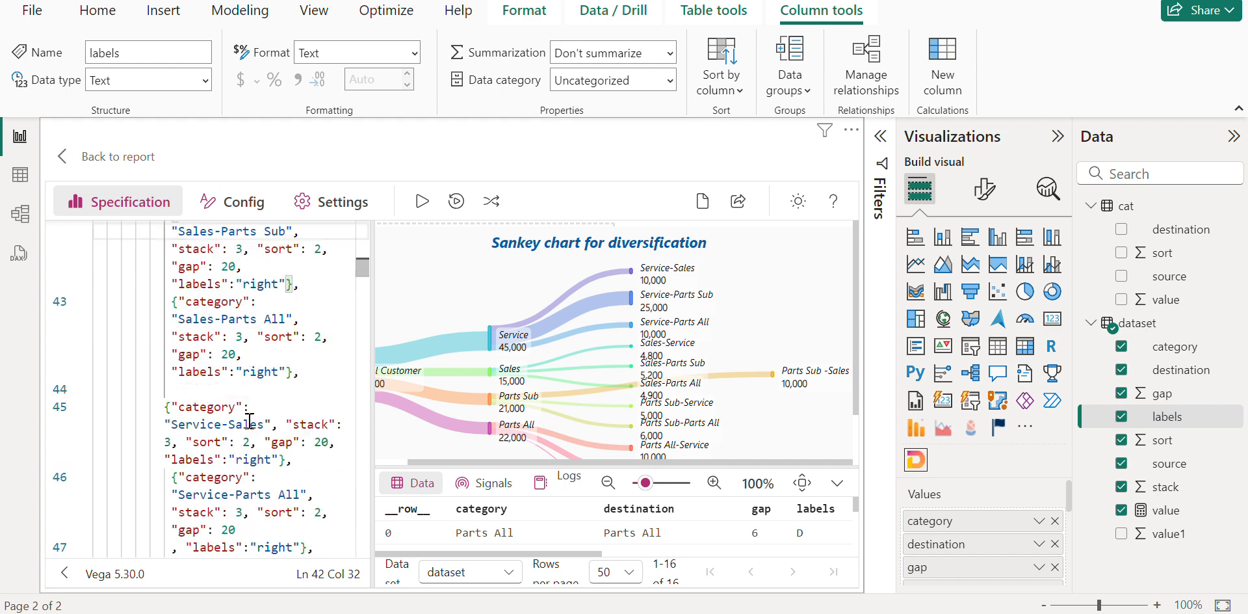
scroll("down", 3)
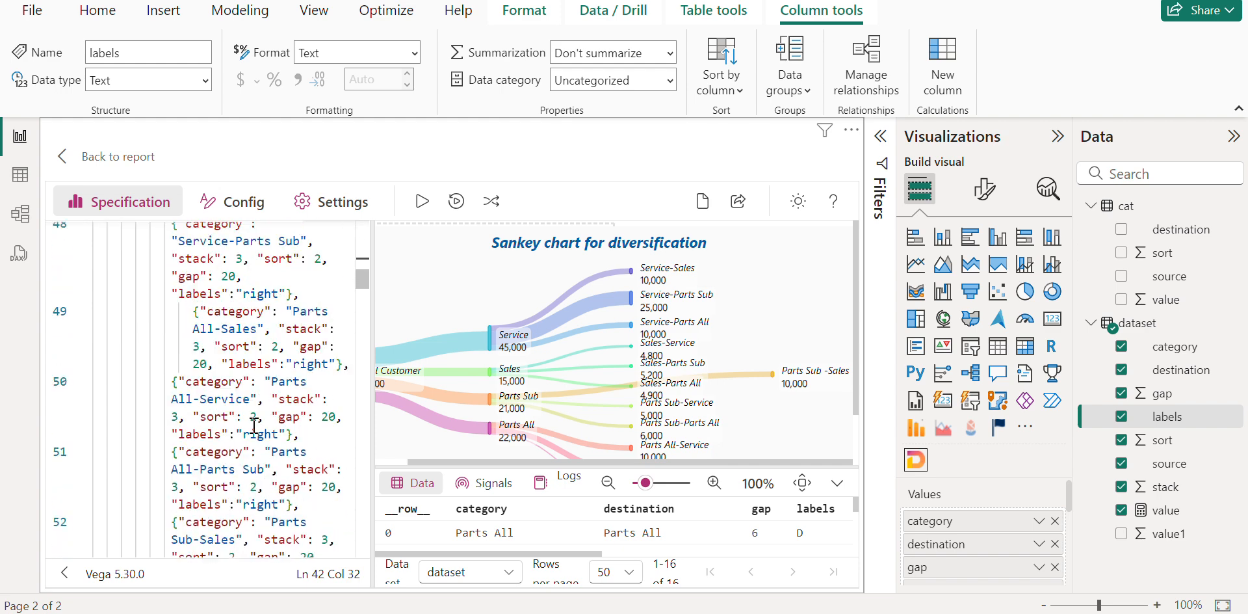
scroll("down", 3)
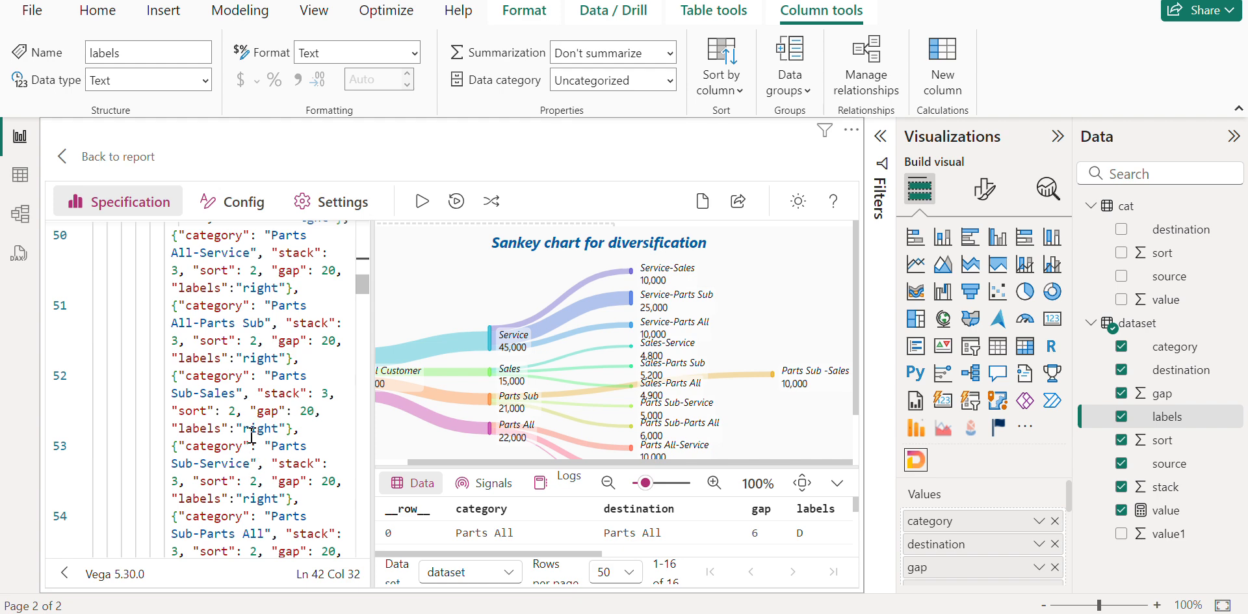
mouse_move(602, 465)
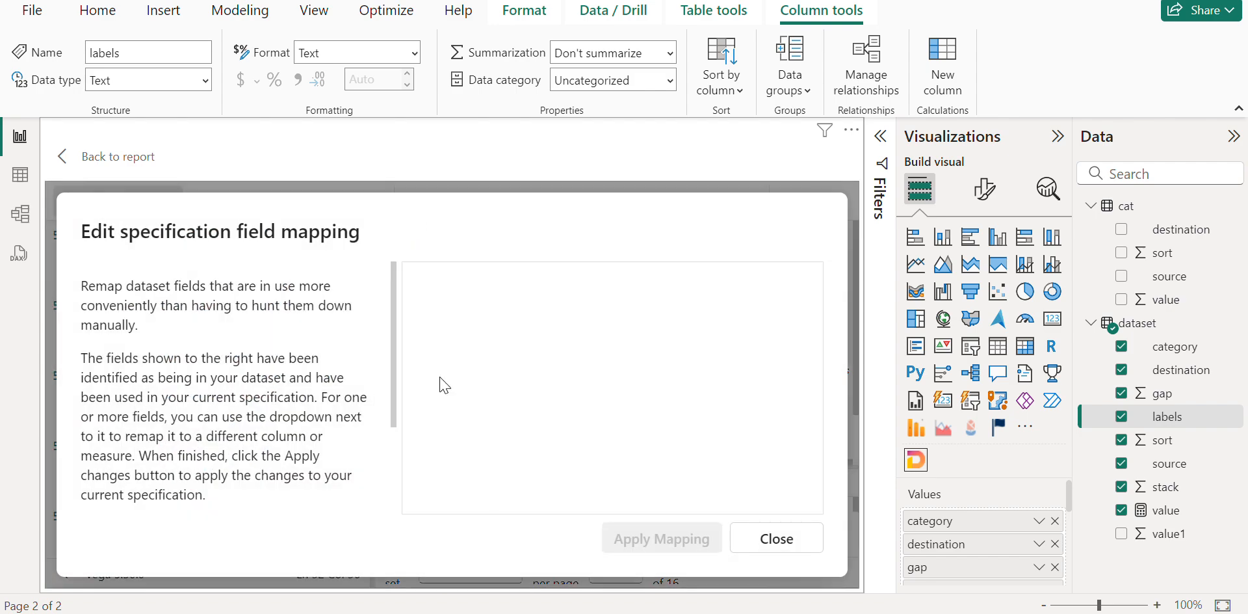
left_click(775, 537)
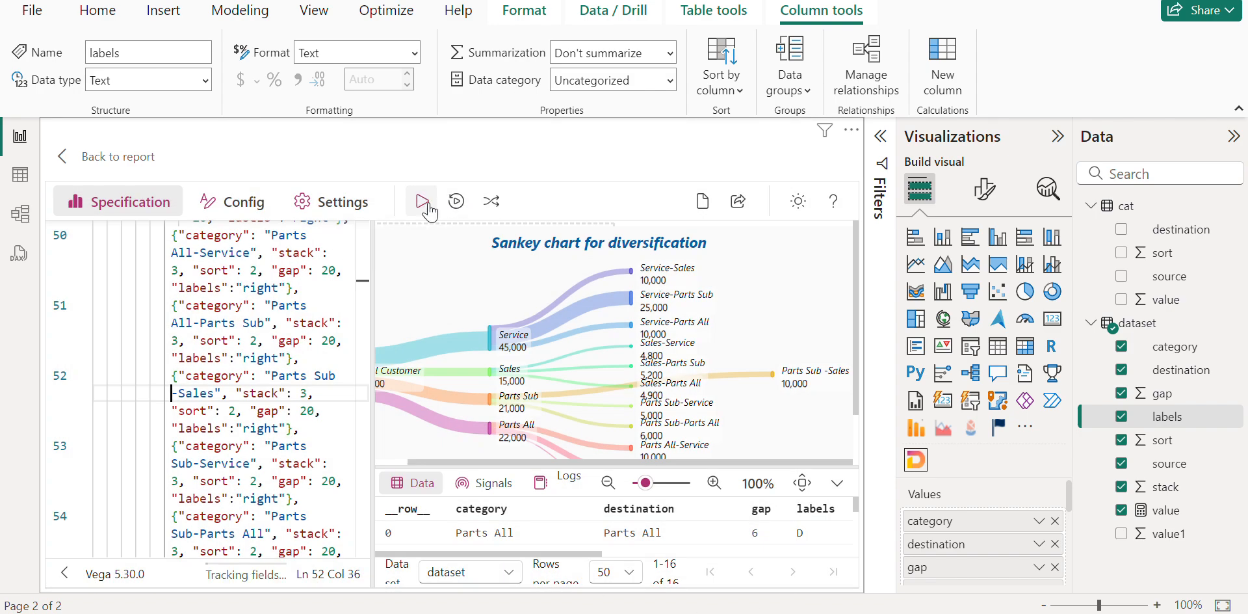
Step: Run the Deneb spec again with height 320 so every destination aligns in one column
left_click(420, 200)
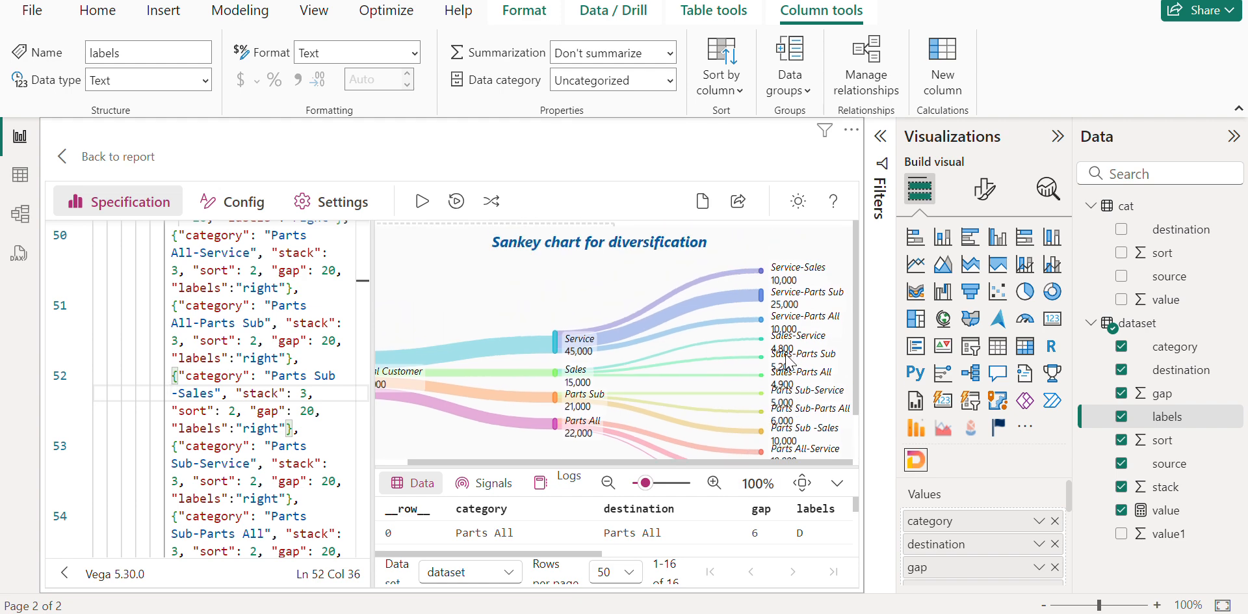
mouse_move(663, 416)
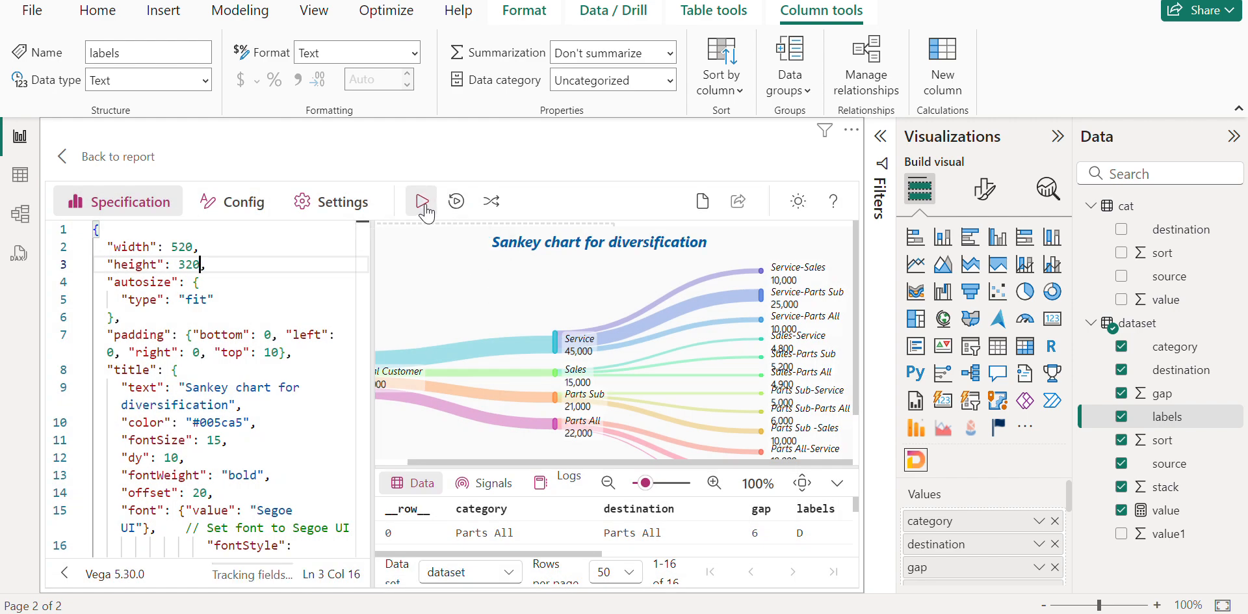
left_click(420, 201)
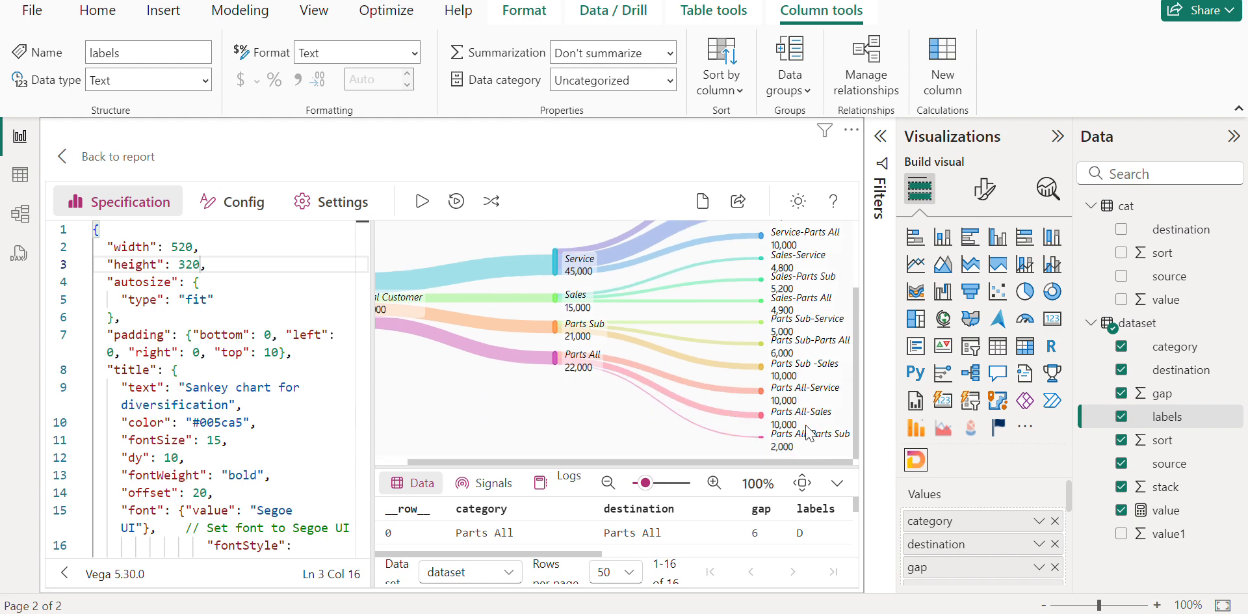
Step: Resize the Deneb visual on Page 2 until the whole Sankey and all destination labels show
left_click(116, 156)
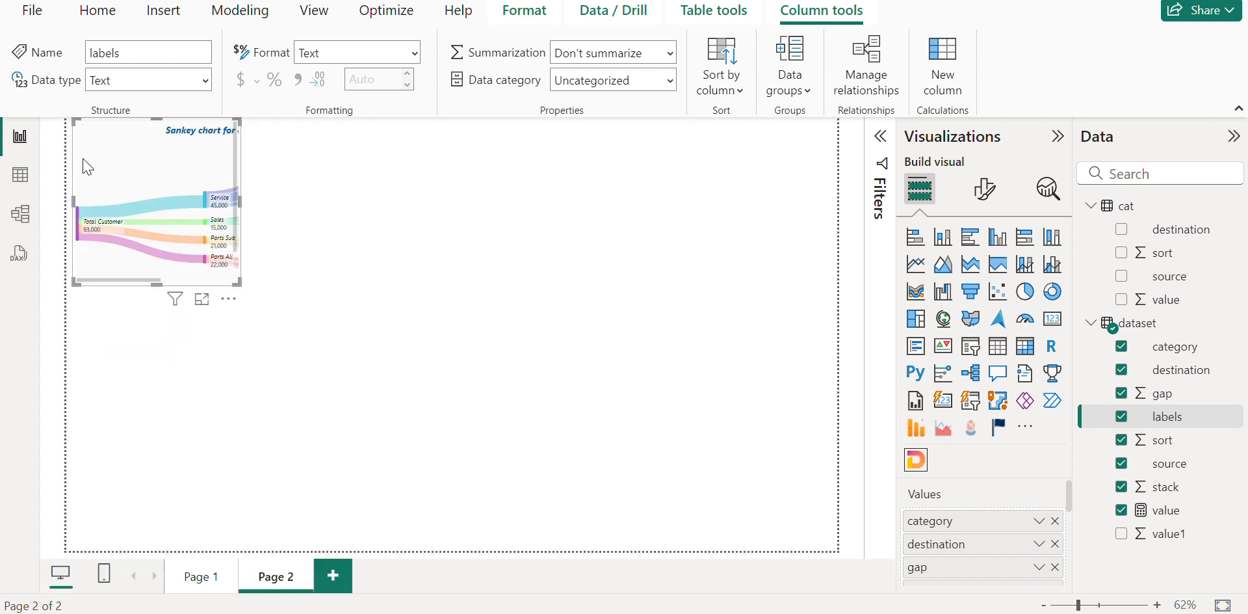
left_click(201, 299)
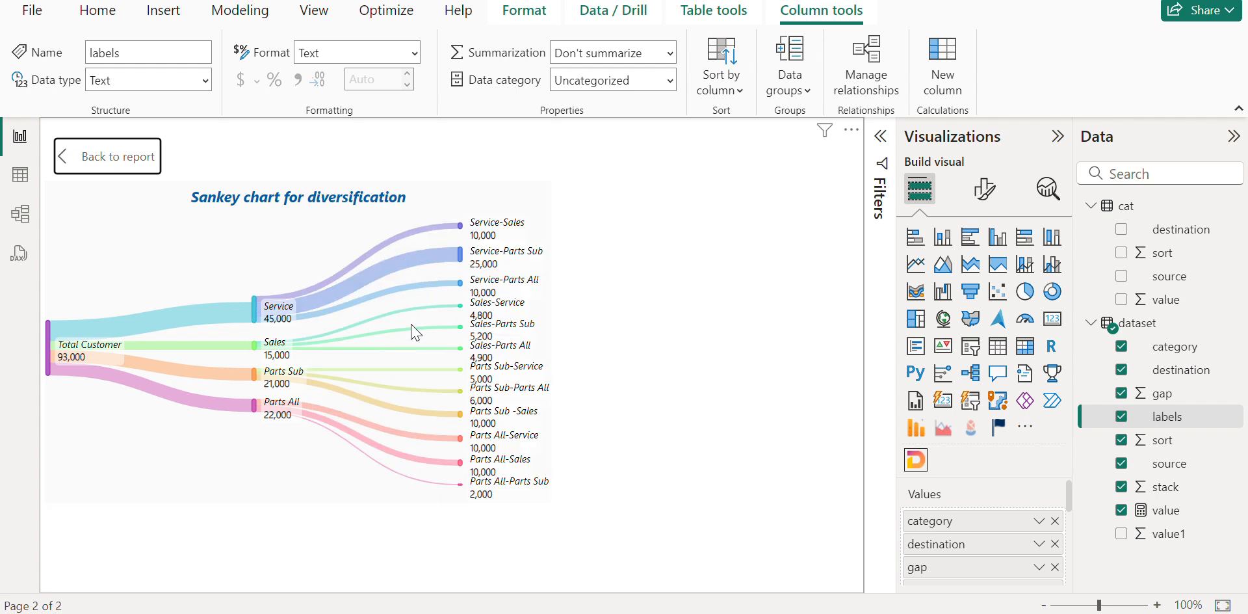
mouse_move(596, 480)
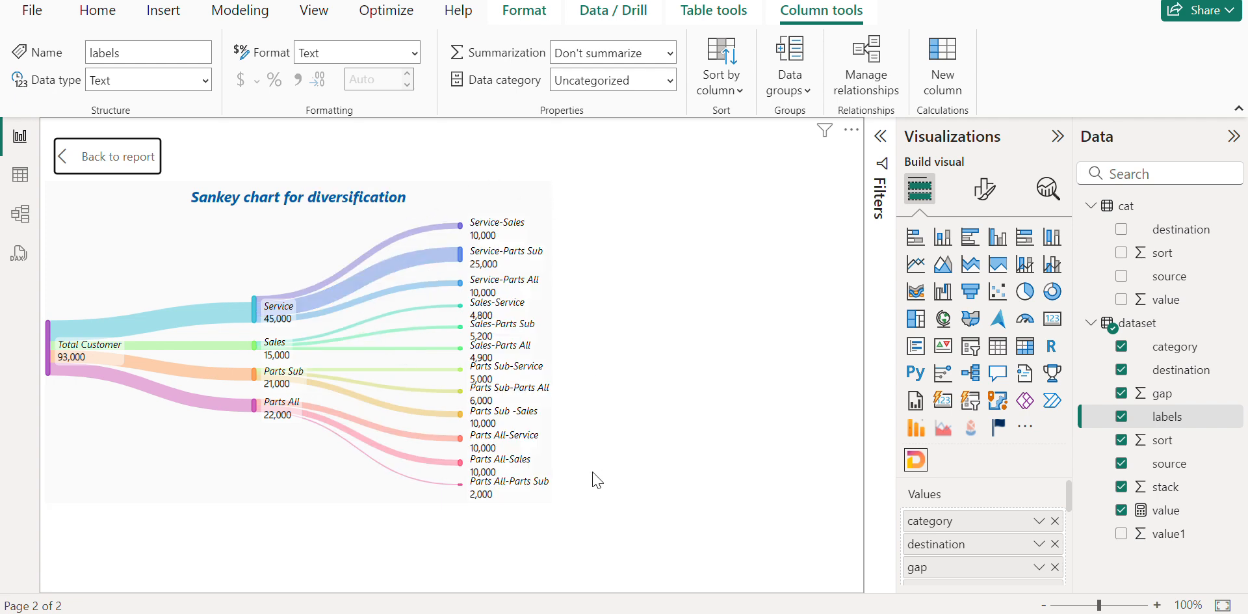
mouse_move(532, 468)
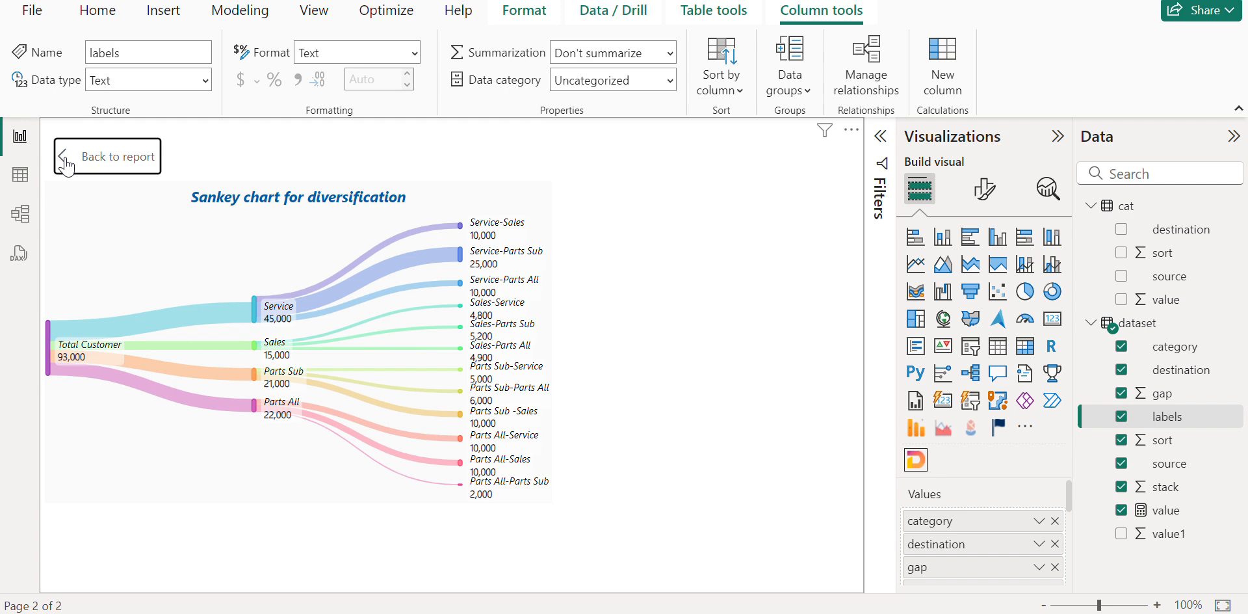
mouse_move(71, 162)
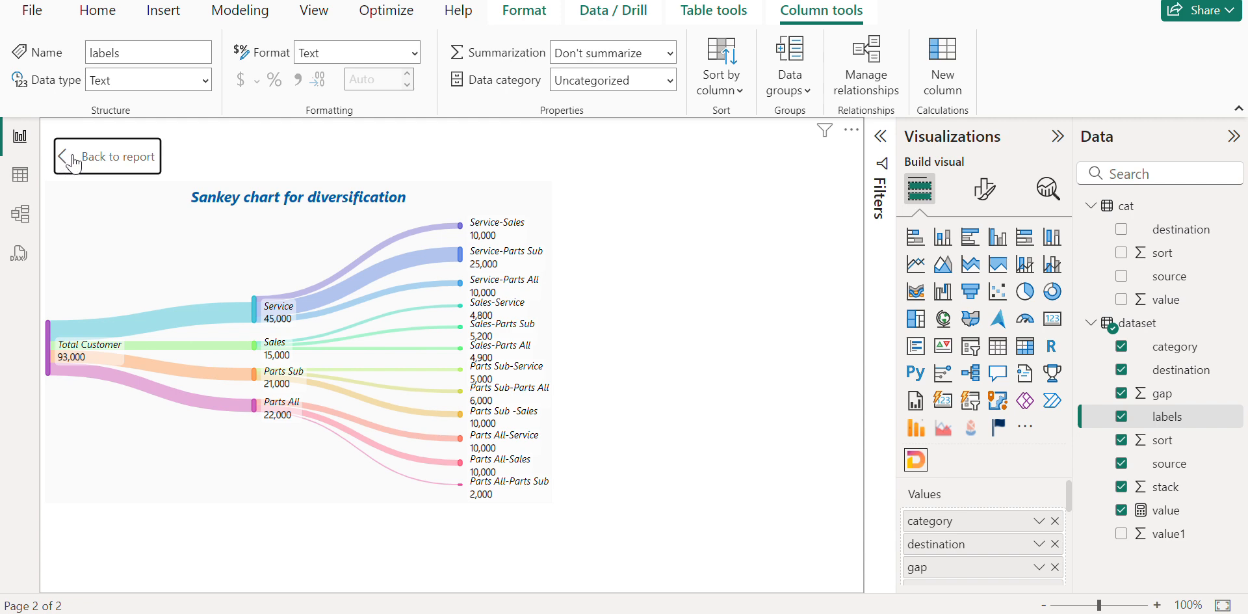
left_click(112, 156)
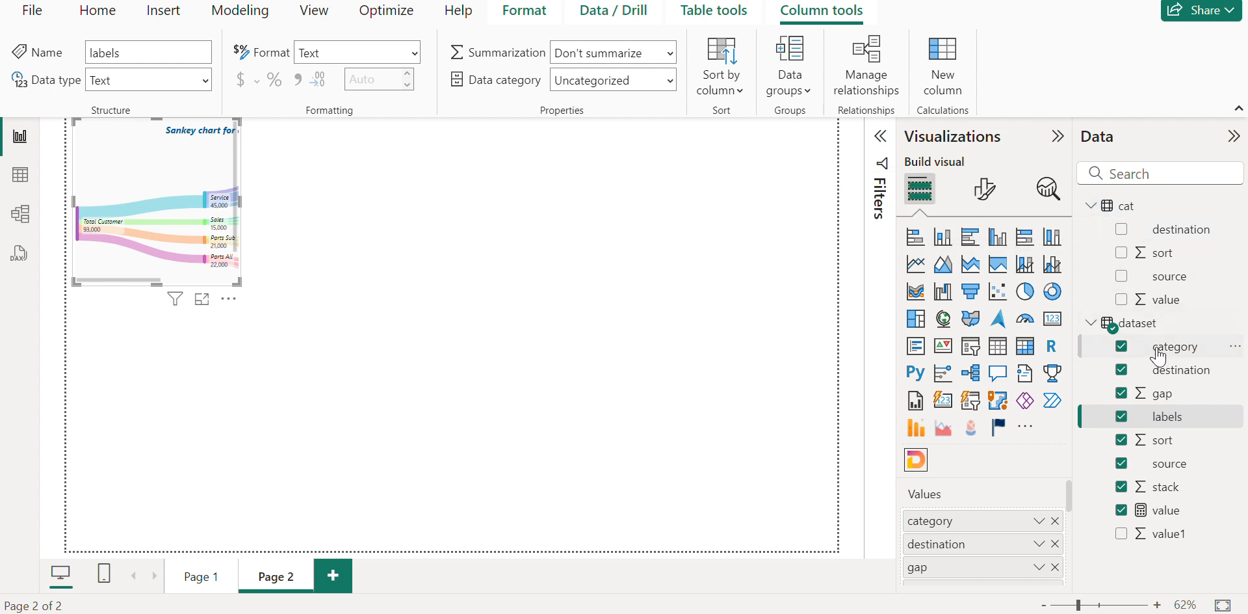
mouse_move(1129, 322)
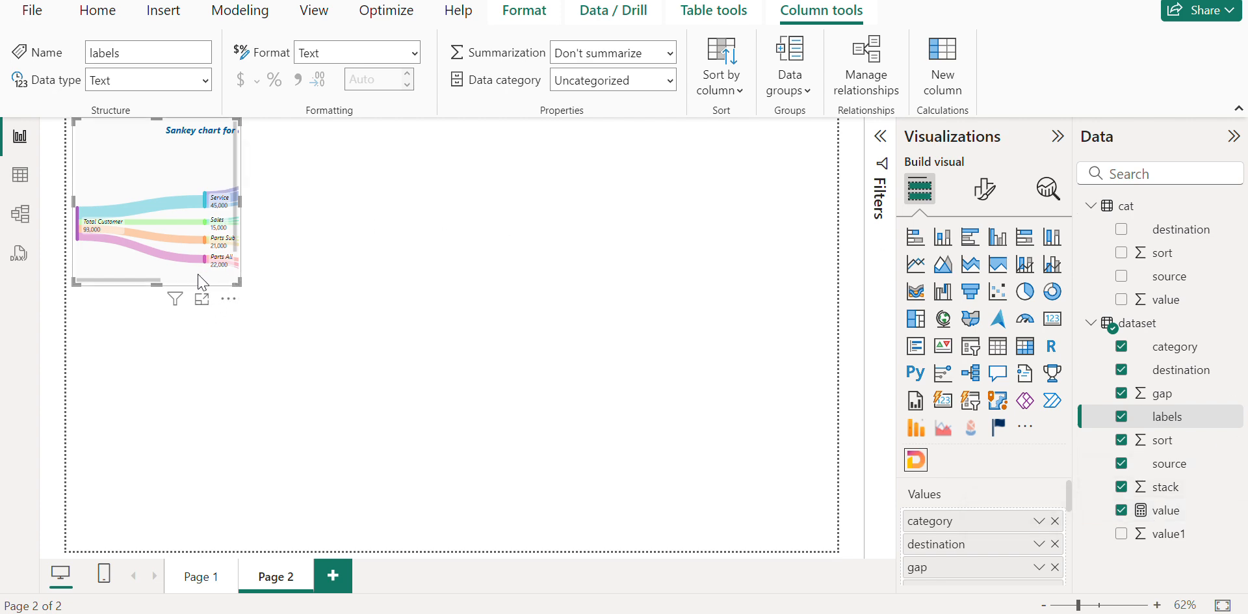
left_click(202, 299)
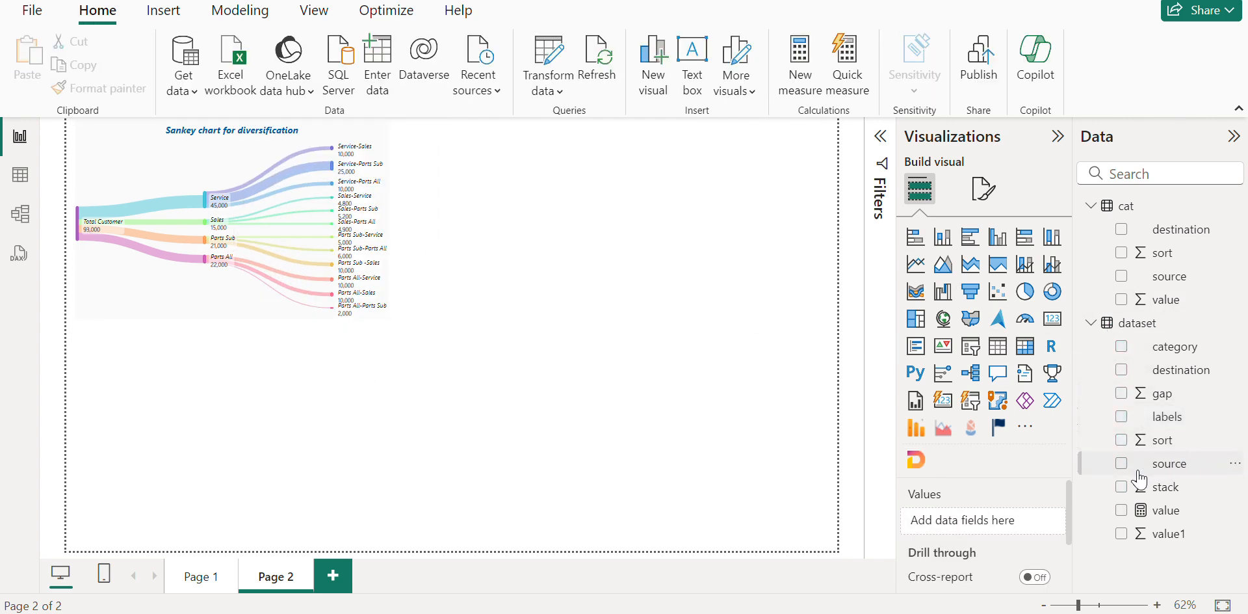
Step: Build a source/destination slicer beside the chart and select Total Customer in it
left_click(1122, 463)
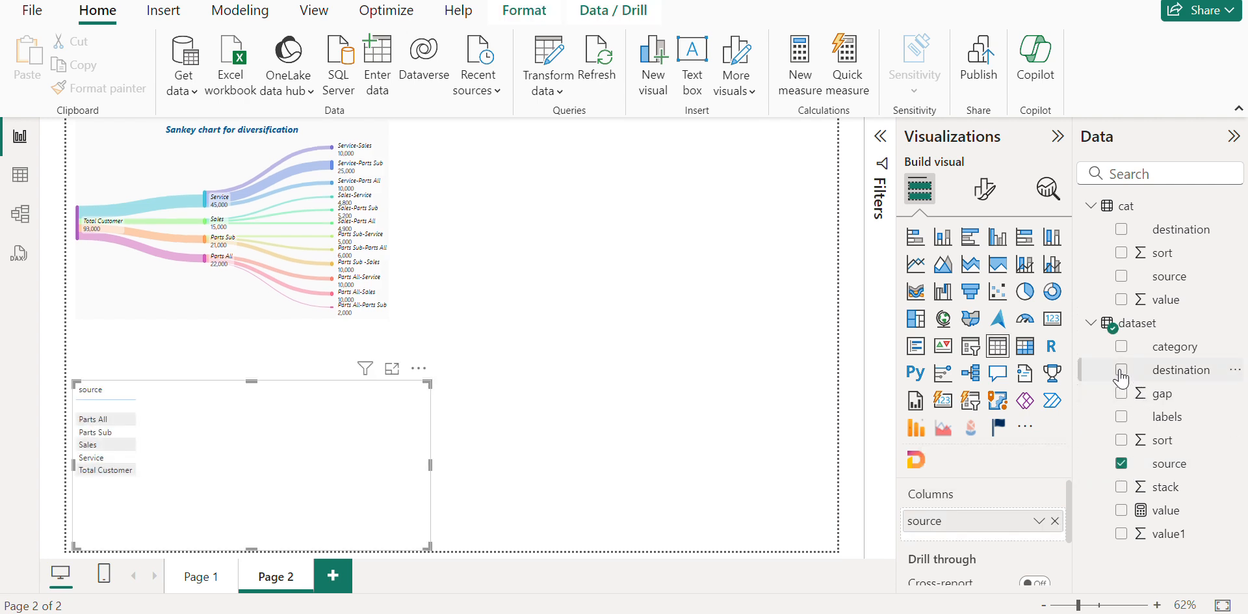
left_click(1122, 369)
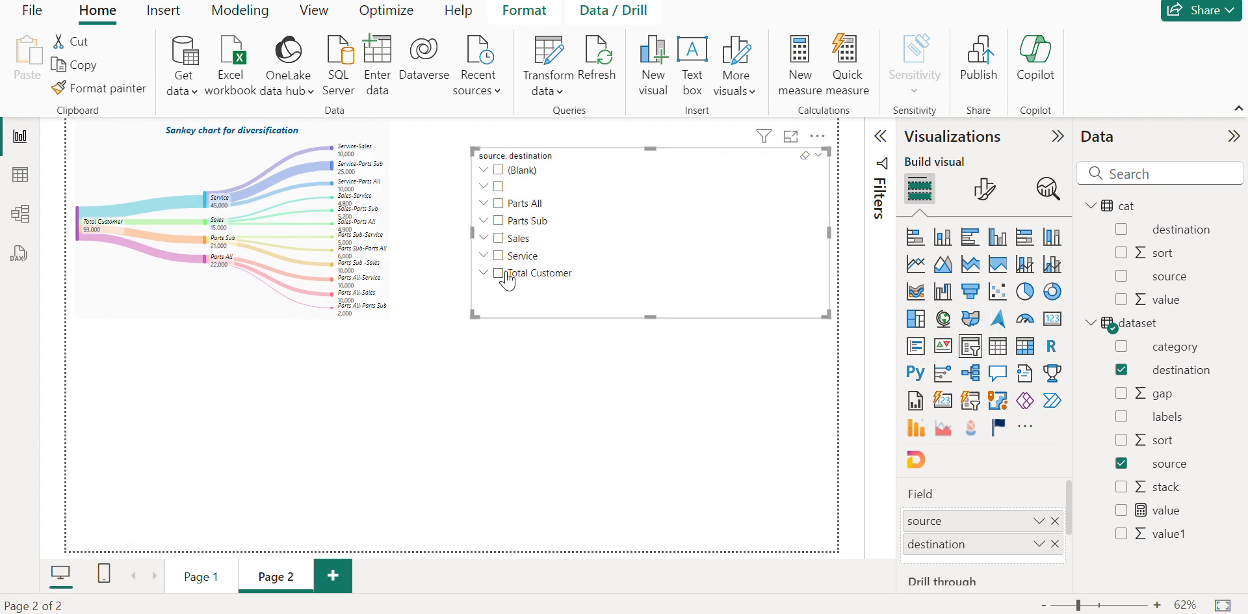
left_click(498, 272)
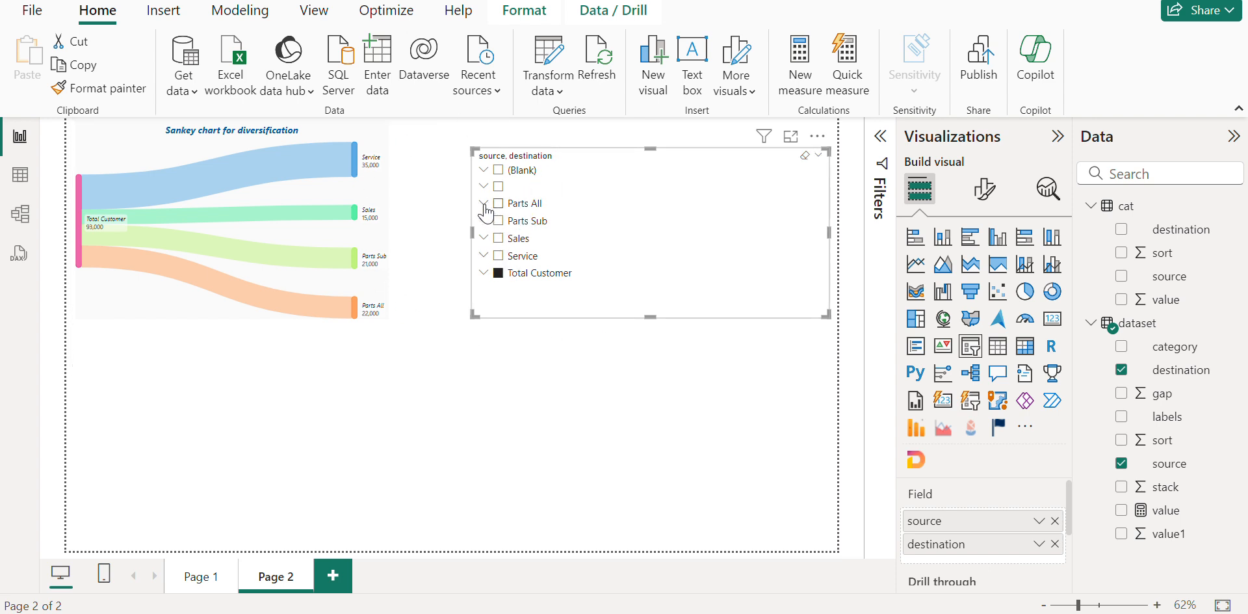
Step: Add Parts All and Parts Sub to the slicer selection alongside Total Customer
left_click(483, 201)
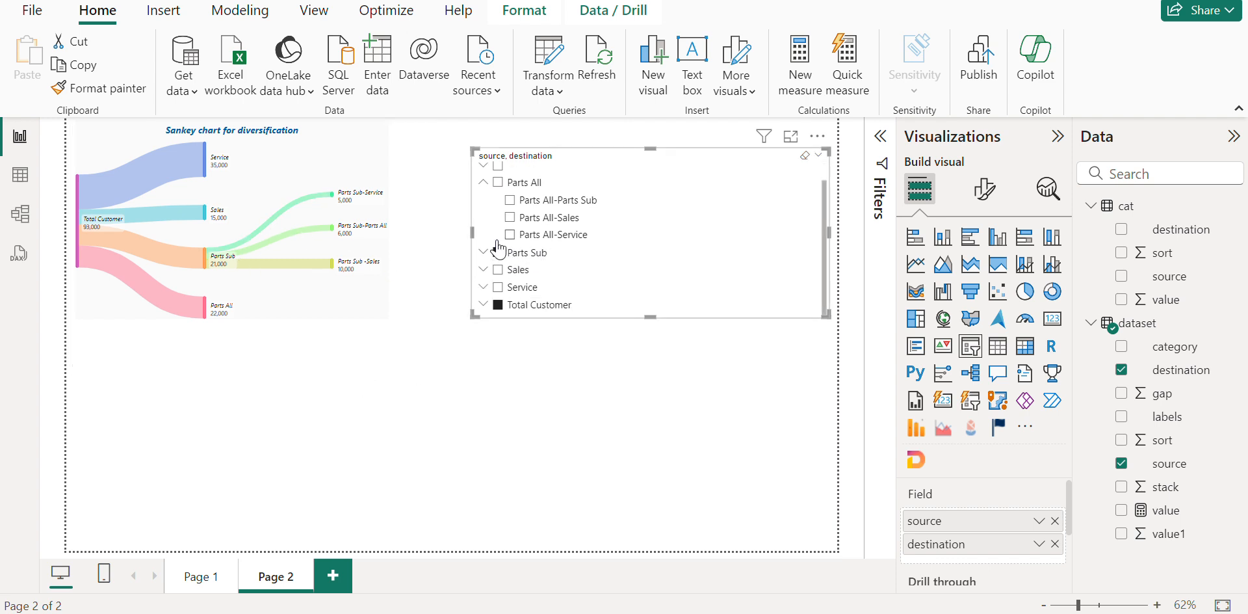
left_click(484, 182)
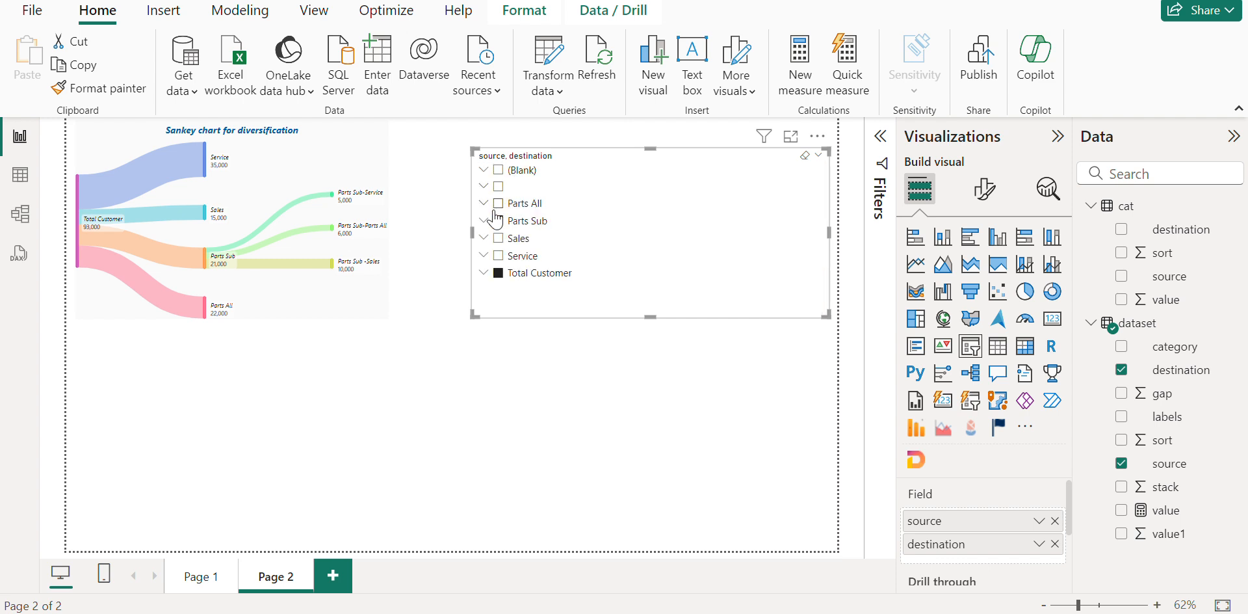
left_click(498, 201)
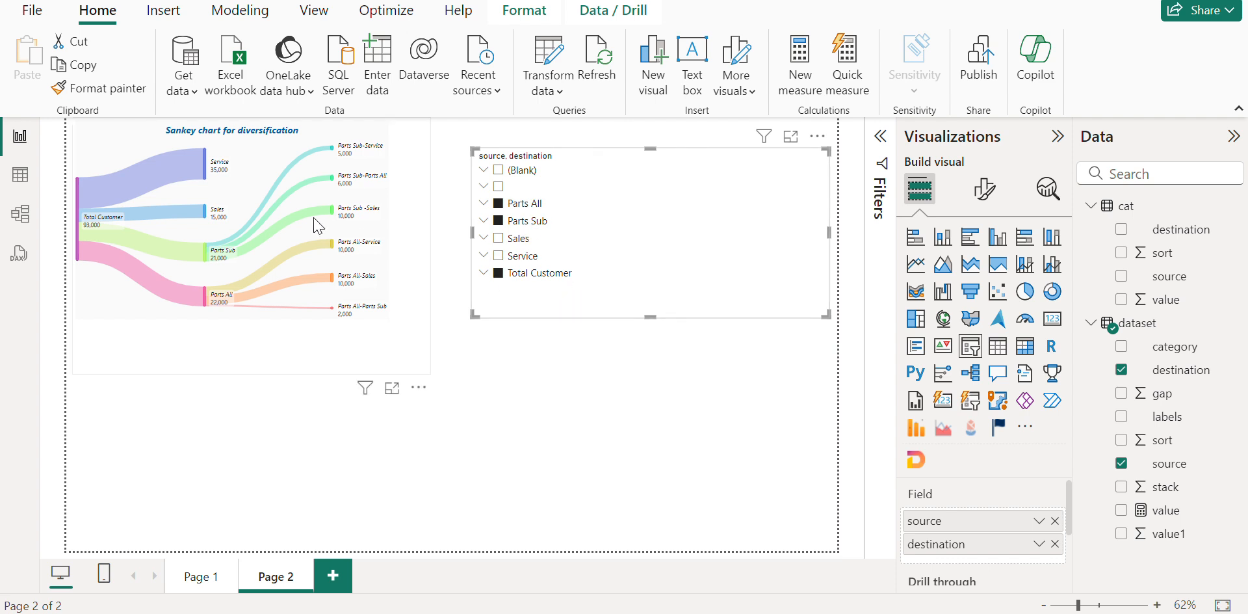
mouse_move(596, 358)
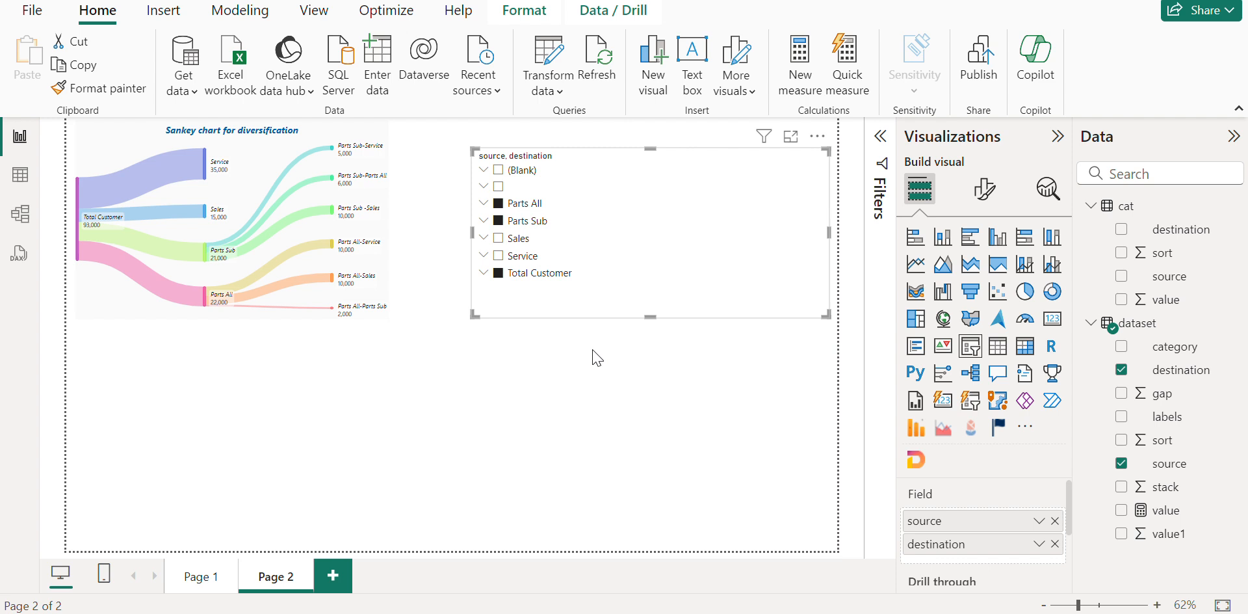
mouse_move(448, 314)
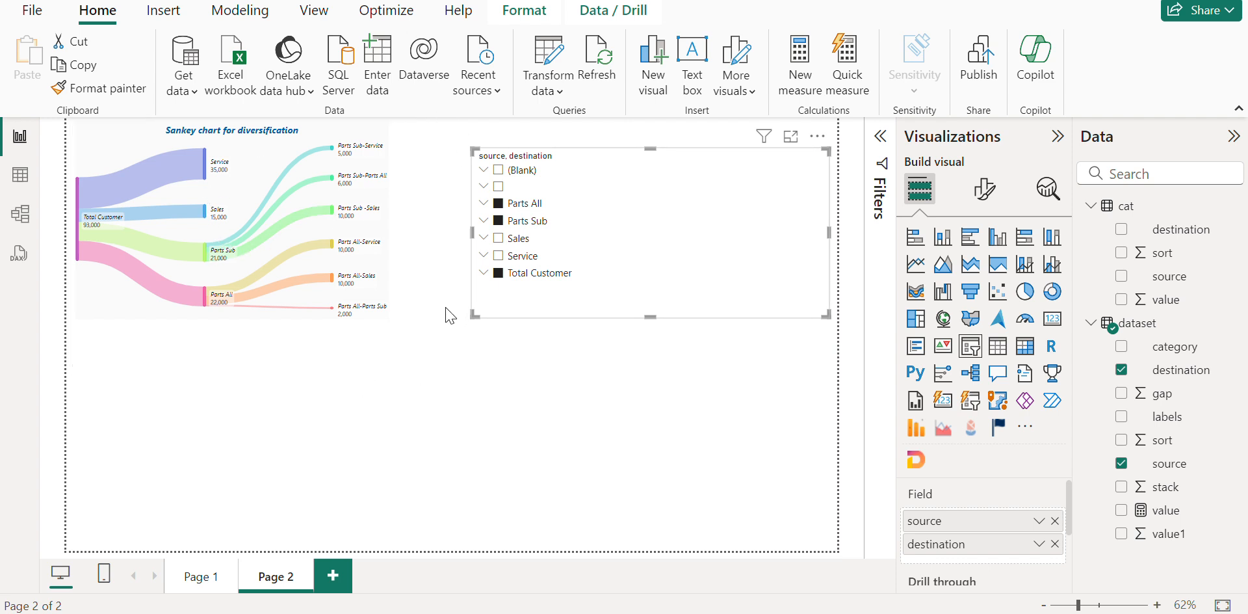
mouse_move(606, 387)
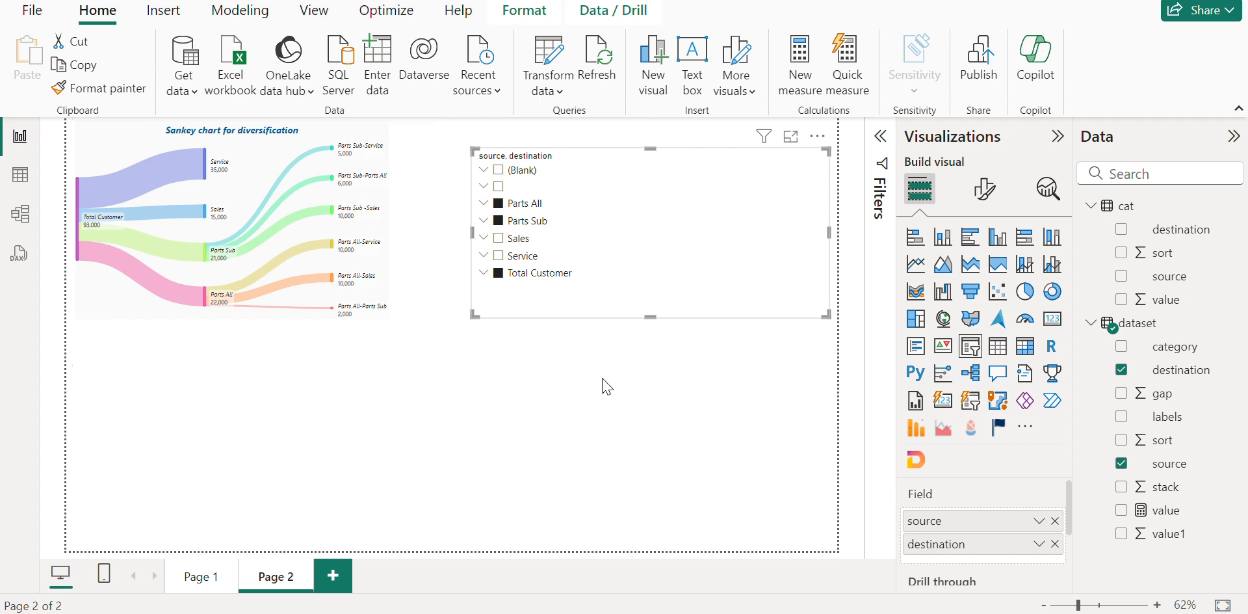
mouse_move(637, 274)
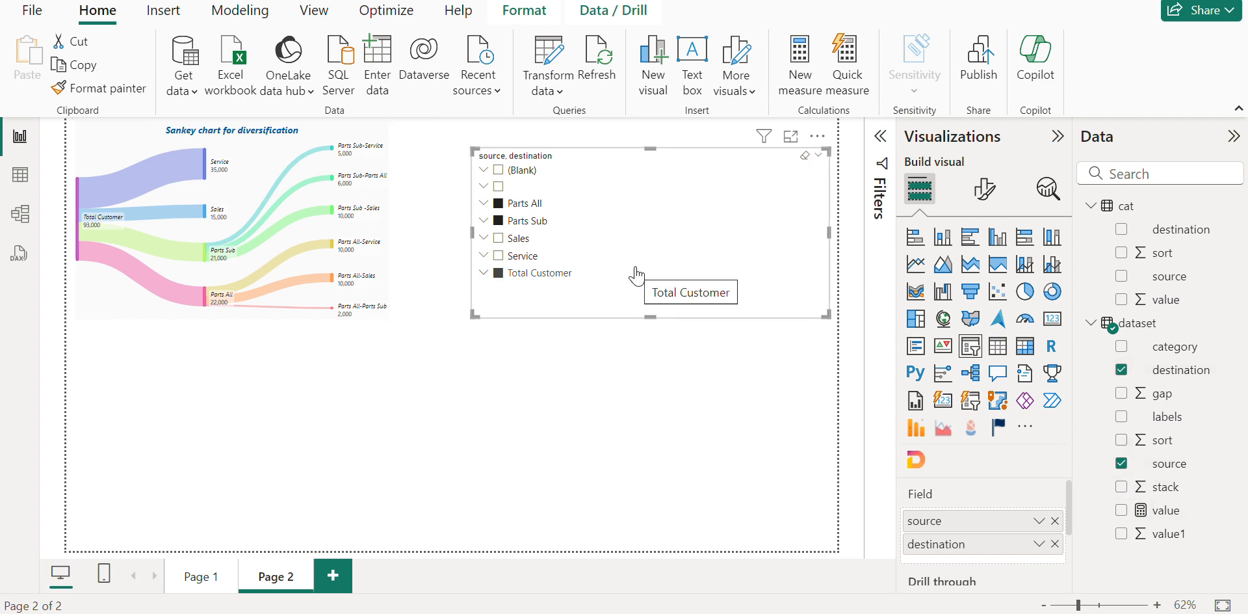
mouse_move(386, 289)
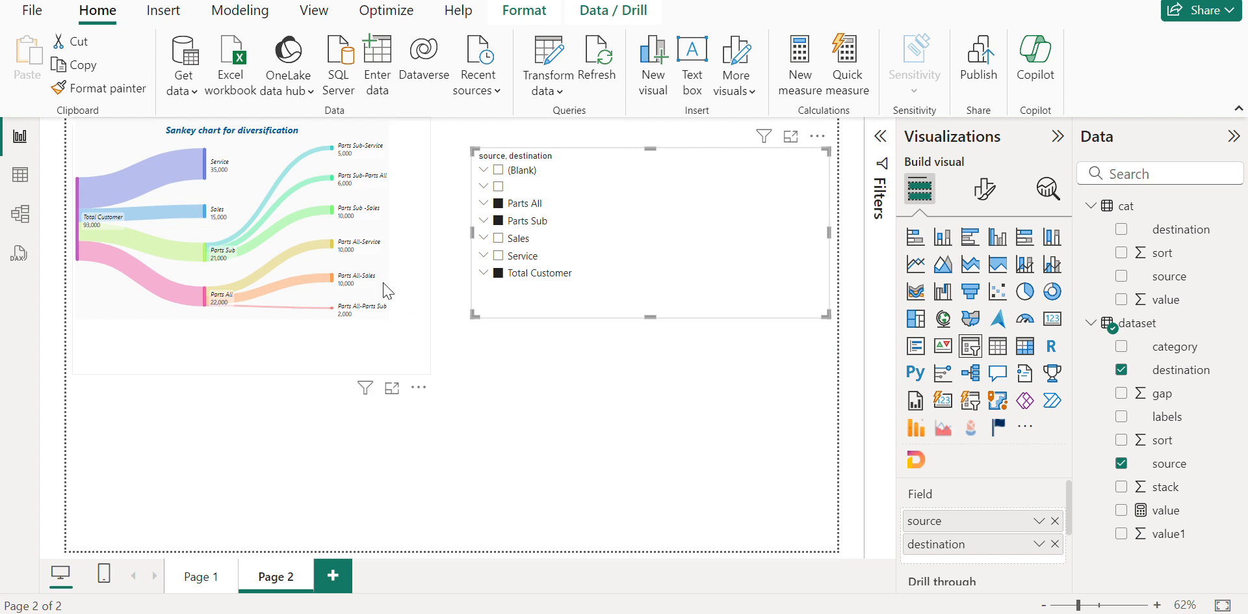
mouse_move(540, 347)
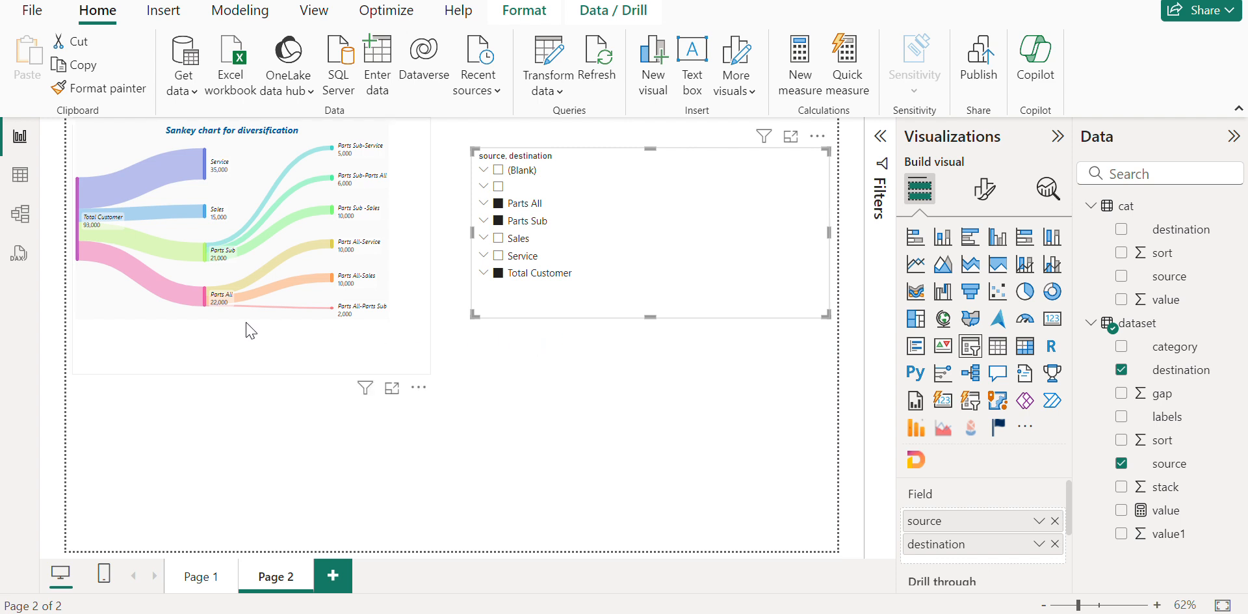
mouse_move(165, 208)
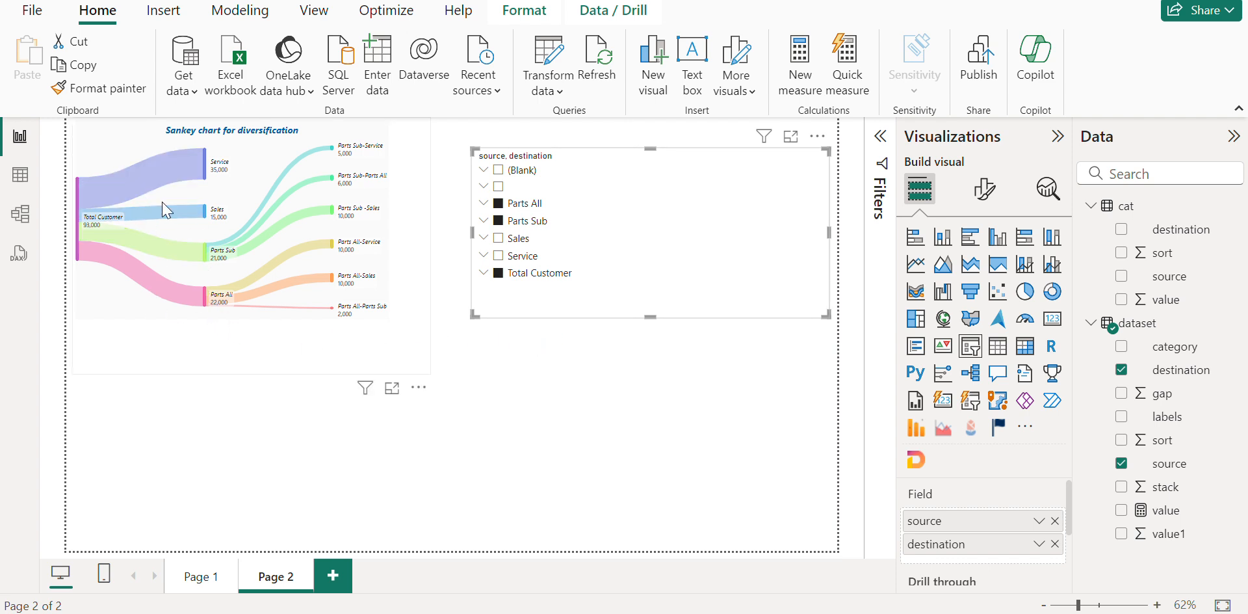
mouse_move(406, 364)
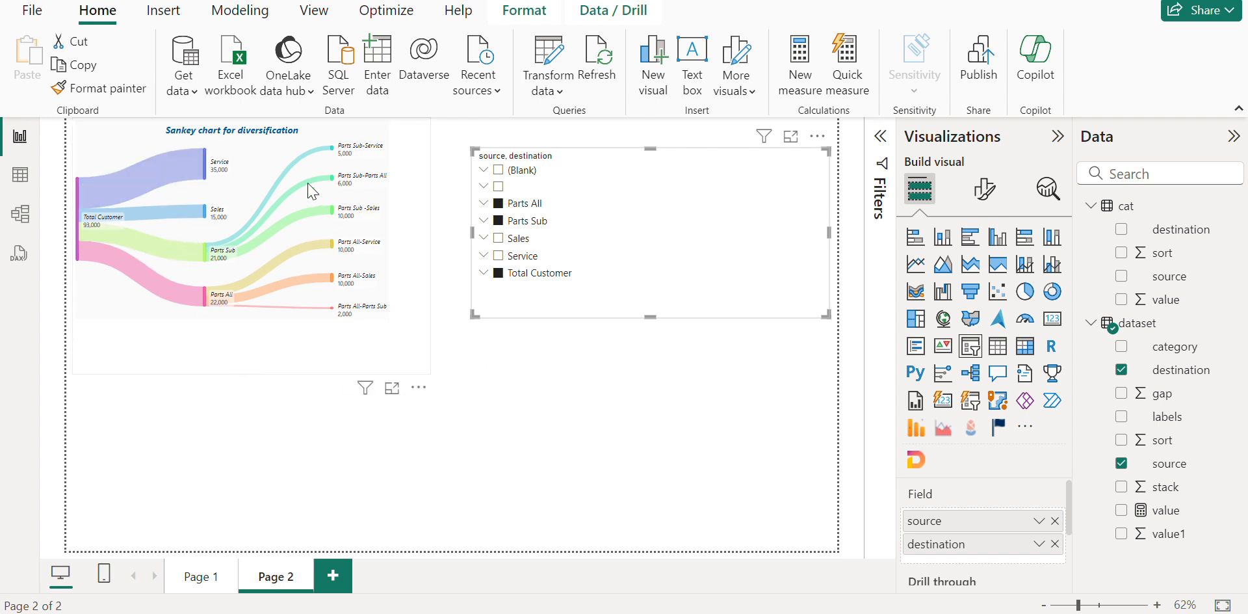
mouse_move(279, 374)
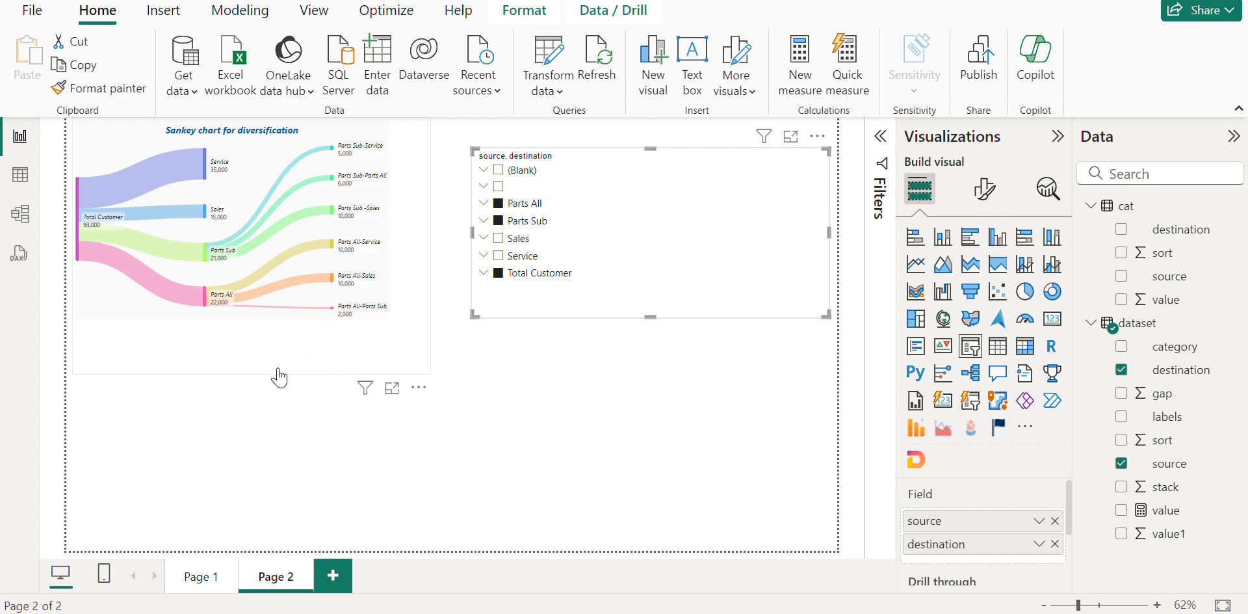
mouse_move(262, 383)
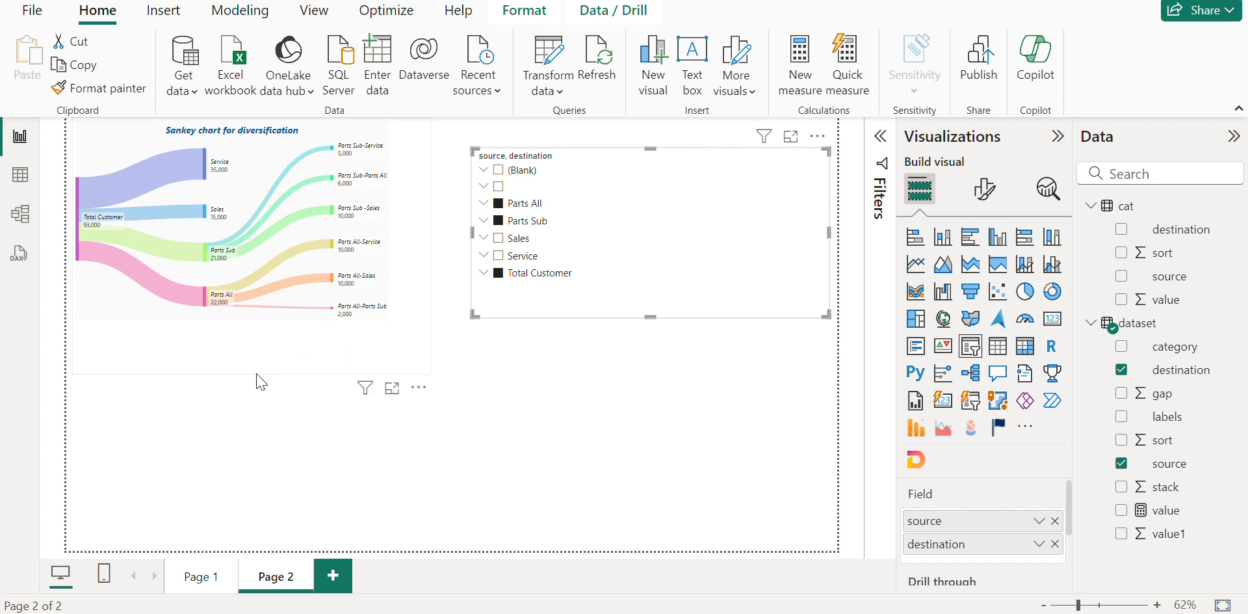
mouse_move(465, 358)
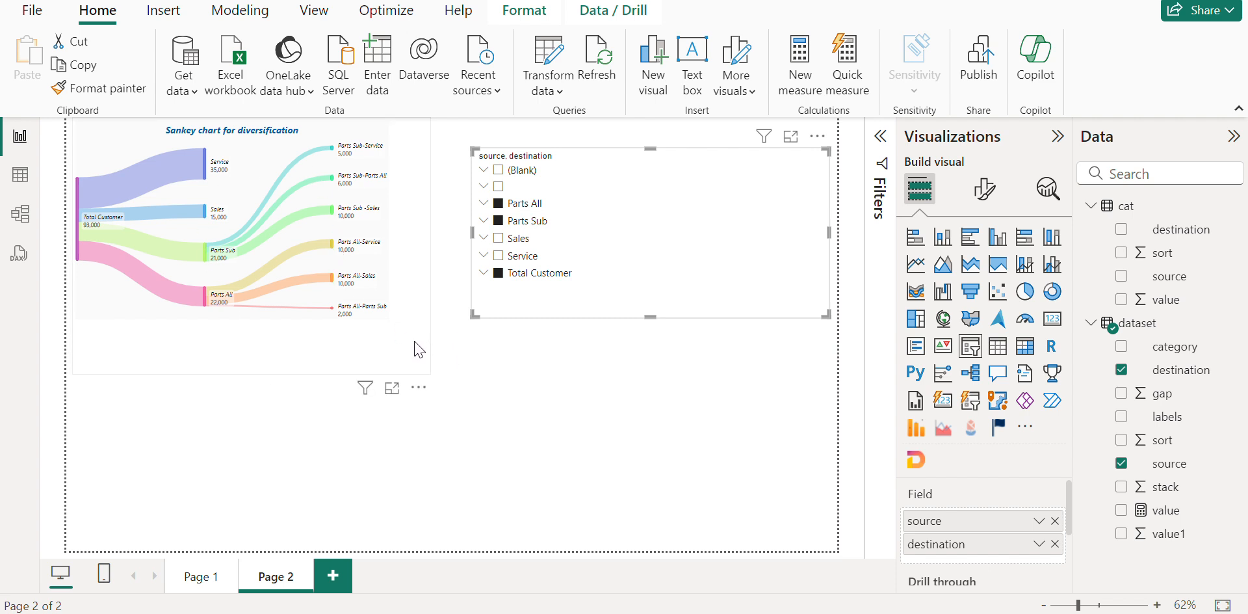
mouse_move(652, 390)
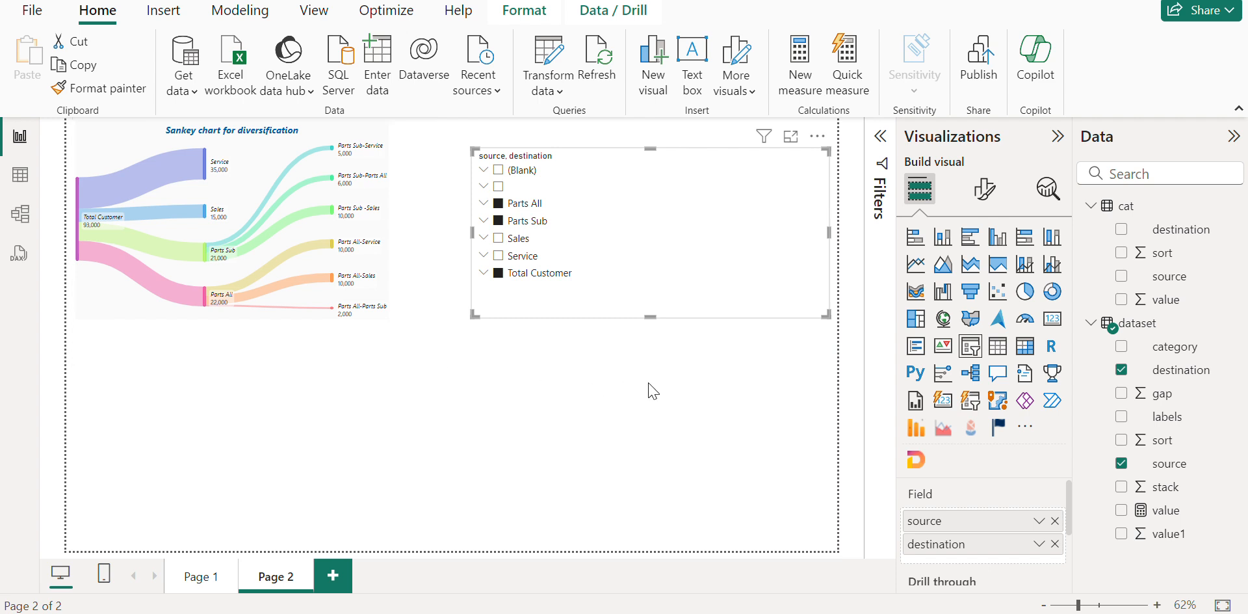
mouse_move(414, 357)
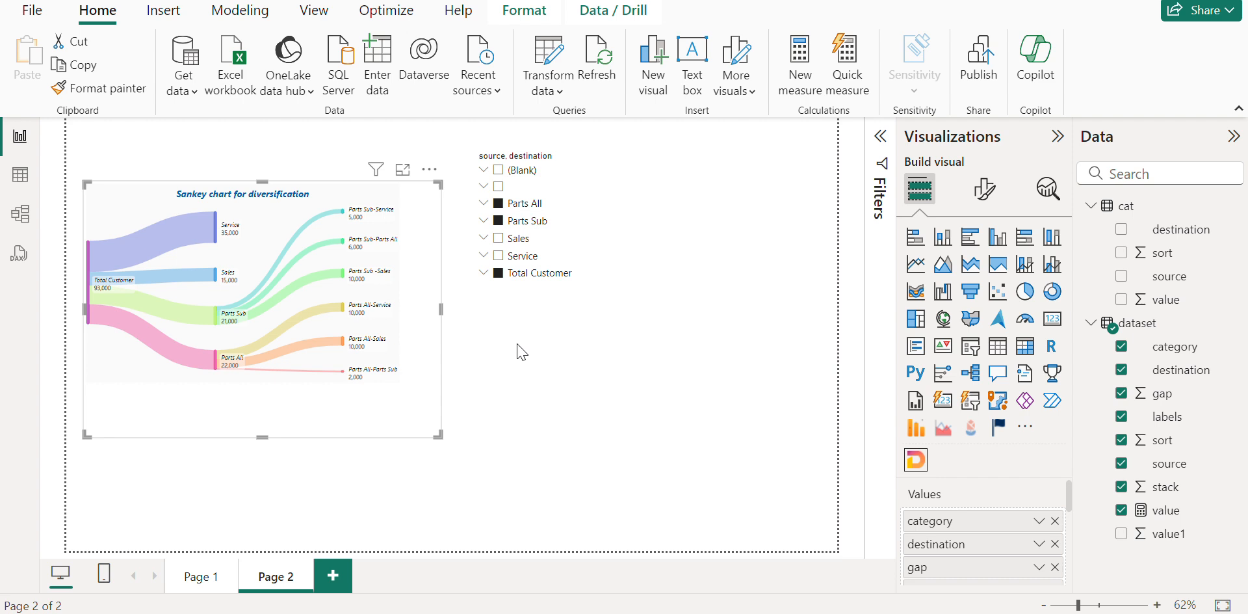
mouse_move(532, 334)
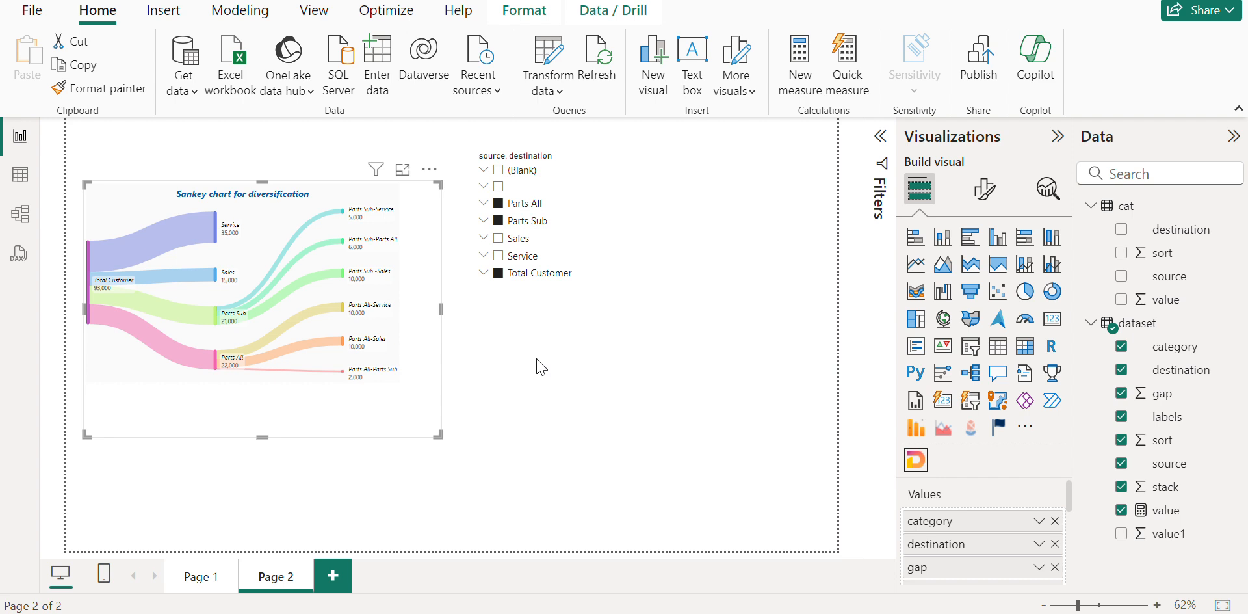
mouse_move(593, 420)
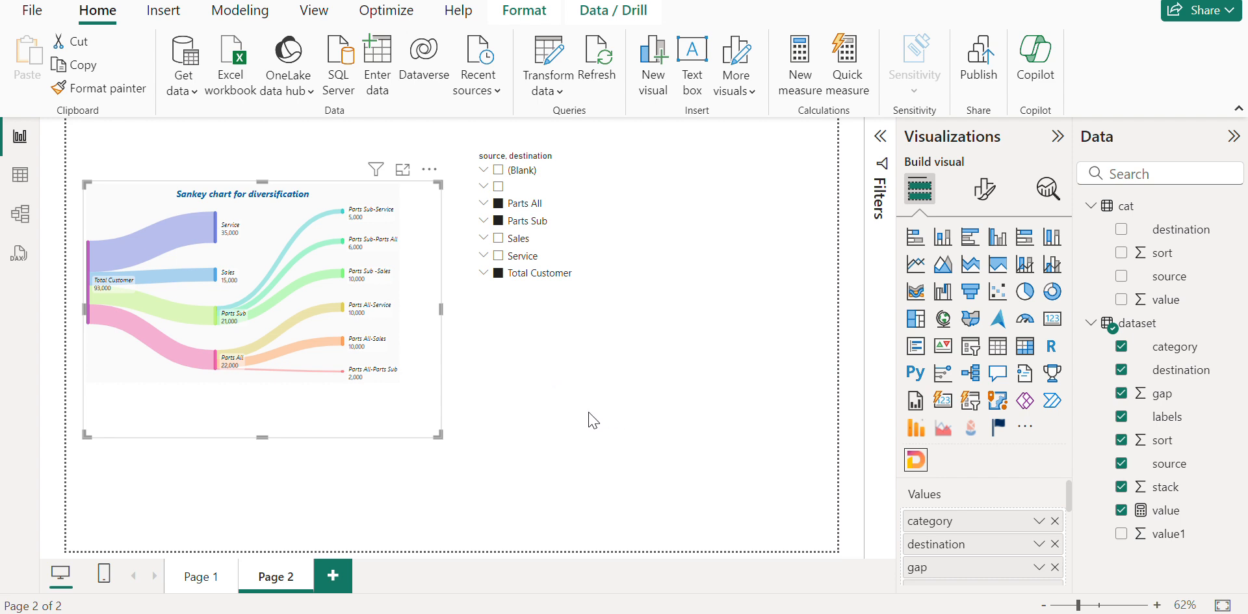
mouse_move(620, 416)
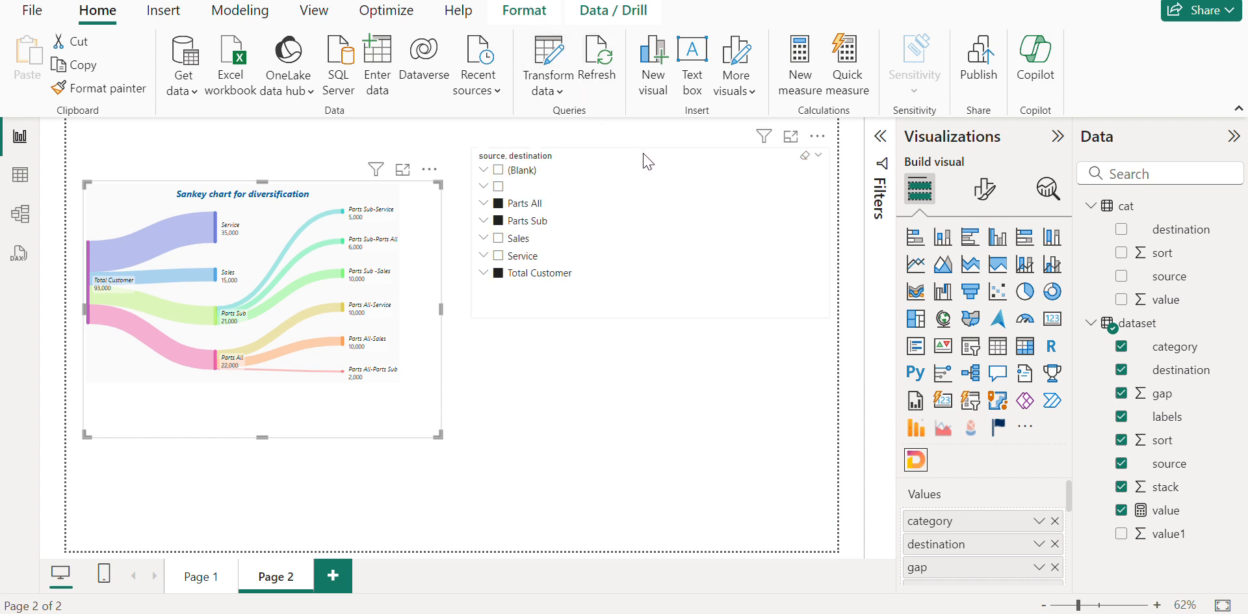
mouse_move(628, 156)
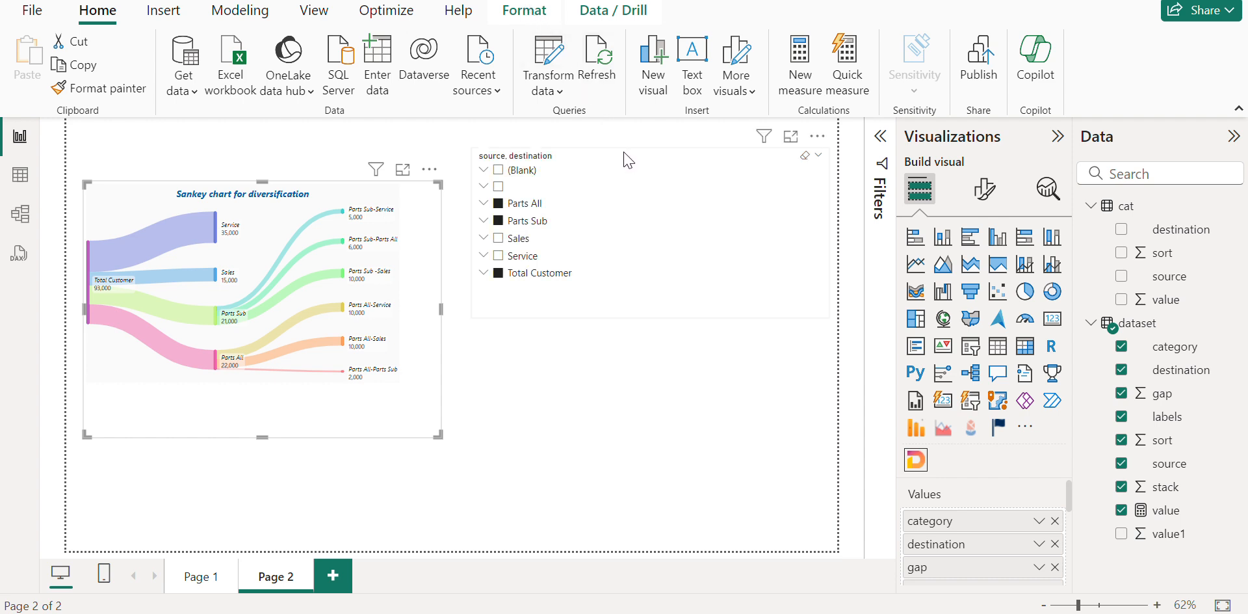